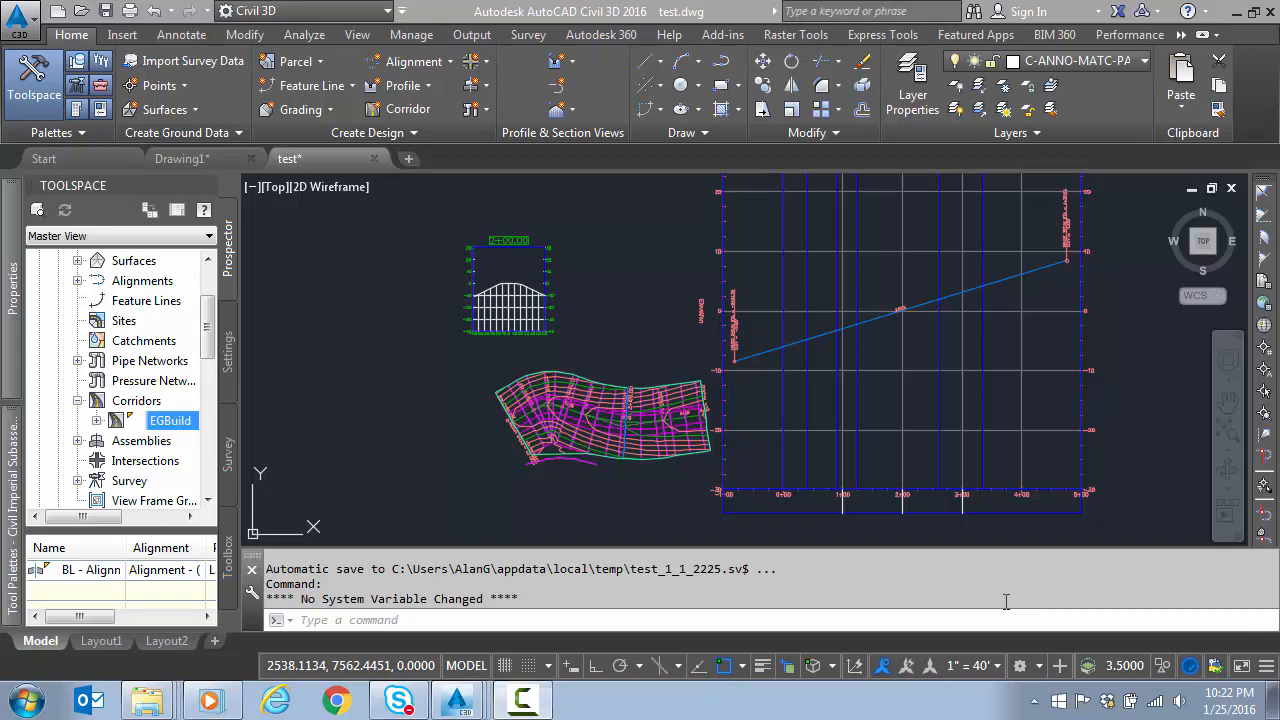
pyautogui.moveTo(1072, 604)
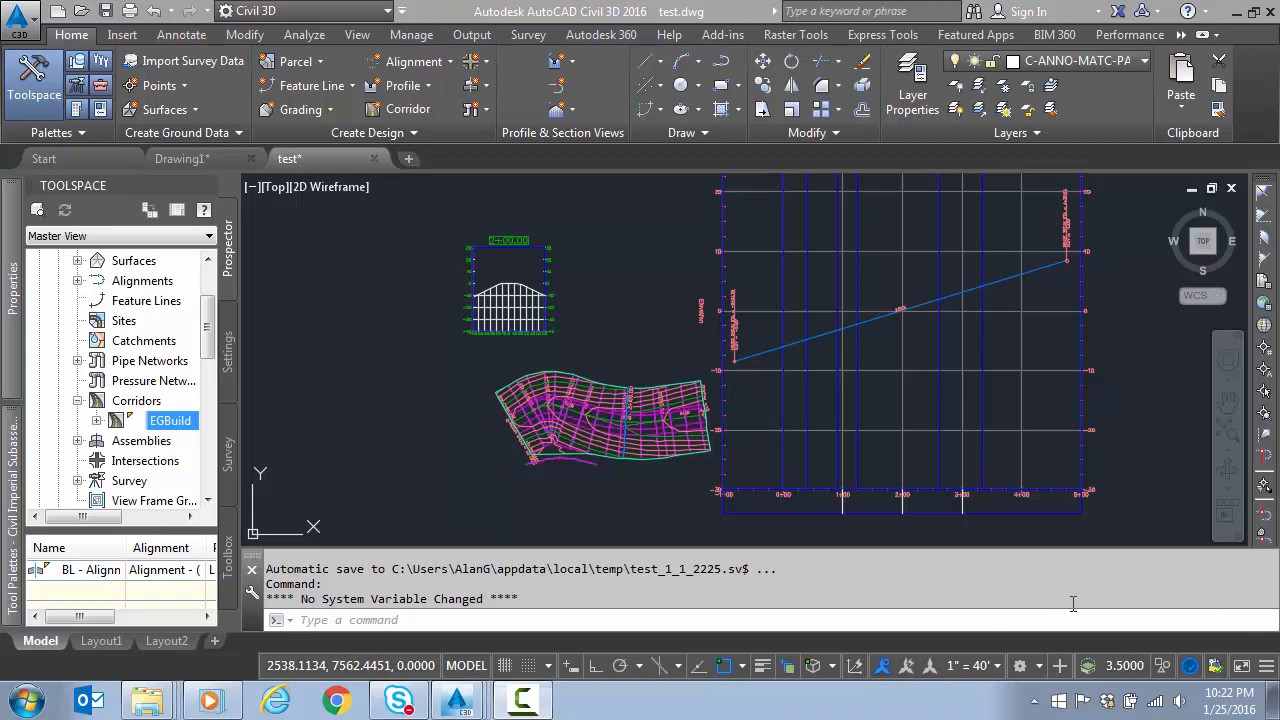
pyautogui.moveTo(796, 468)
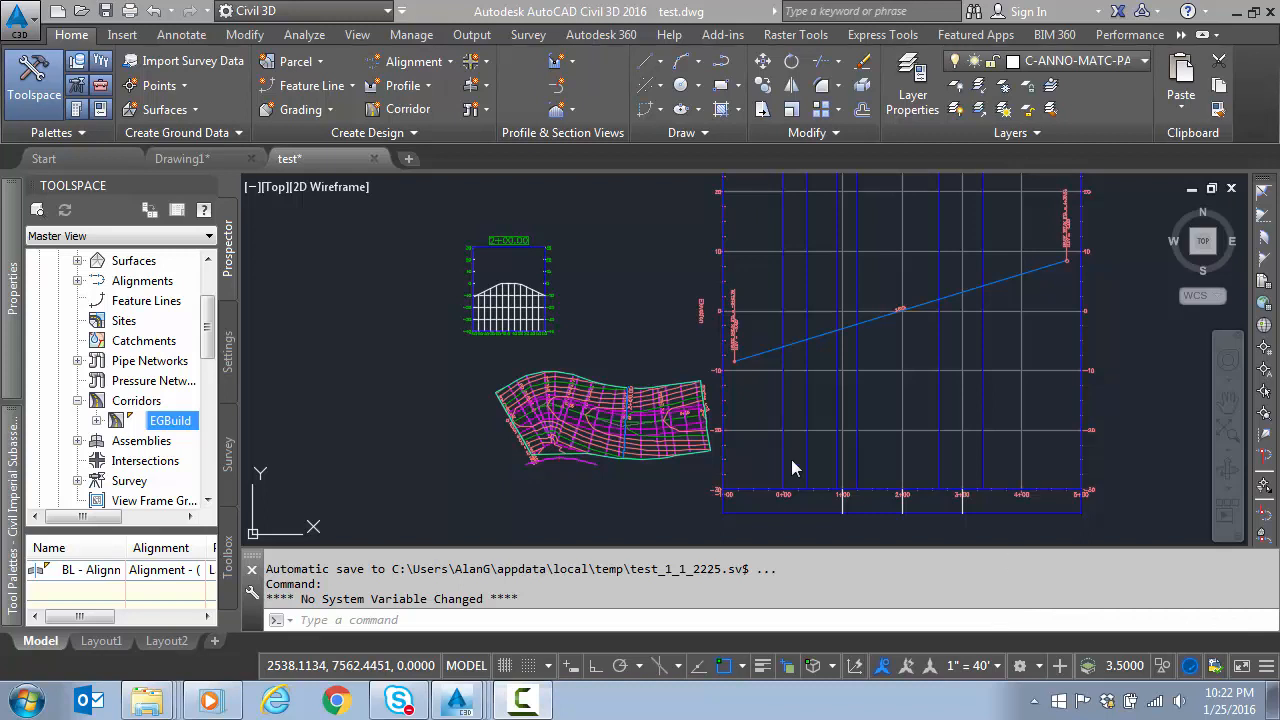
pyautogui.moveTo(544, 420)
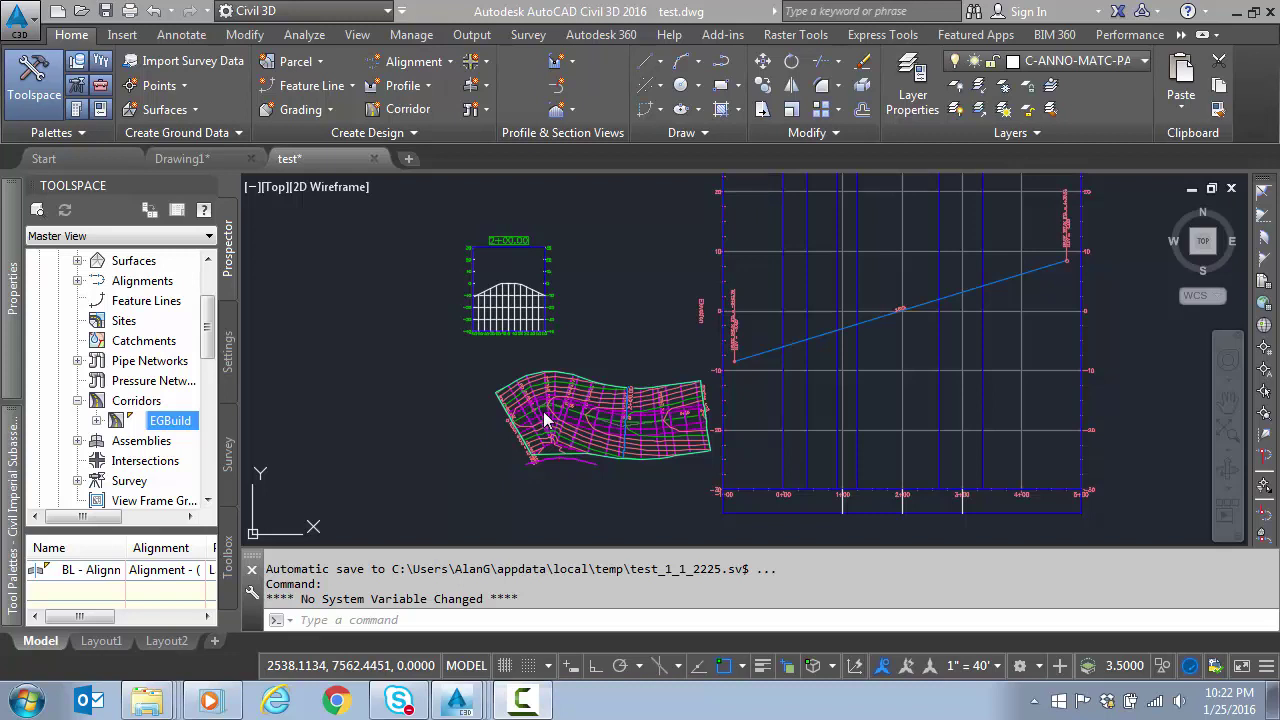
pyautogui.moveTo(496, 360)
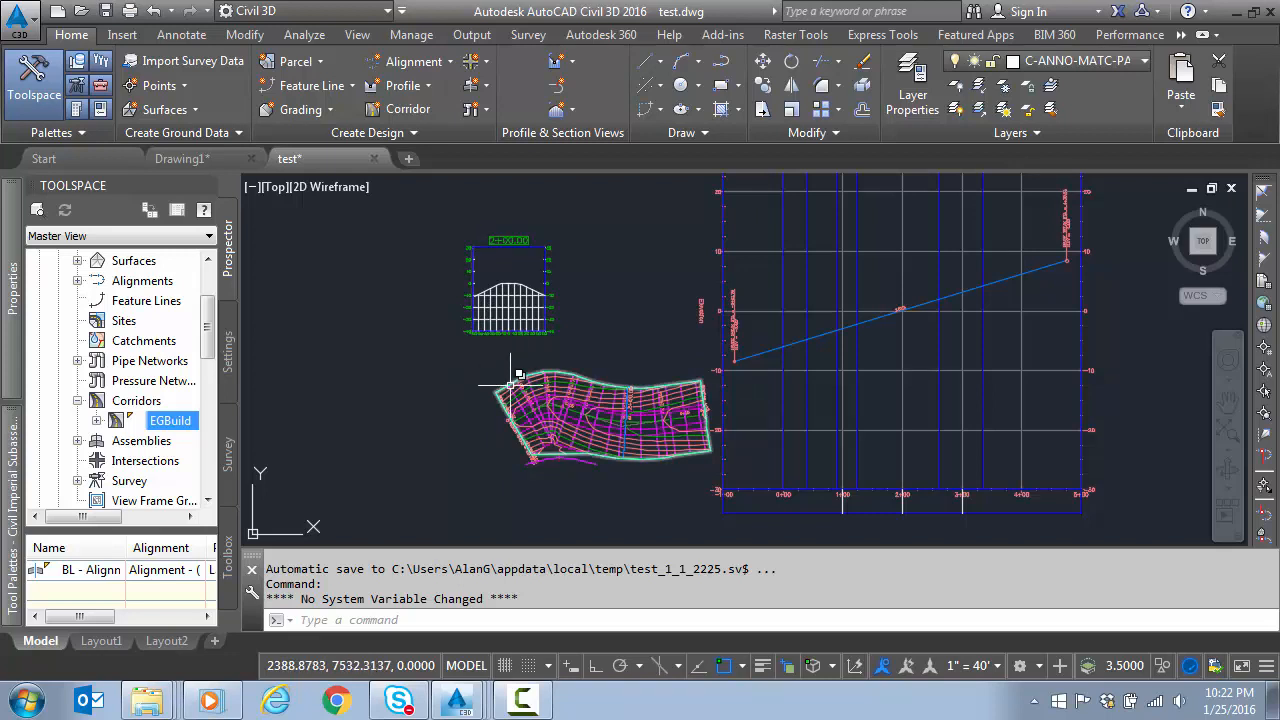
pyautogui.moveTo(600, 410)
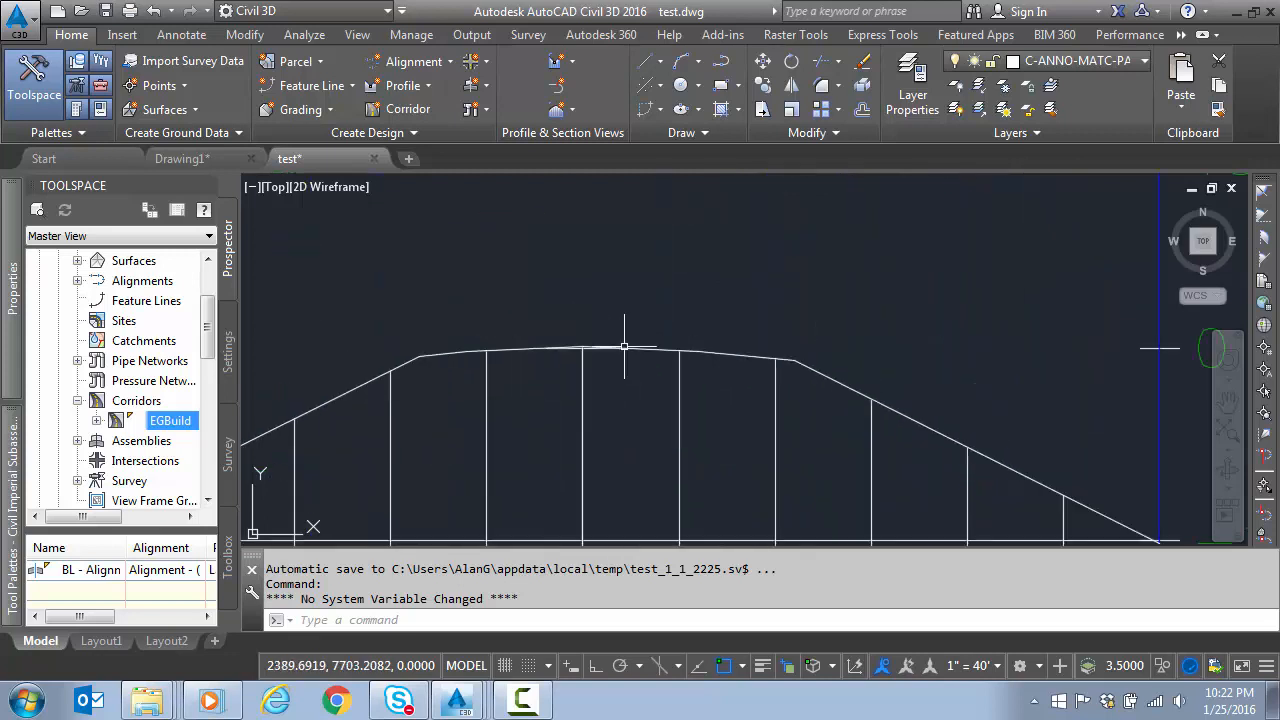
pyautogui.moveTo(680, 350)
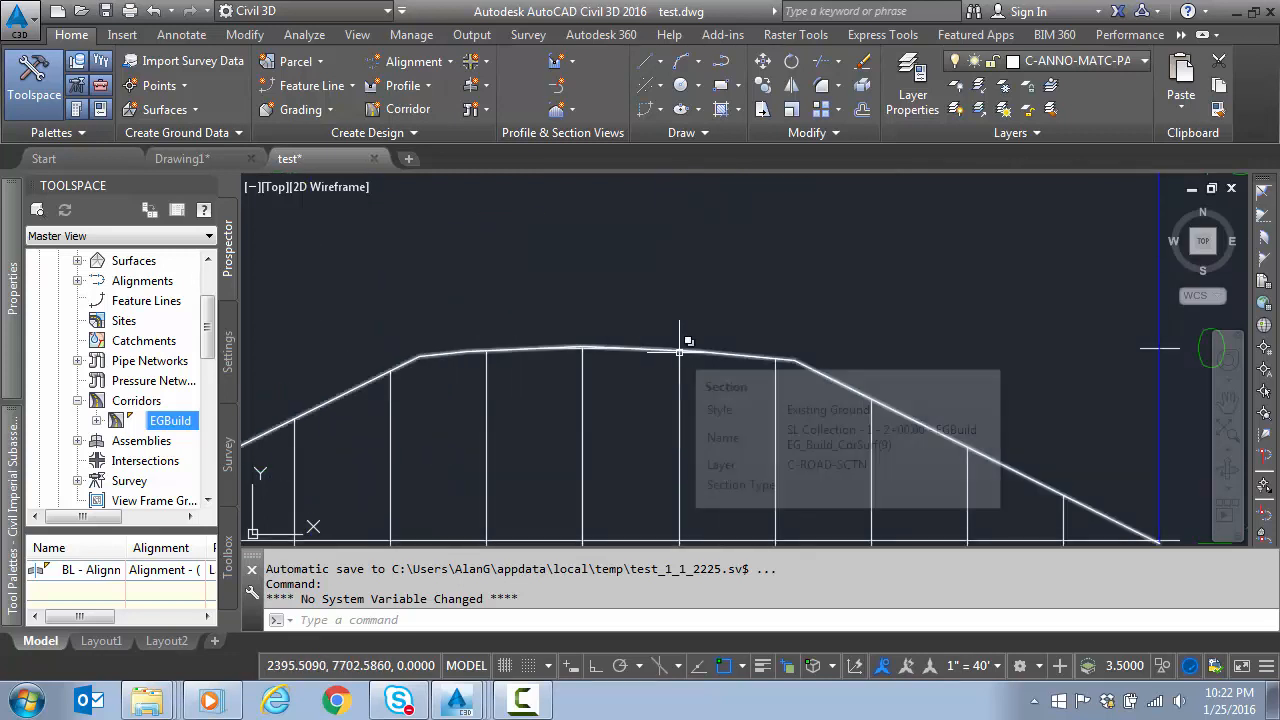
pyautogui.moveTo(704, 350)
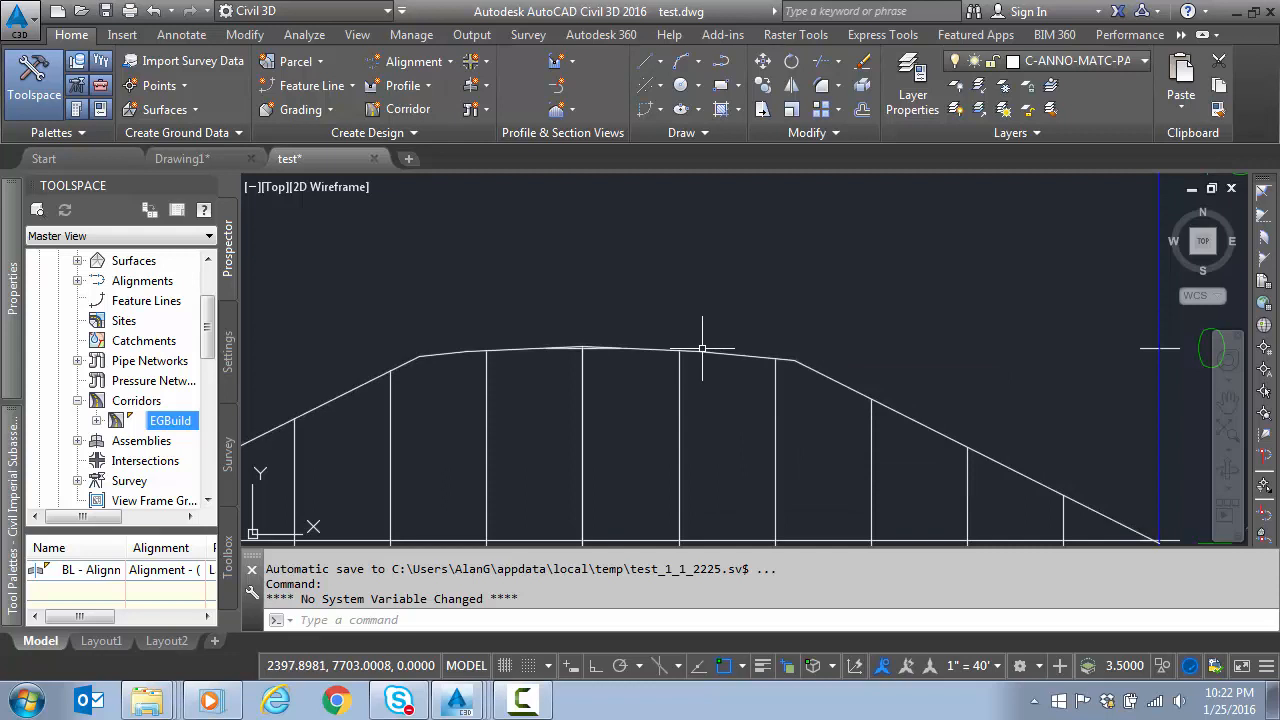
pyautogui.moveTo(944, 448)
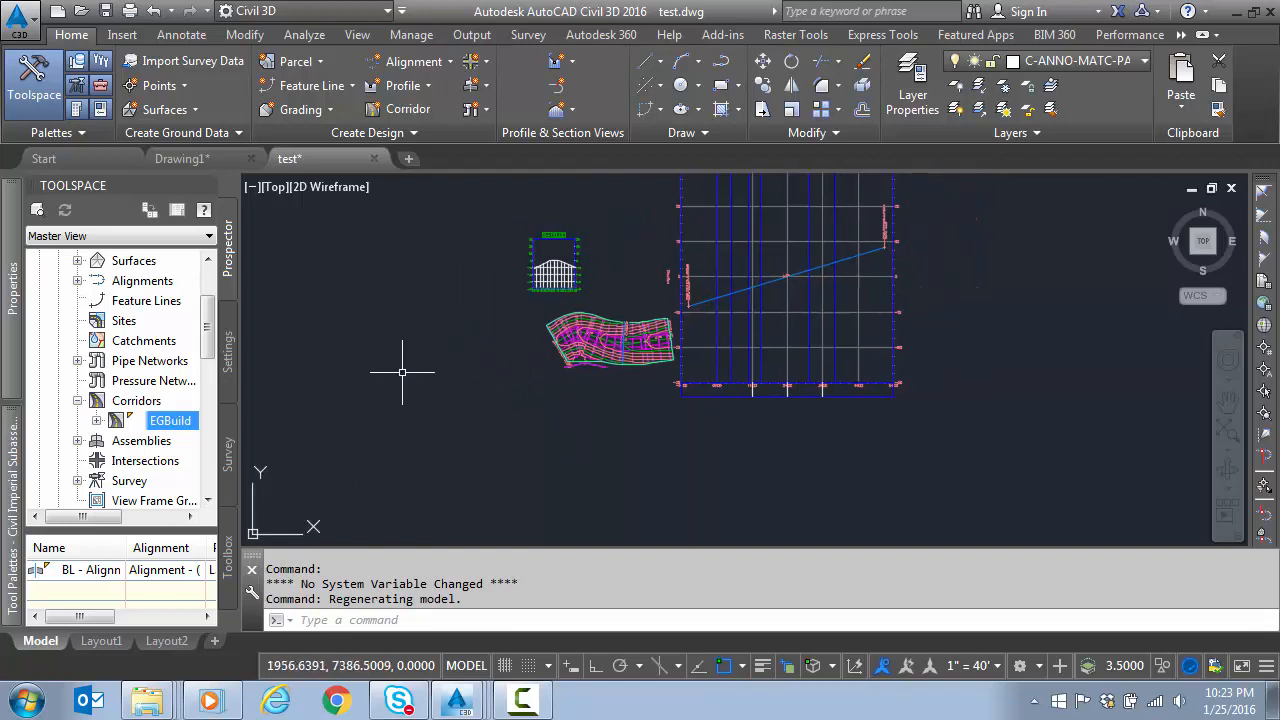
pyautogui.moveTo(388, 382)
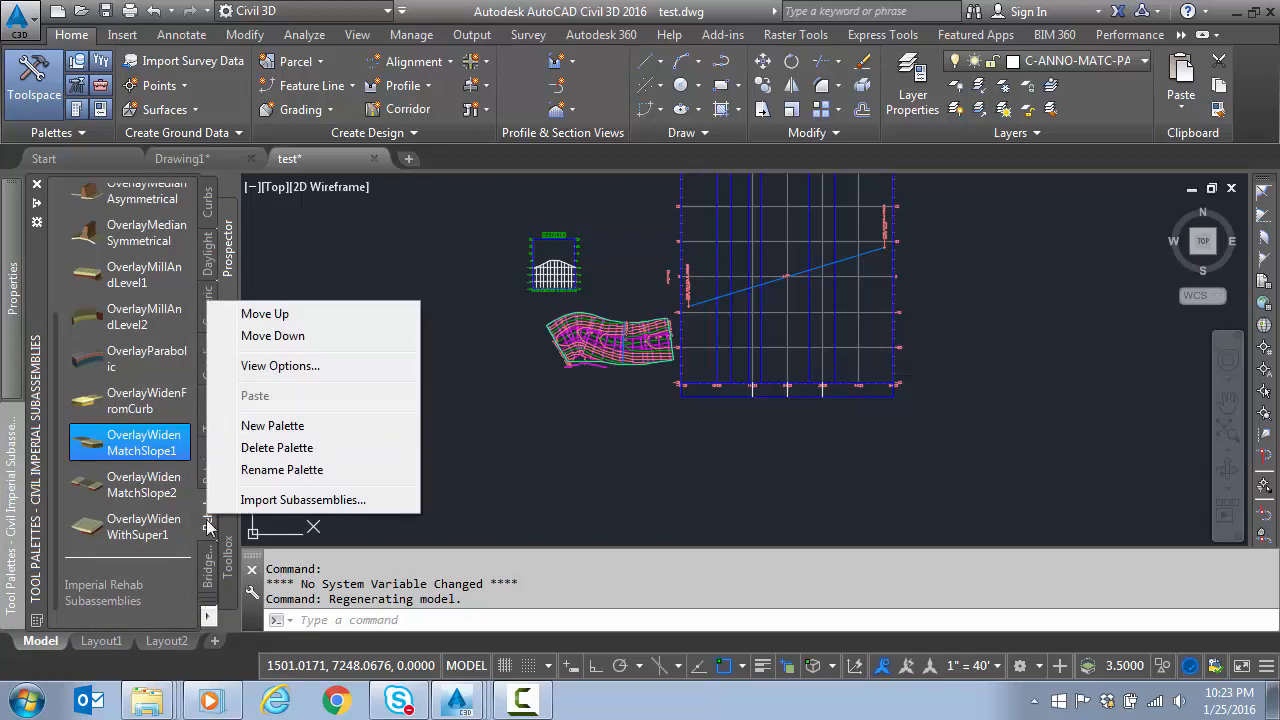
# - Create a new empty tool palette and name it Custom
pyautogui.click(272, 424)
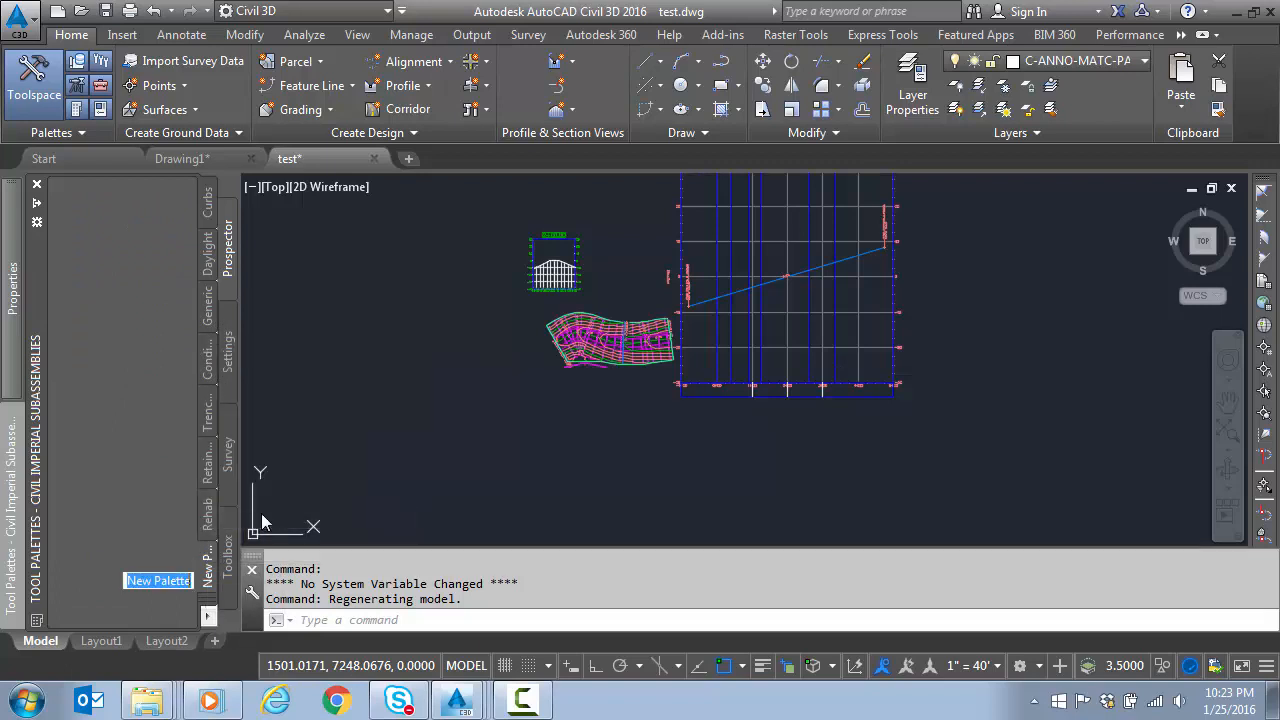
pyautogui.write('Custom')
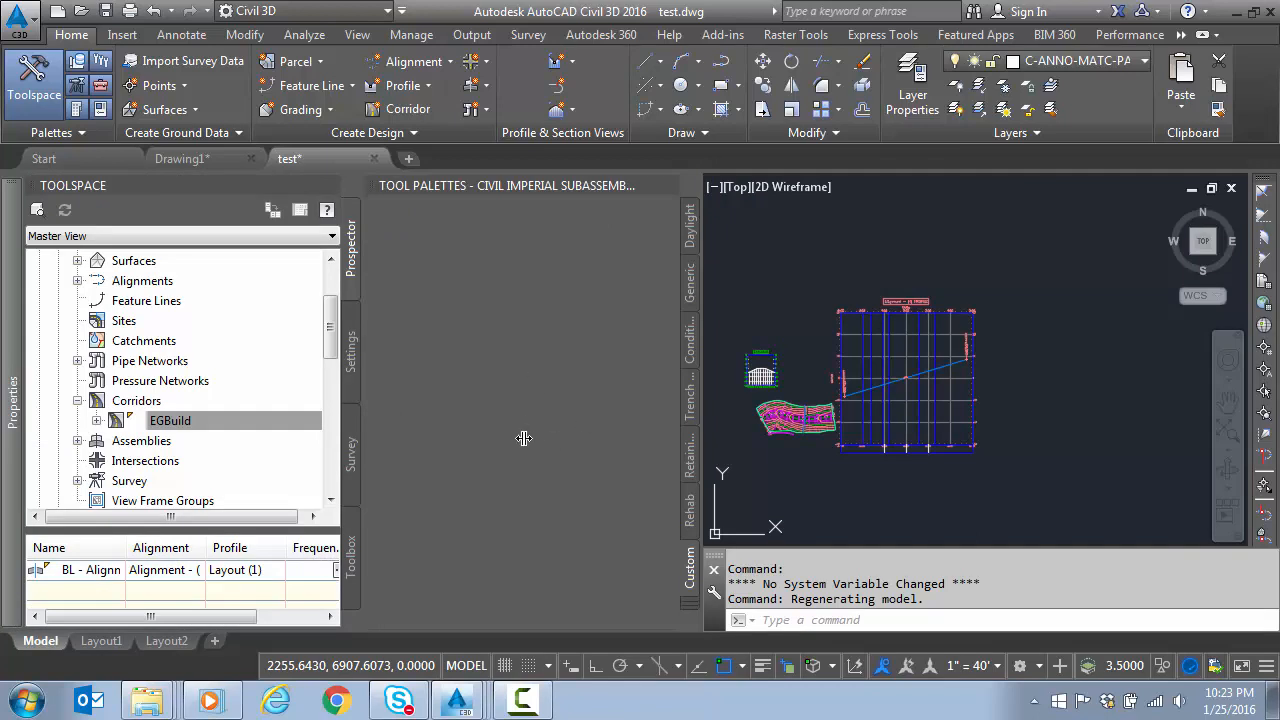
pyautogui.moveTo(456, 352)
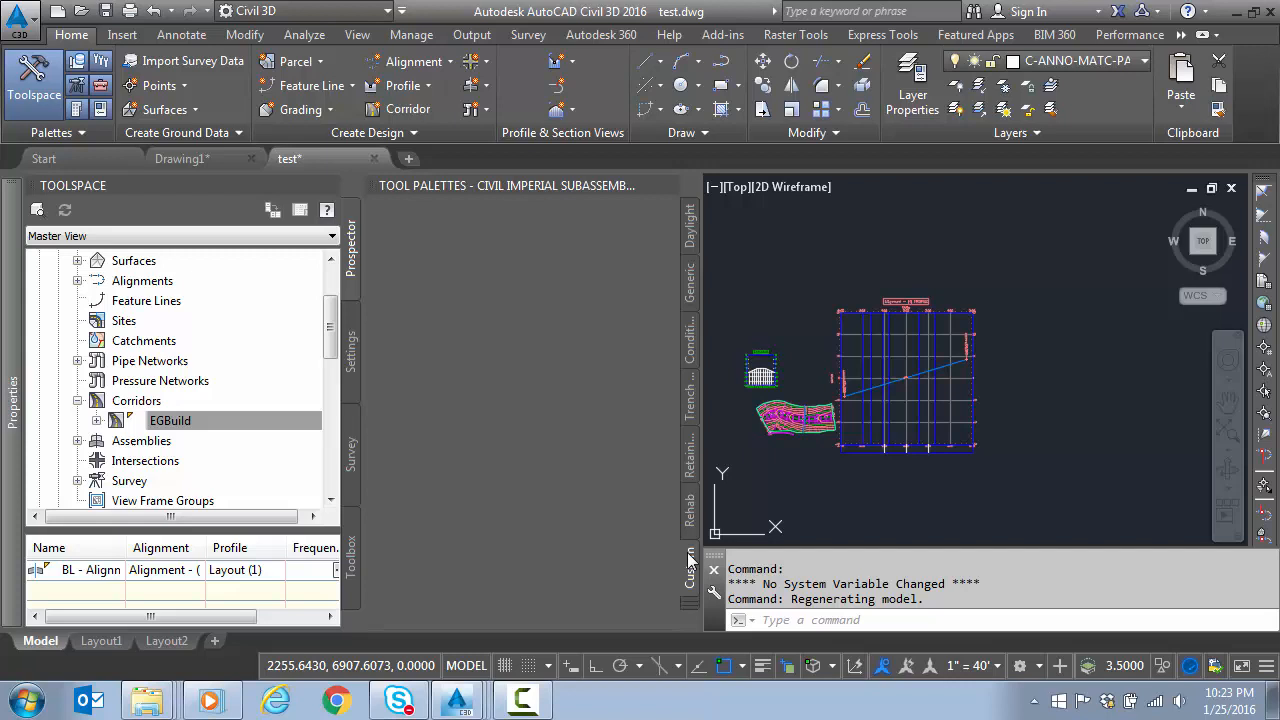
# - Start Import Subassemblies for the Custom palette and browse for the source package
pyautogui.rightClick(690, 560)
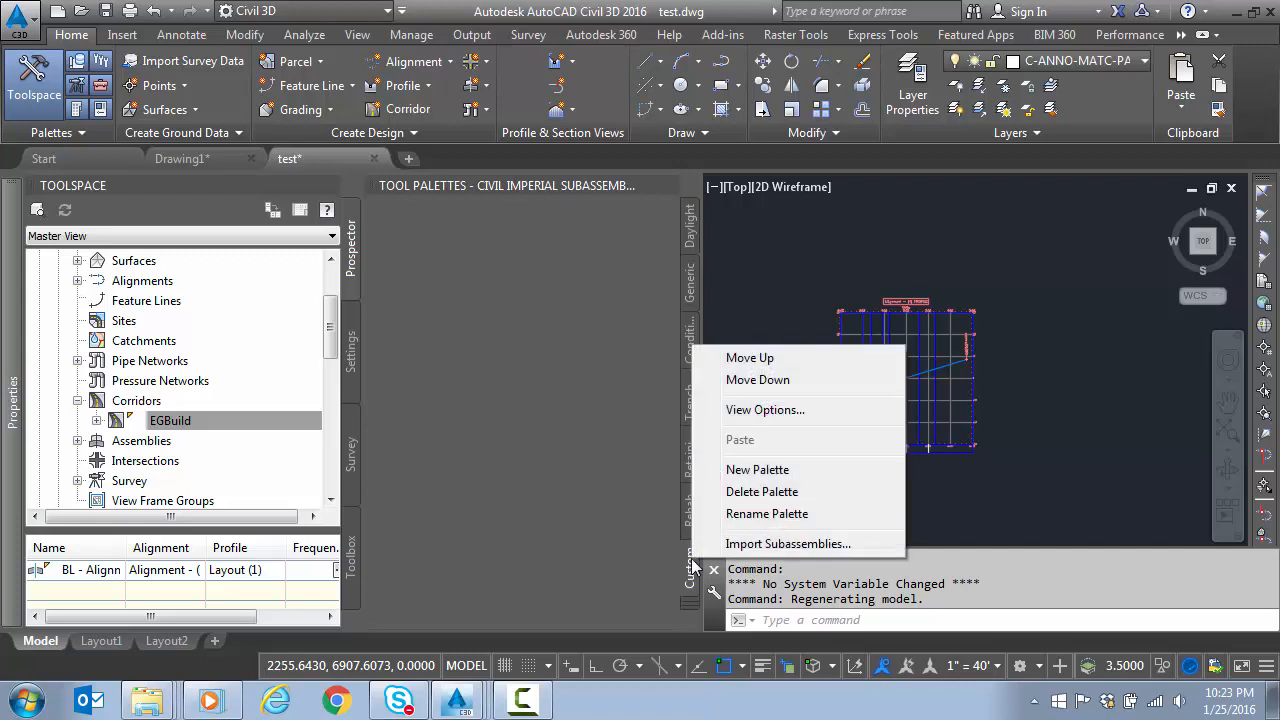
pyautogui.click(788, 544)
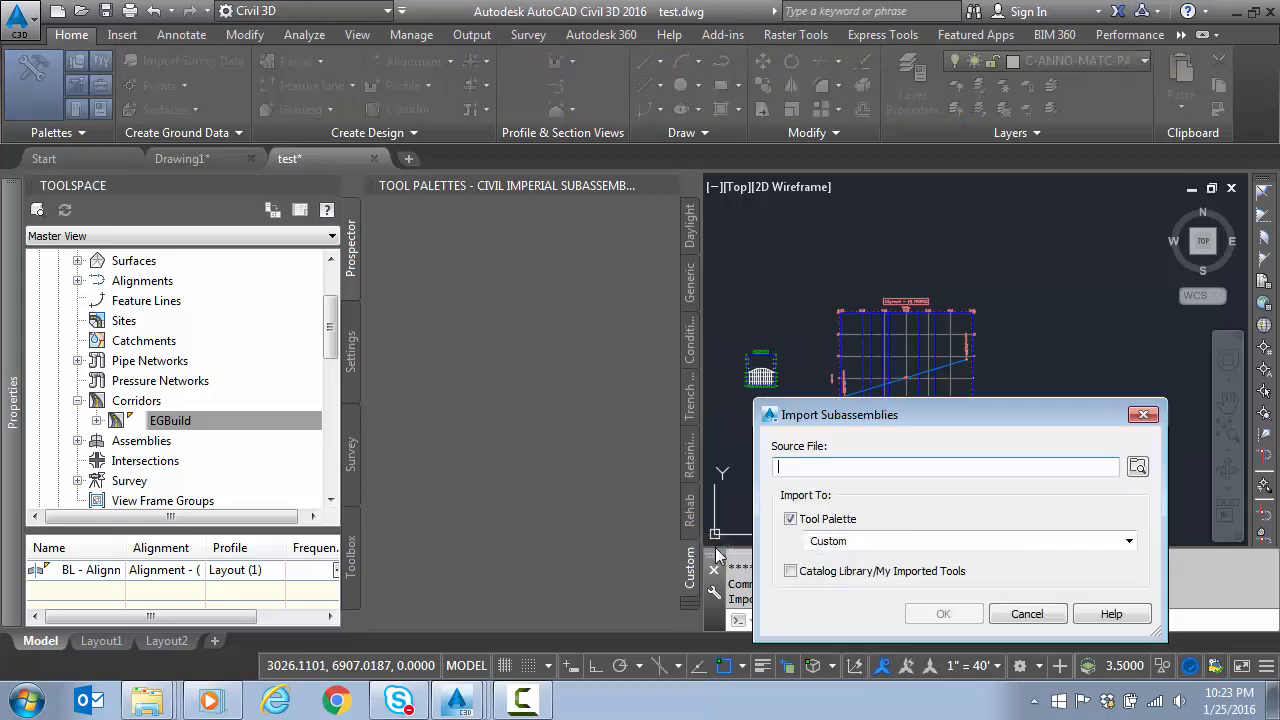
pyautogui.click(1136, 466)
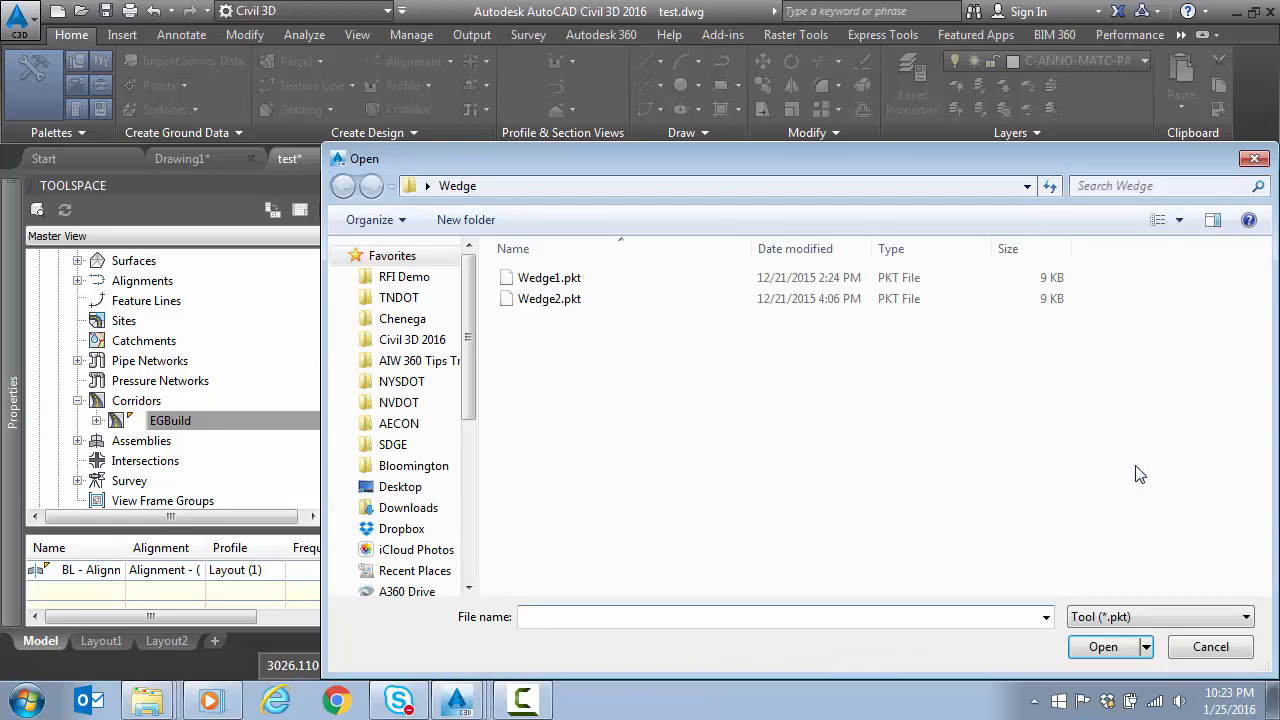
# - Navigate to the Wedge Overlay Youtube folder, select Wedge10.pkt and import it into Custom
pyautogui.scroll(-3)
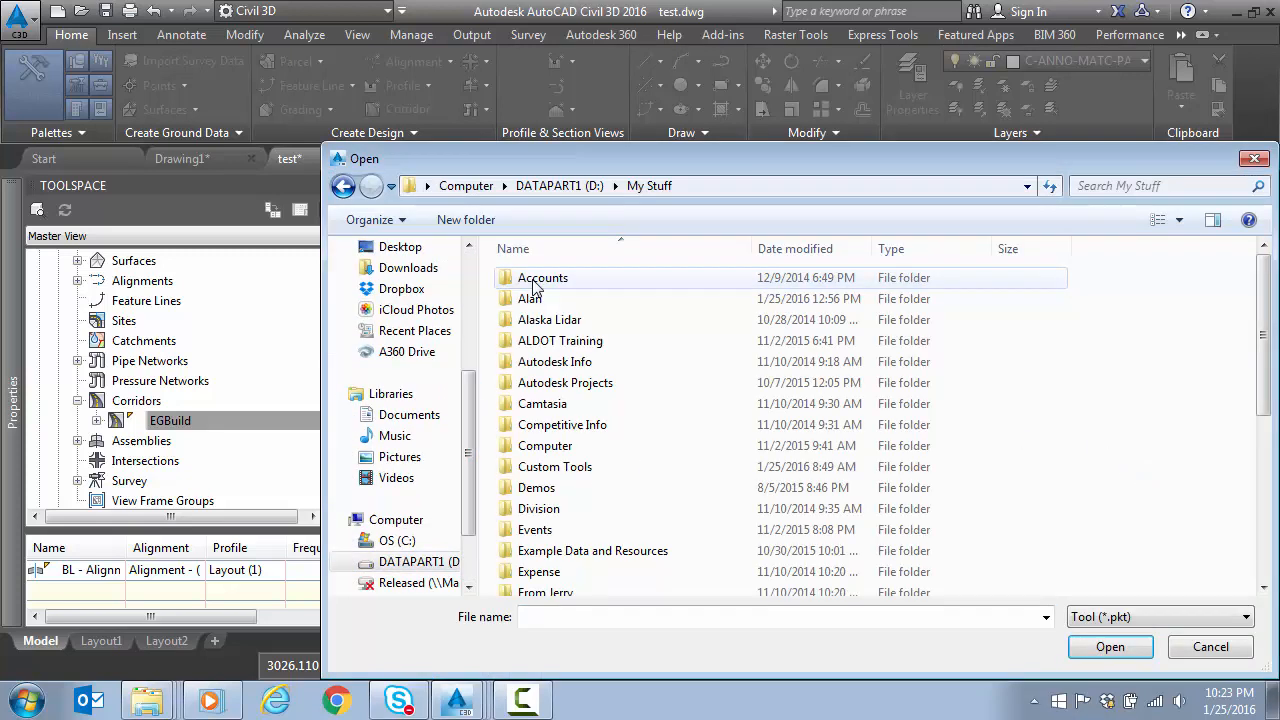
pyautogui.doubleClick(592, 550)
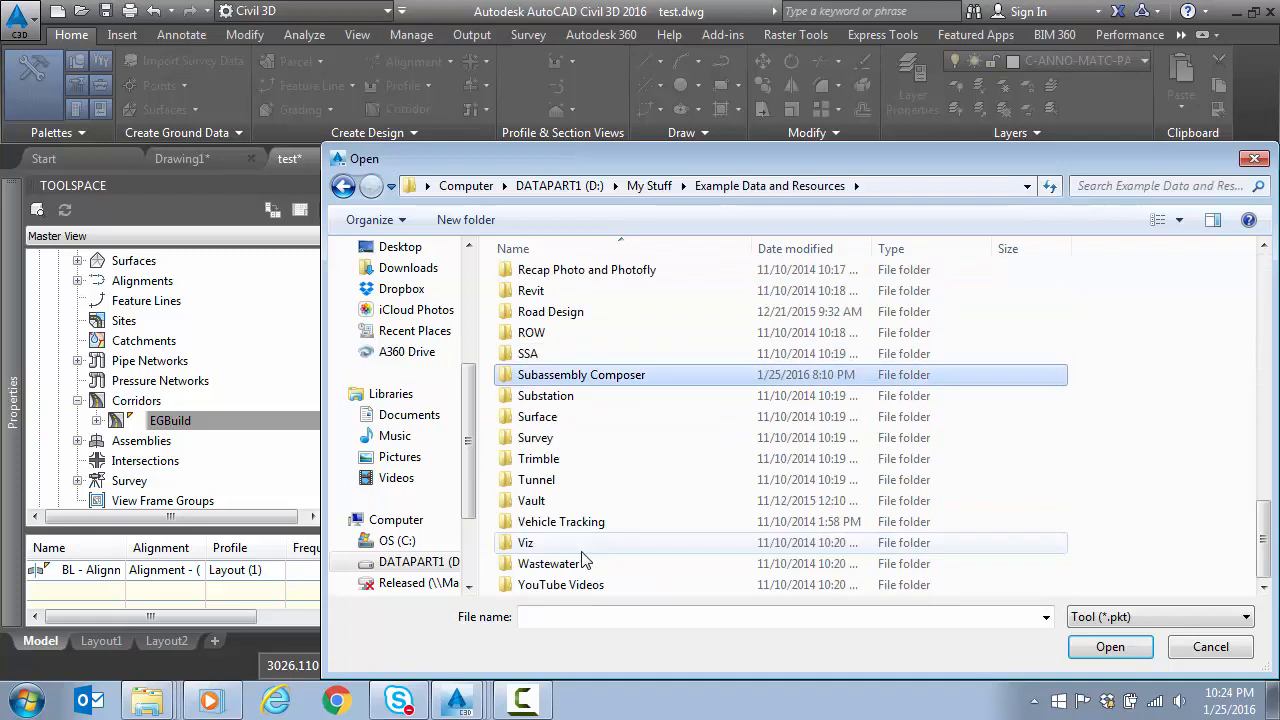
pyautogui.doubleClick(580, 374)
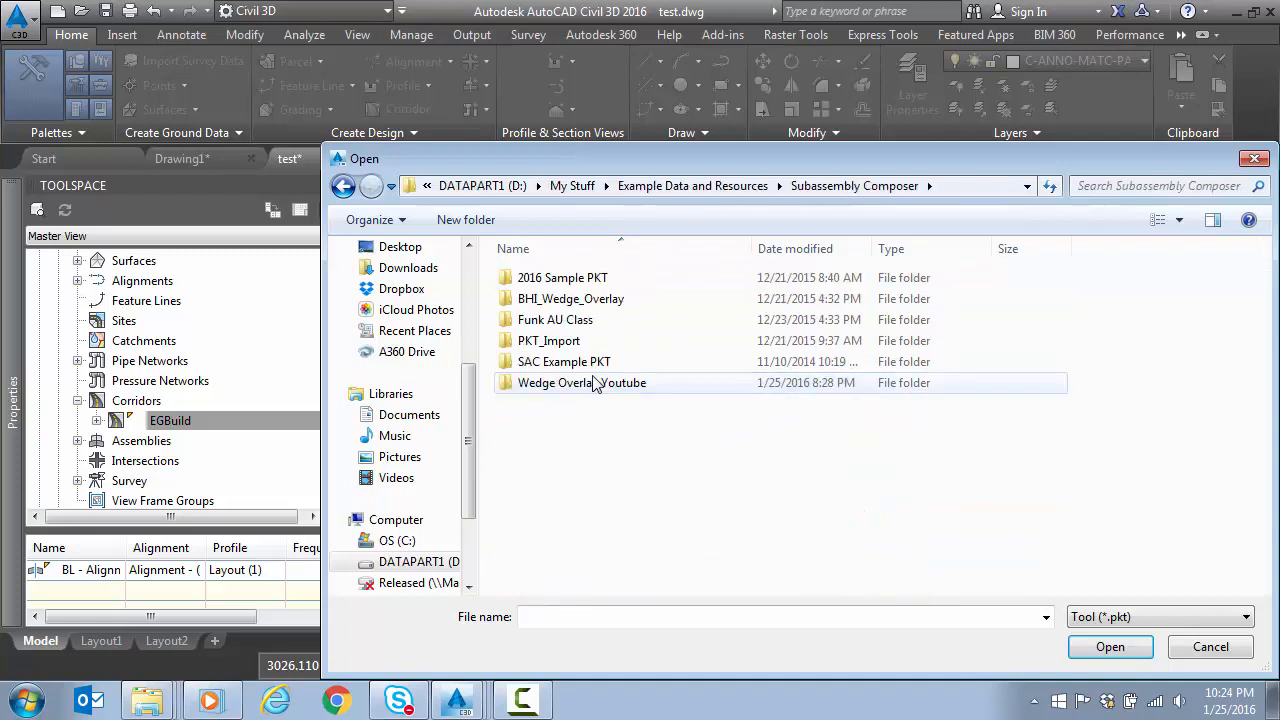
pyautogui.doubleClick(582, 382)
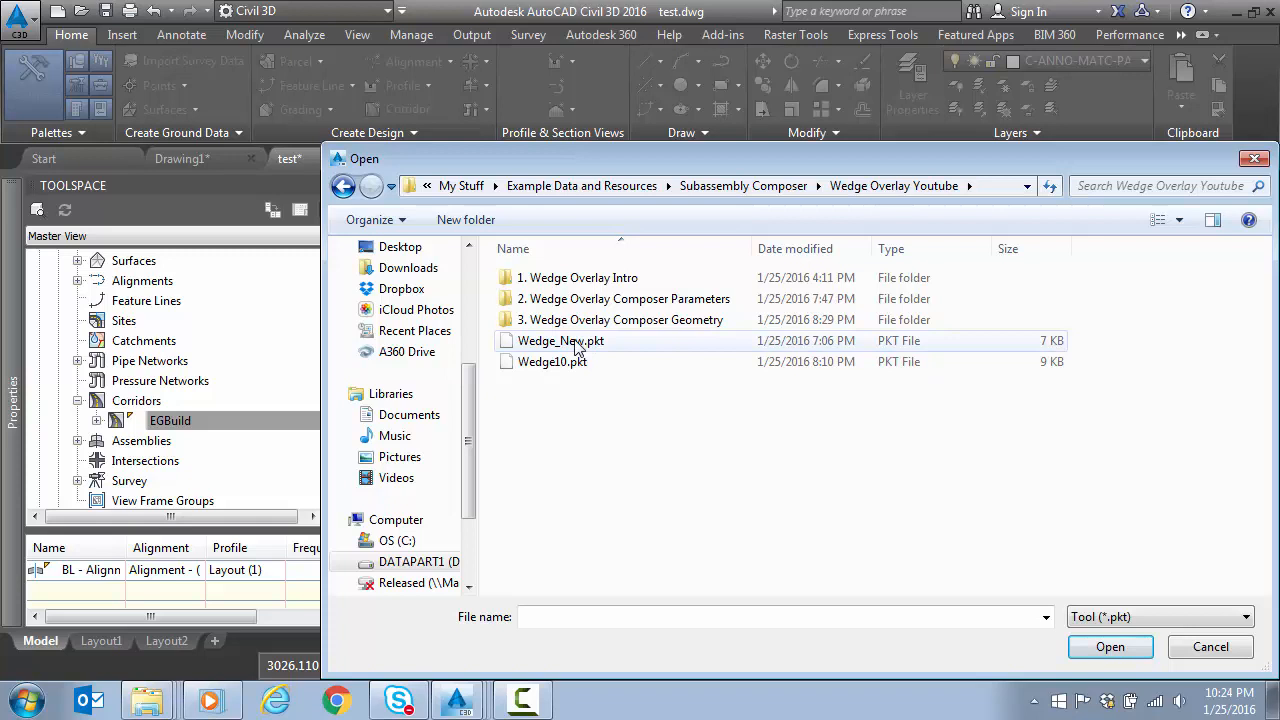
pyautogui.click(552, 360)
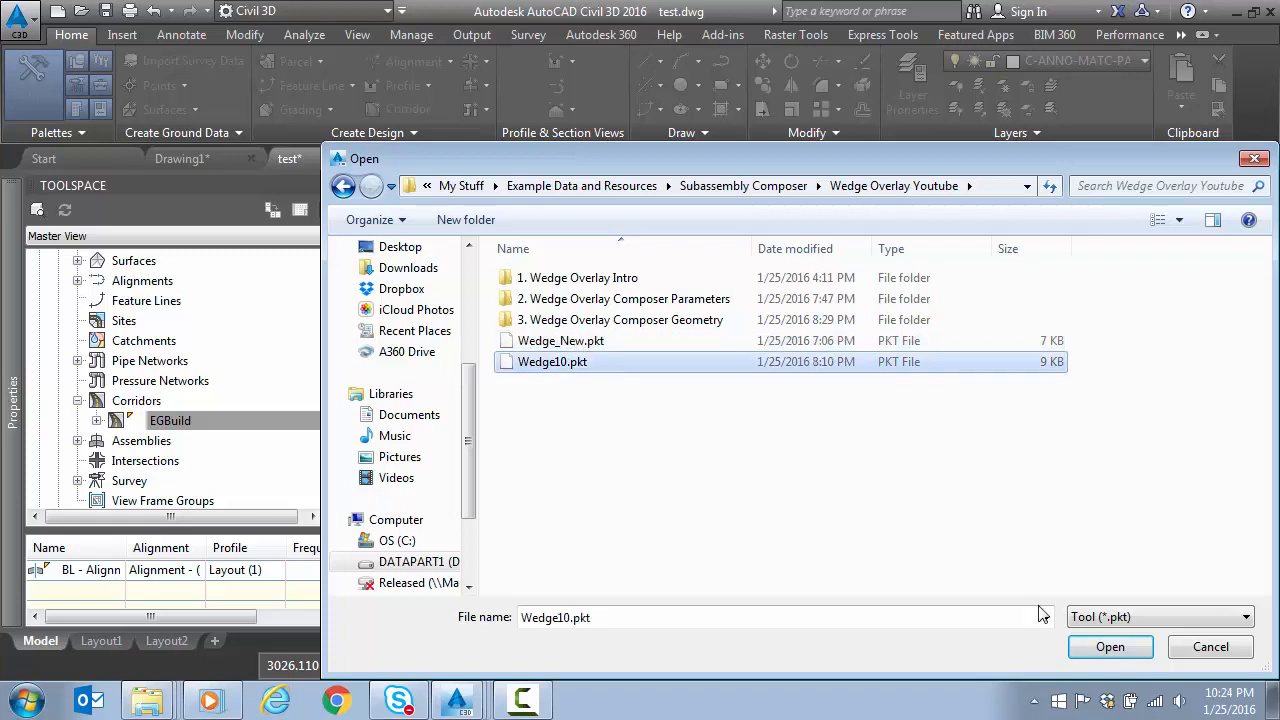
pyautogui.click(1110, 646)
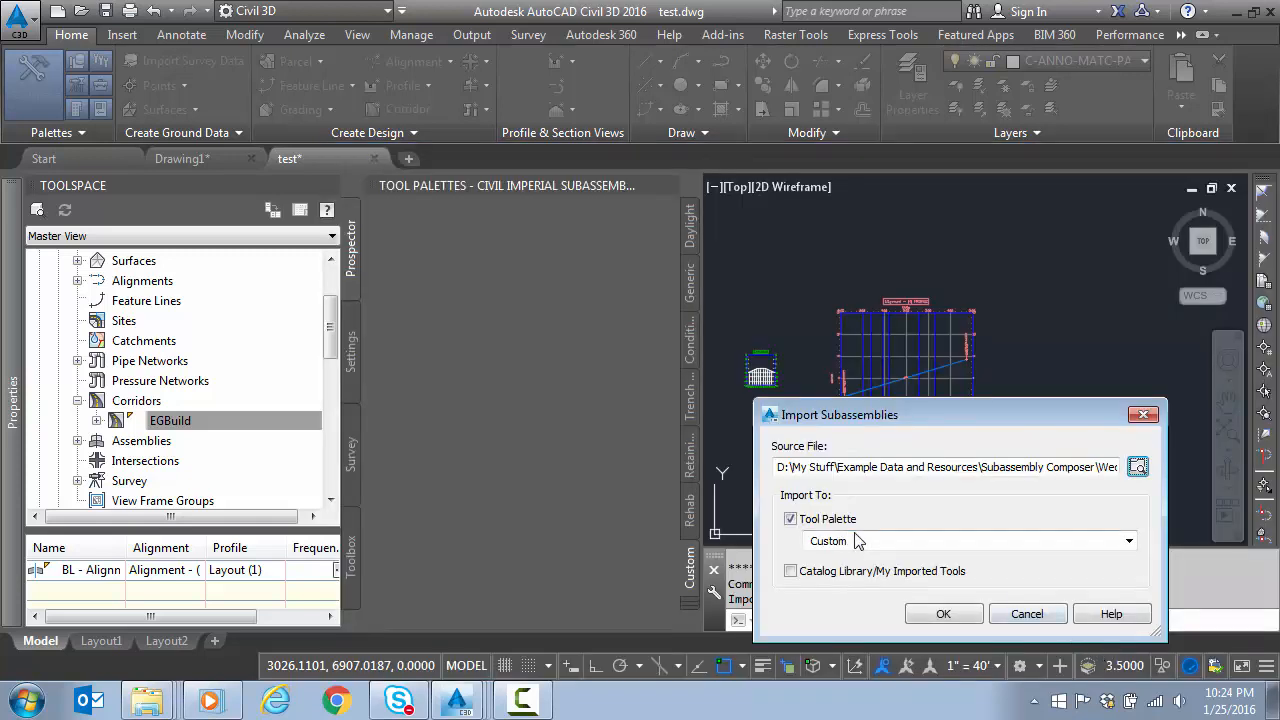
pyautogui.click(942, 612)
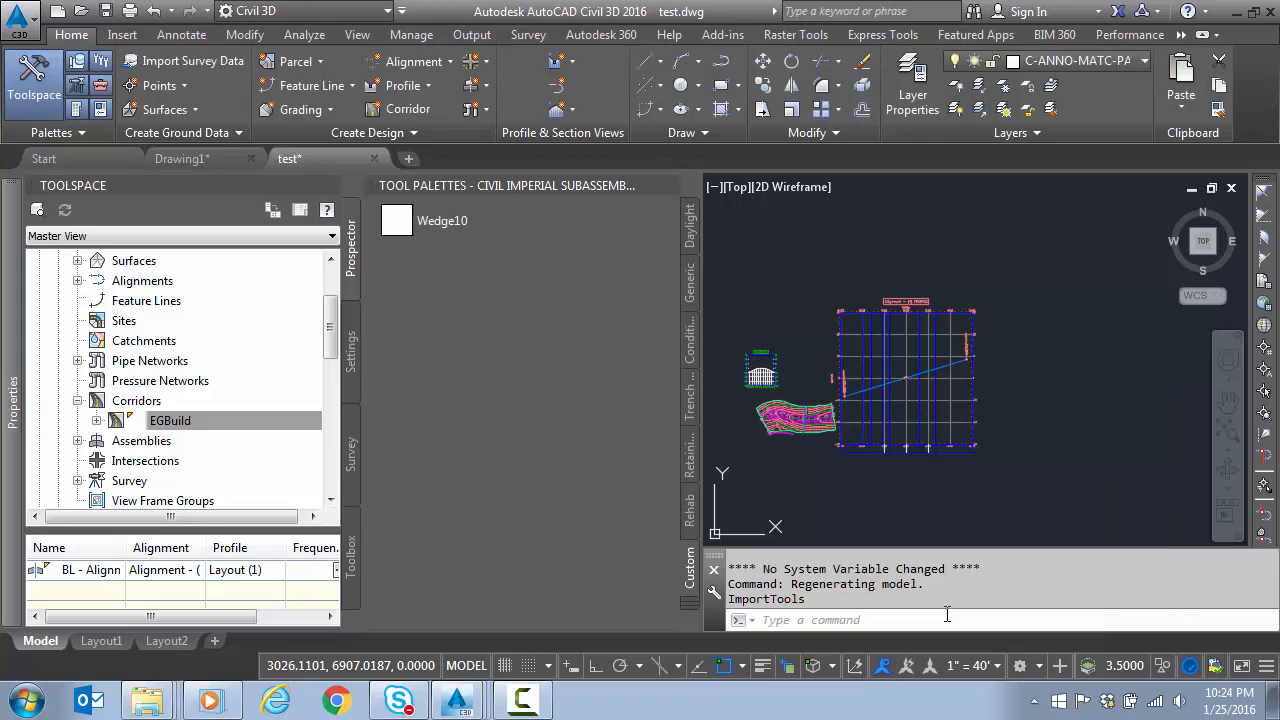
# - Open and dismiss the Wedge10 tool's right-click options in the Custom palette
pyautogui.rightClick(440, 220)
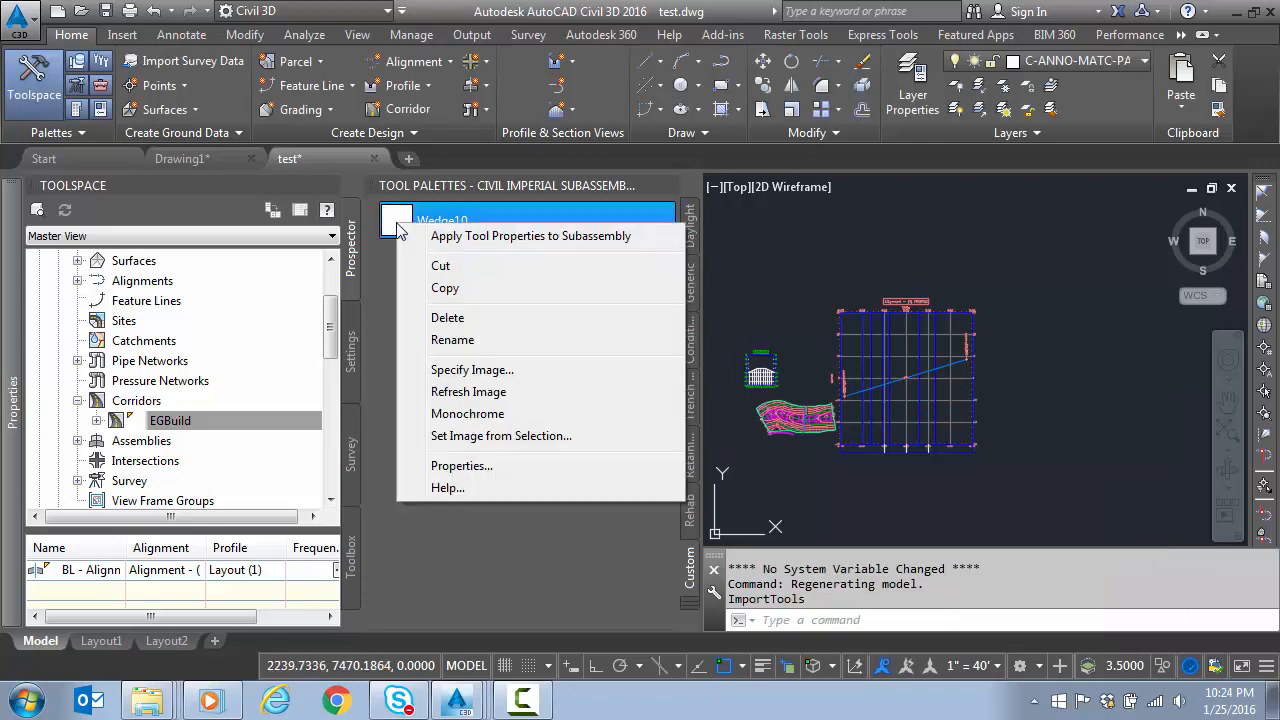
pyautogui.click(472, 396)
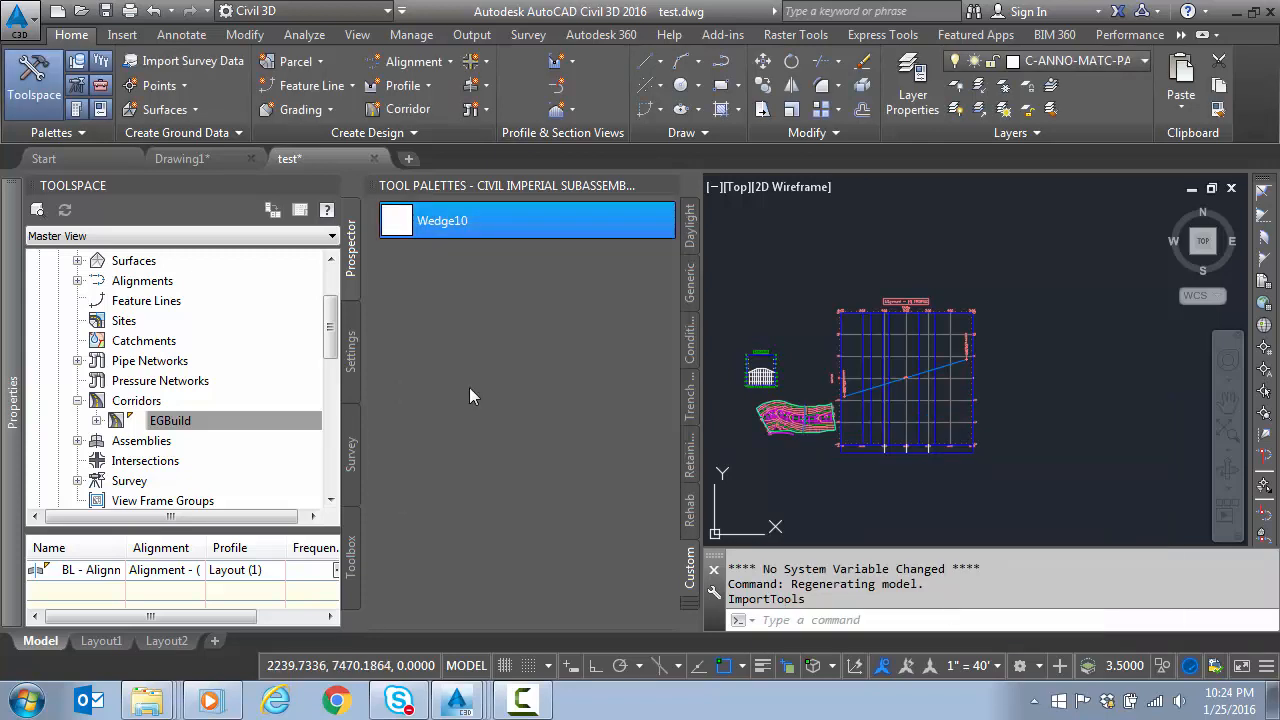
pyautogui.moveTo(498, 404)
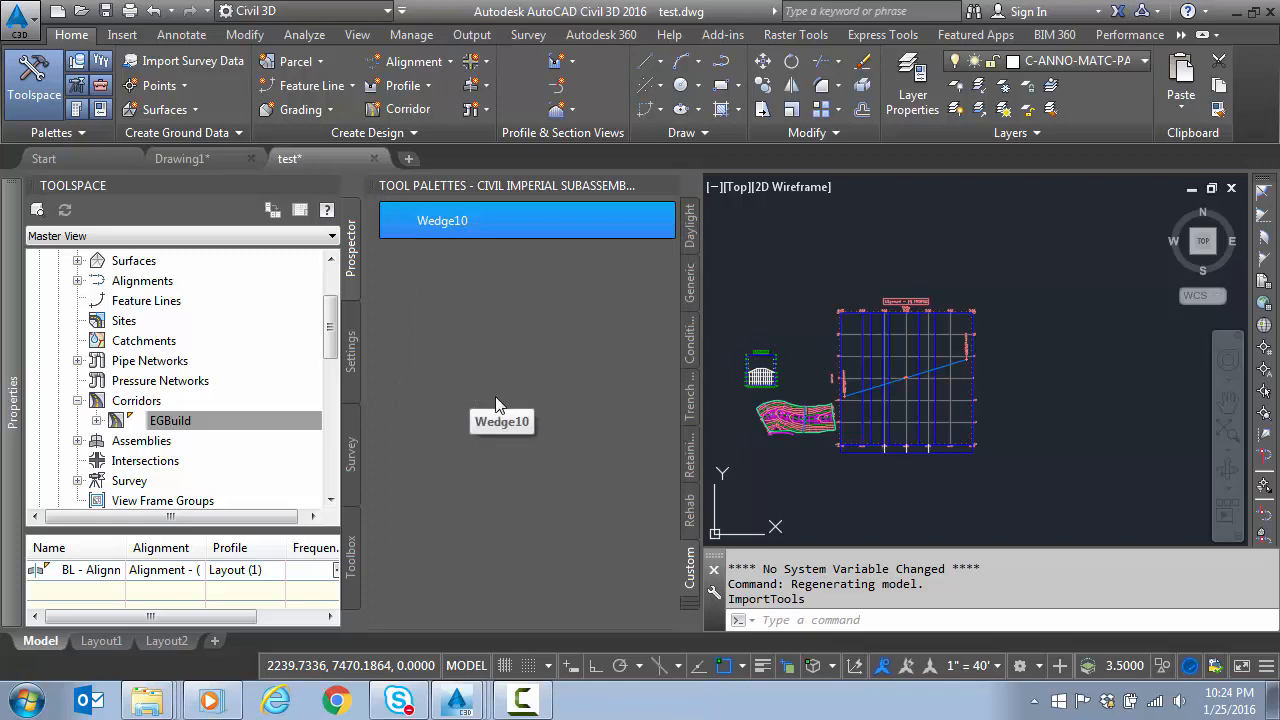
pyautogui.moveTo(536, 344)
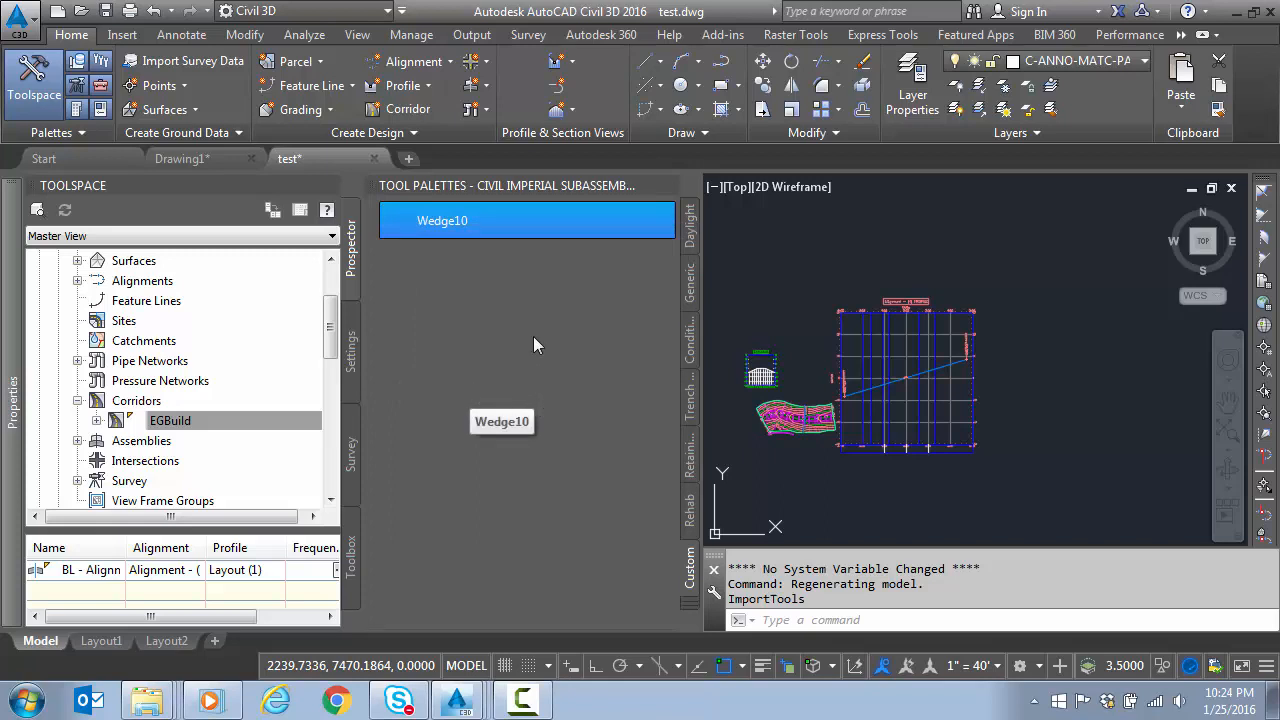
pyautogui.moveTo(716, 222)
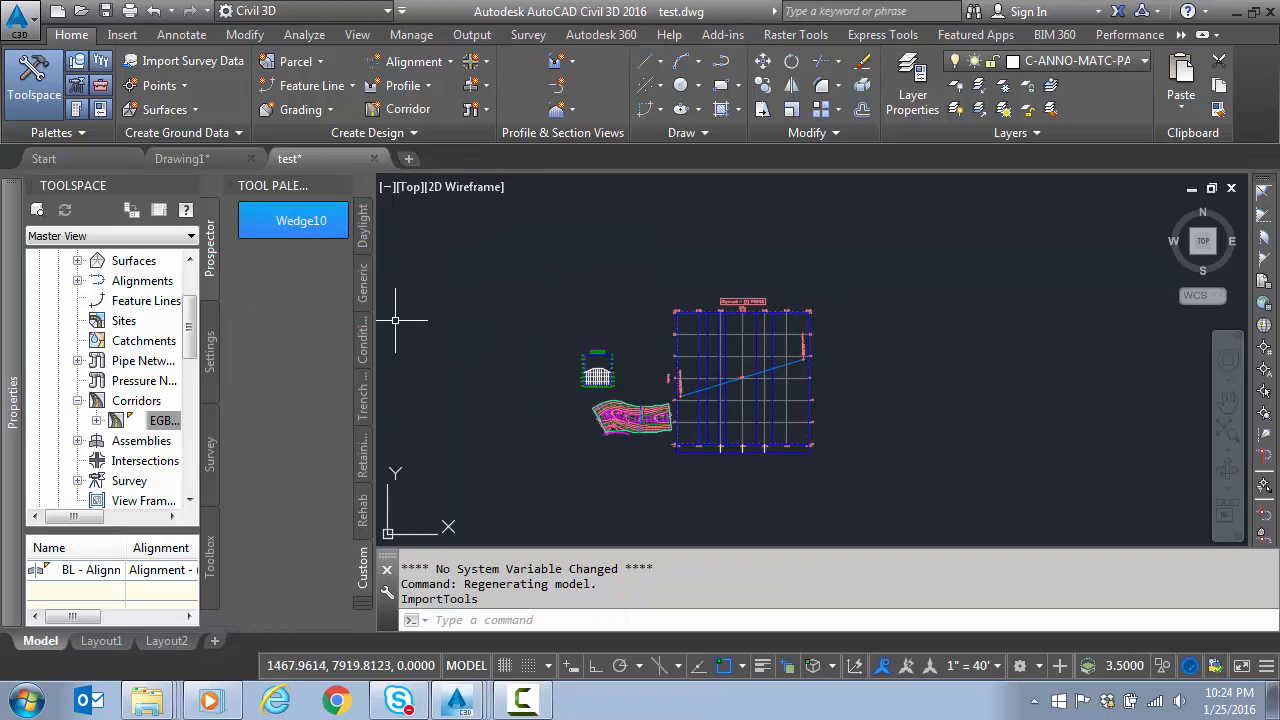
pyautogui.moveTo(482, 236)
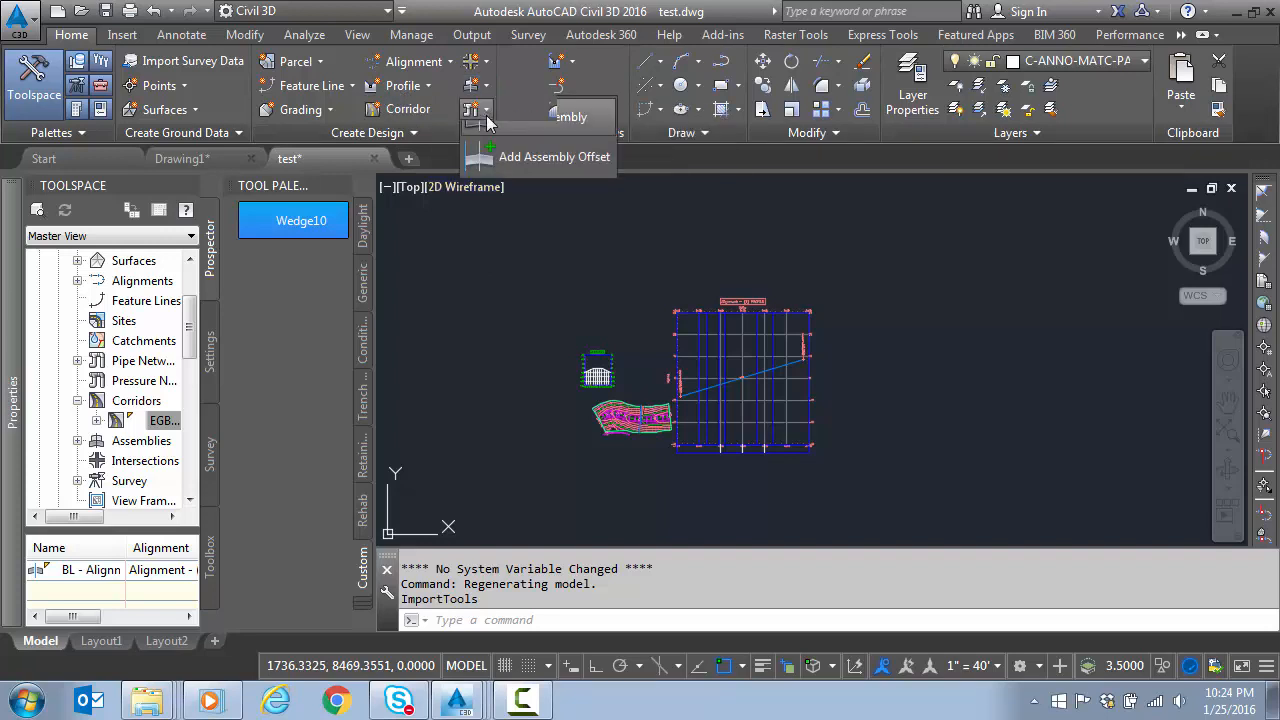
# - Create an assembly named Wedge and place its baseline in the drawing
pyautogui.click(570, 116)
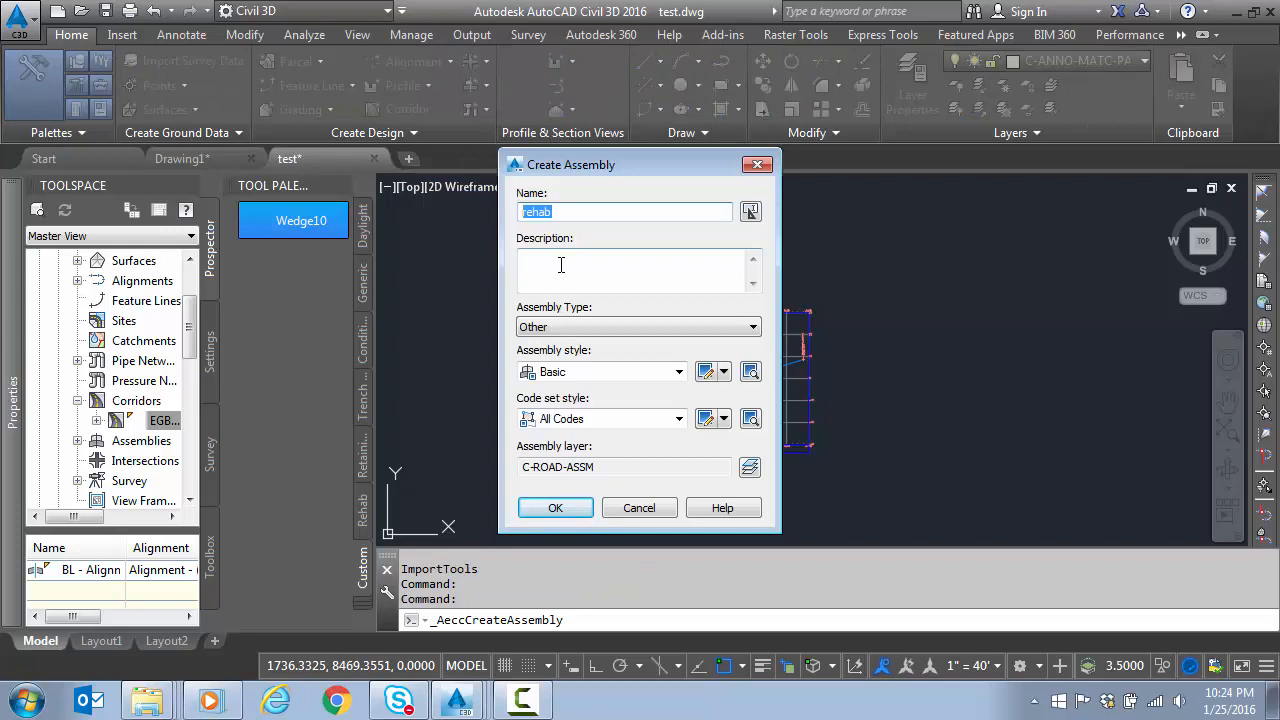
pyautogui.write('Wedge')
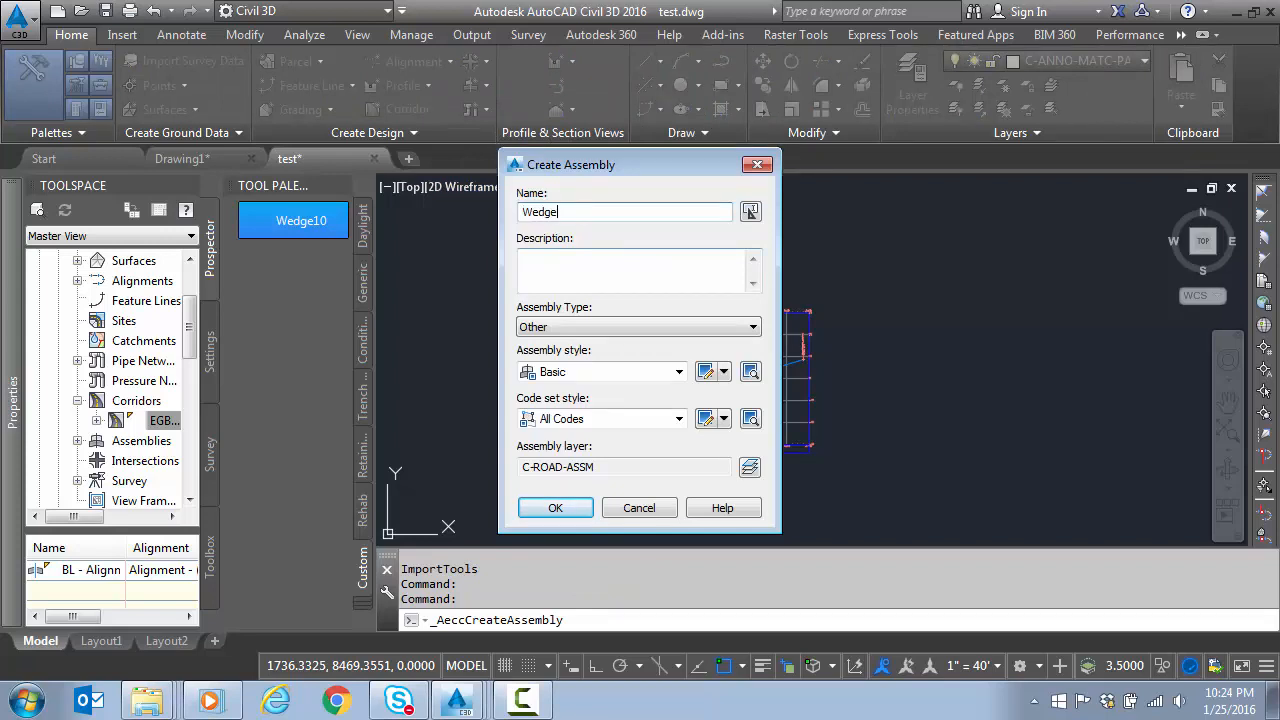
pyautogui.click(556, 508)
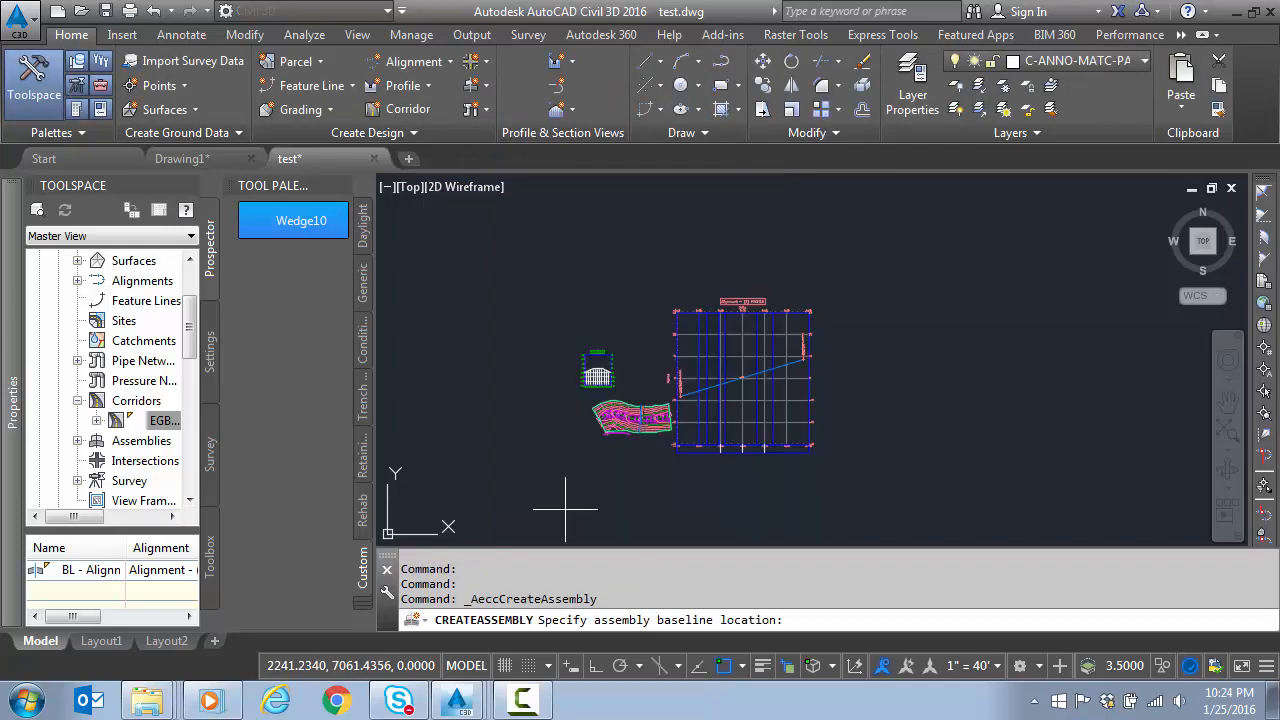
pyautogui.click(812, 360)
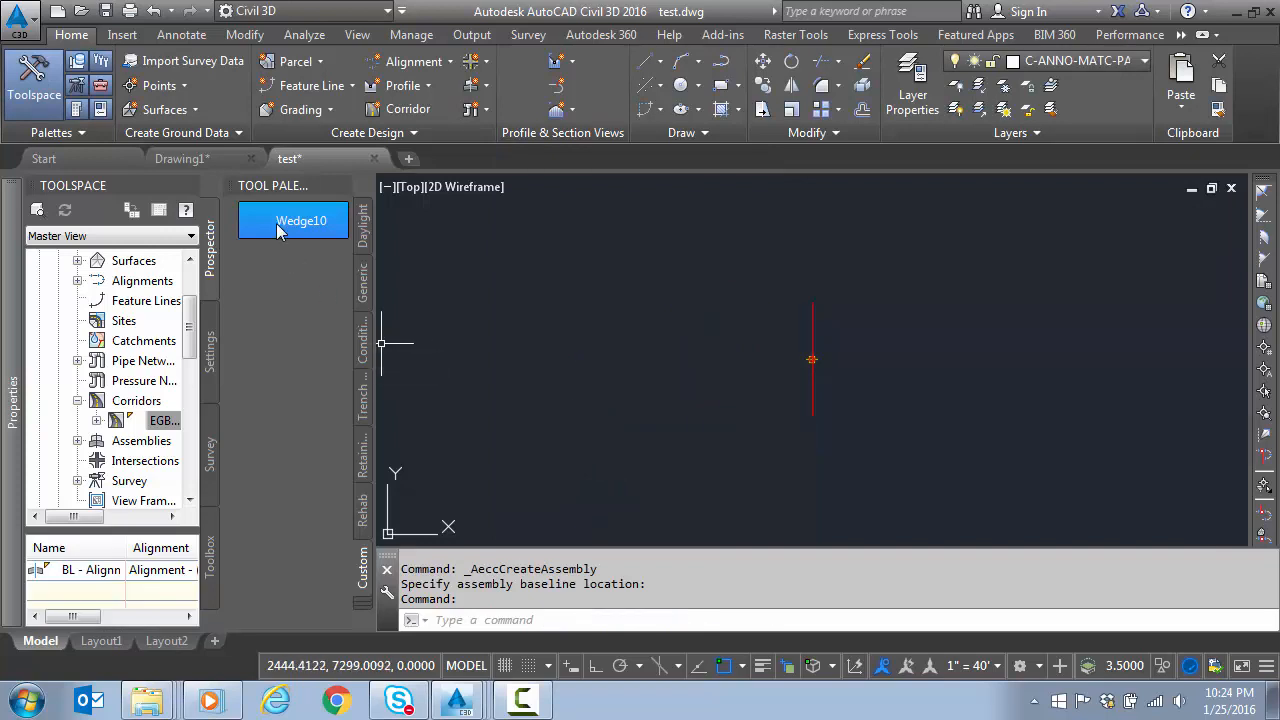
# - Attach Wedge10 to the assembly, review its 12' lane and 4' shoulder parameters, and close the properties
pyautogui.click(300, 220)
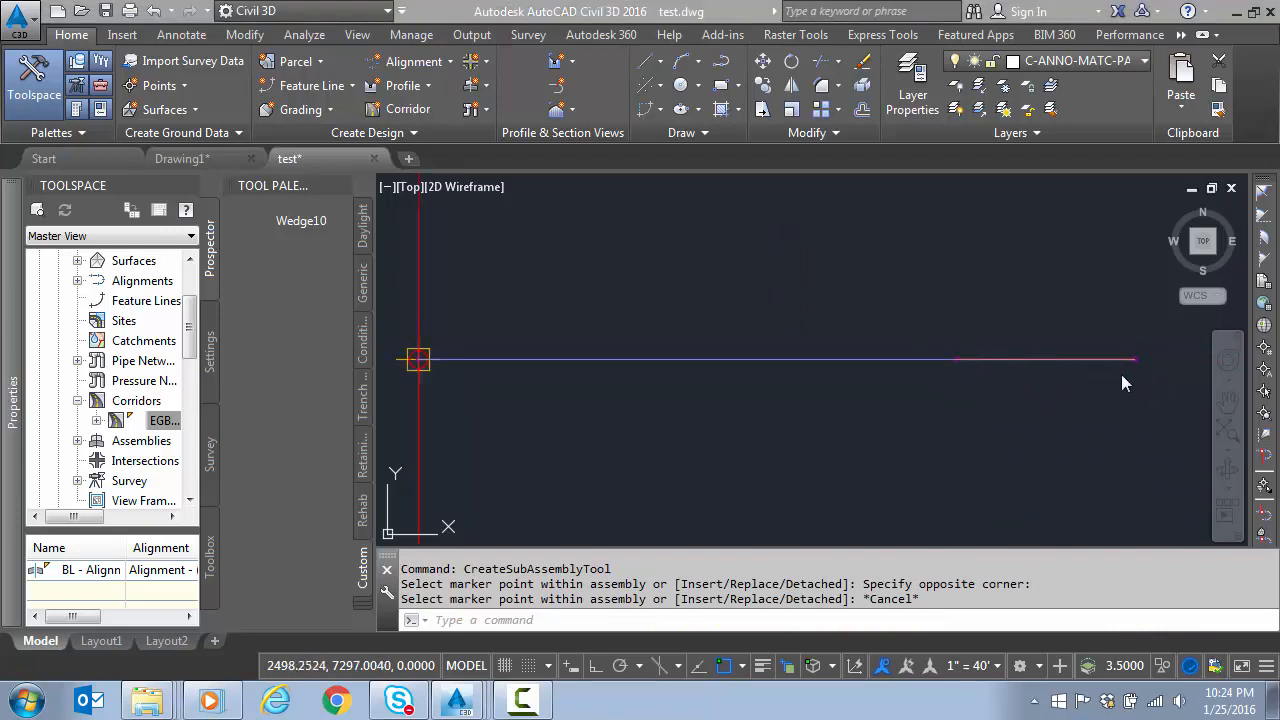
pyautogui.moveTo(856, 444)
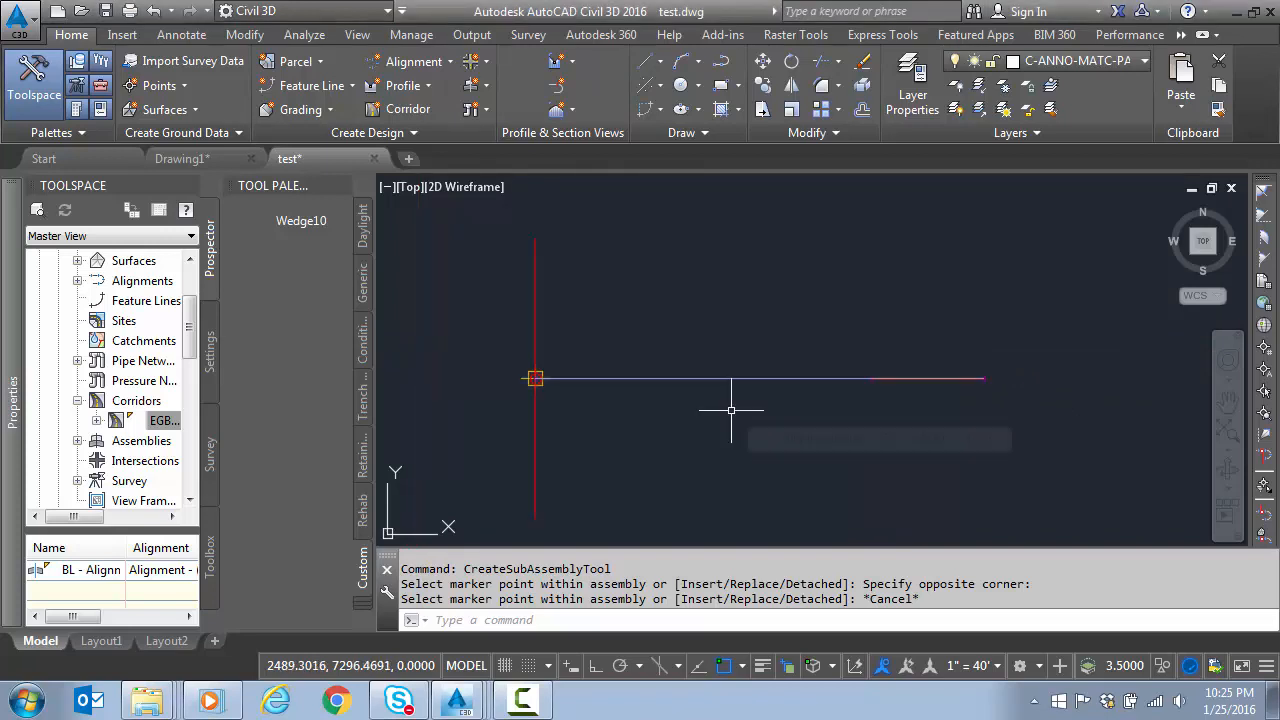
pyautogui.click(760, 378)
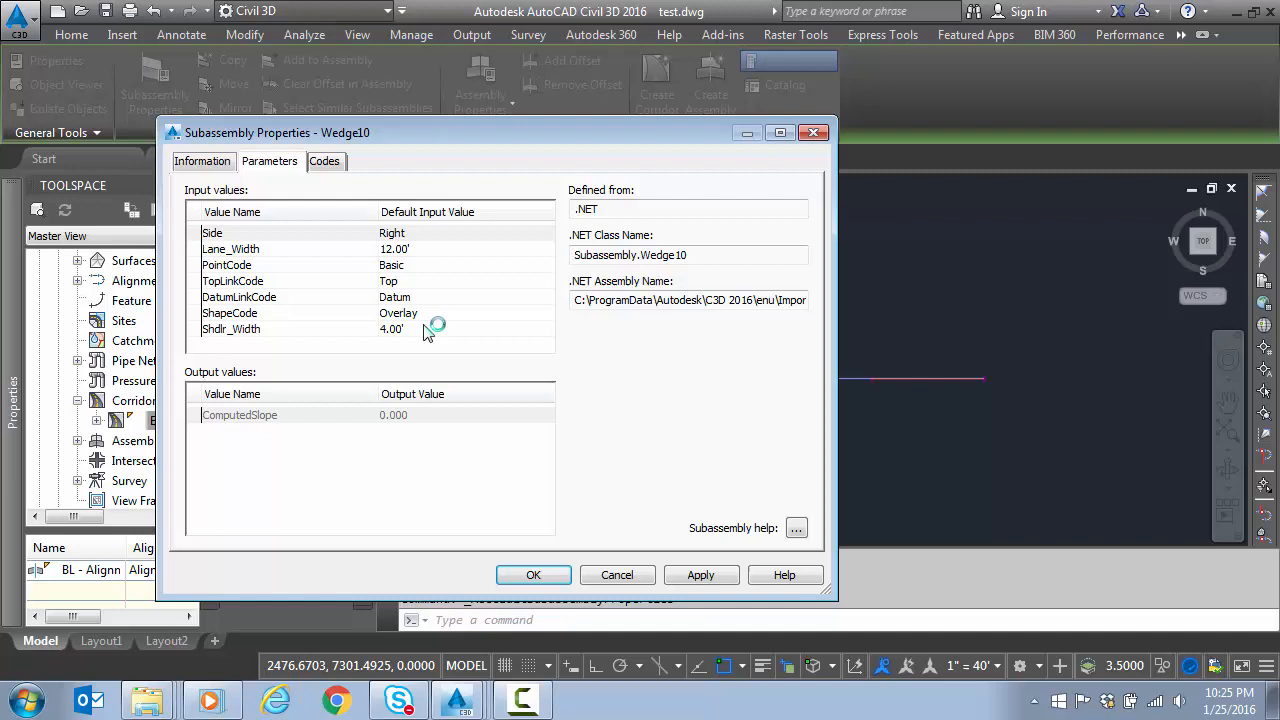
pyautogui.moveTo(444, 340)
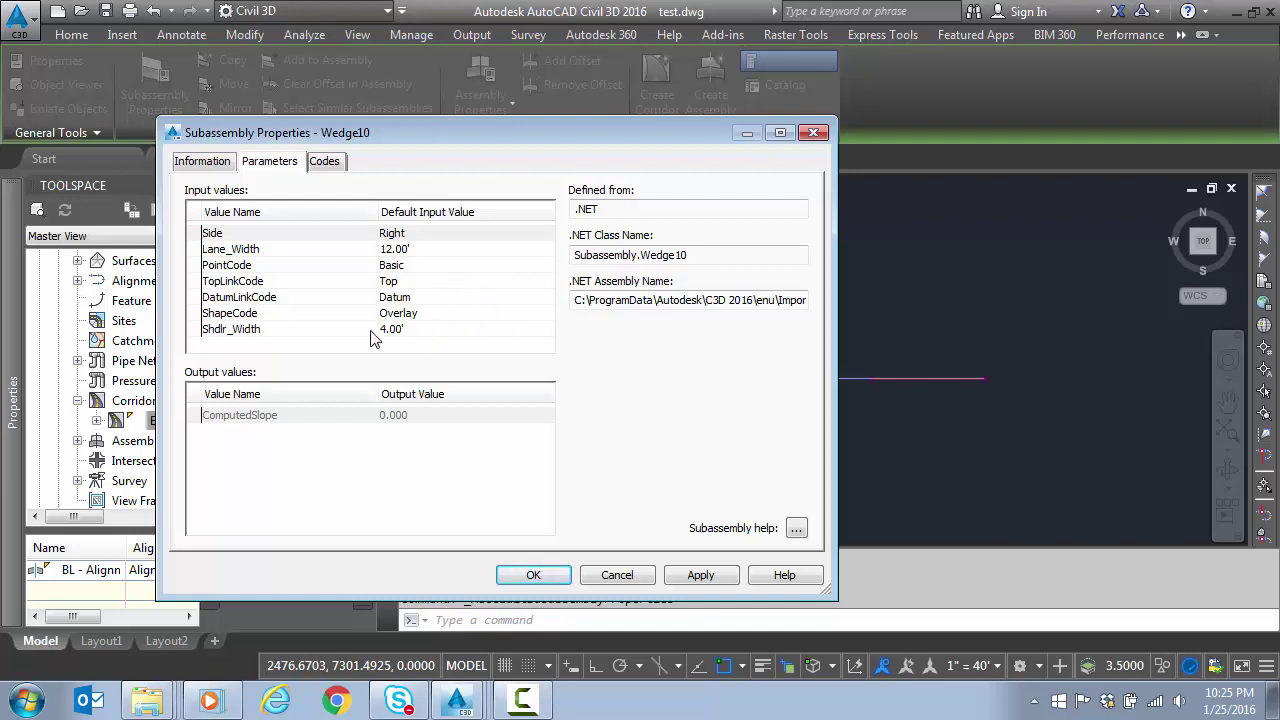
pyautogui.moveTo(420, 296)
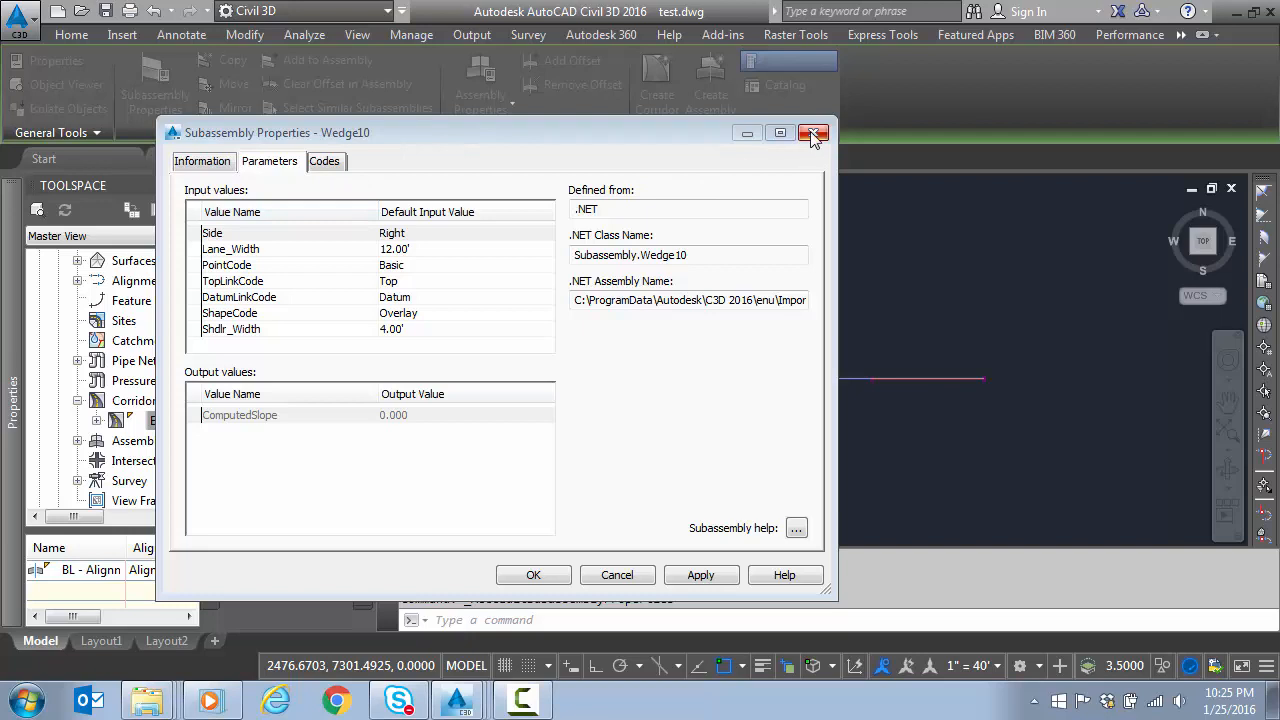
pyautogui.click(814, 132)
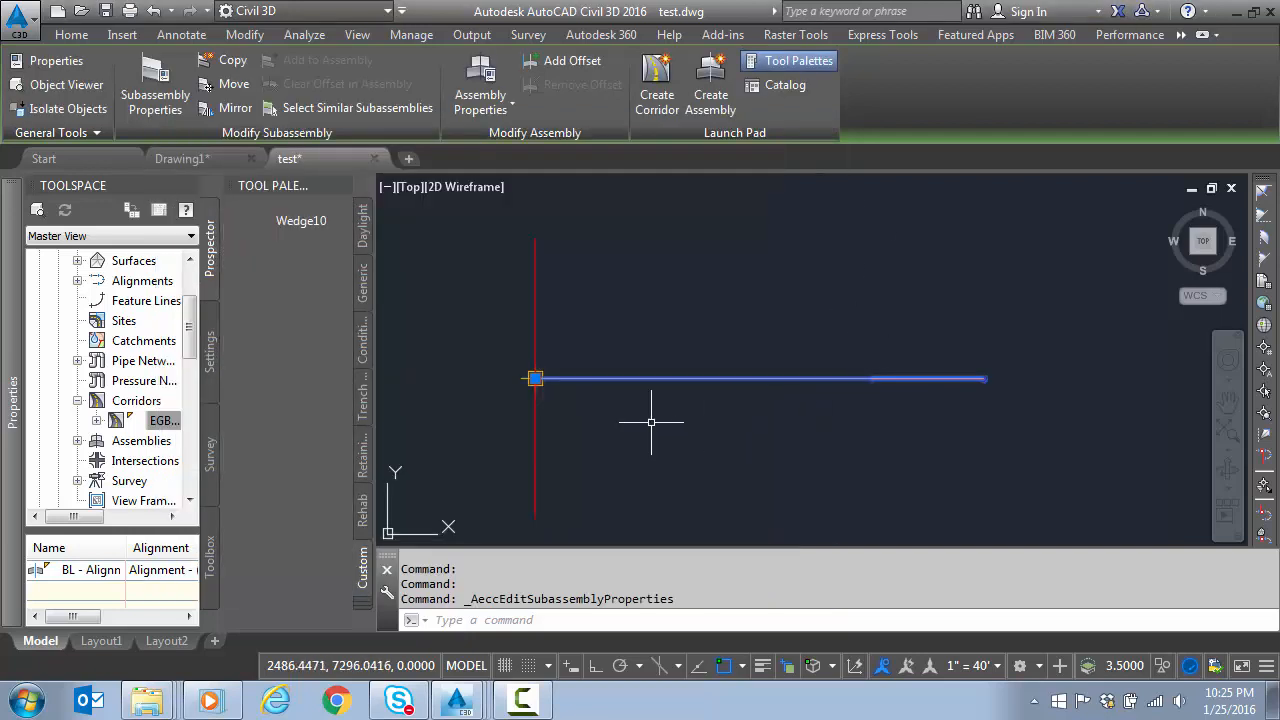
# - Start a new corridor and name it wedge
pyautogui.press('Escape')
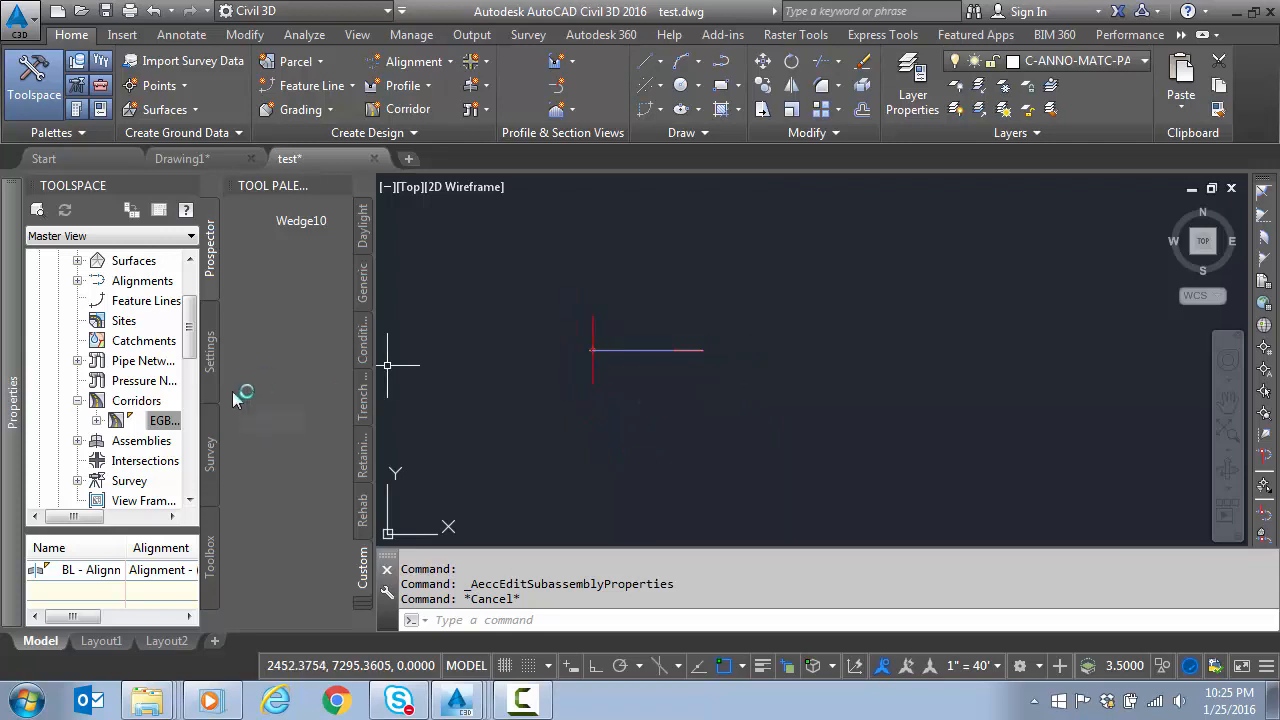
pyautogui.moveTo(404, 108)
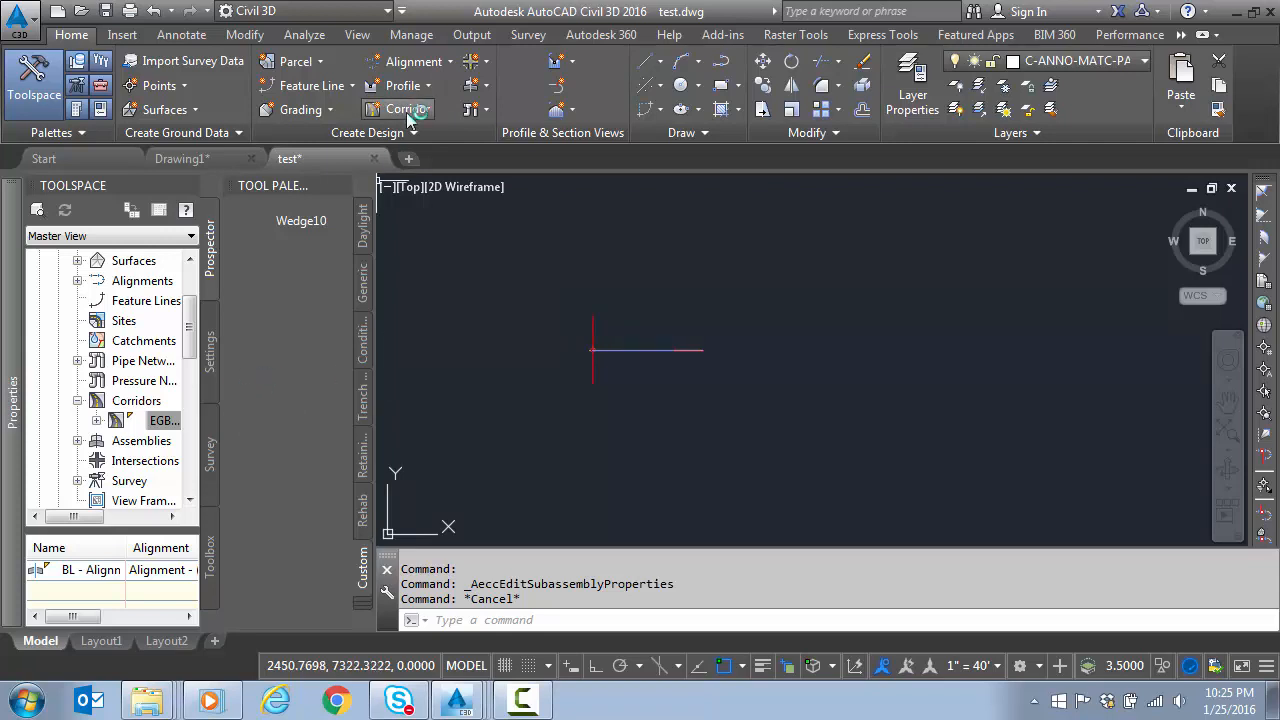
pyautogui.click(400, 108)
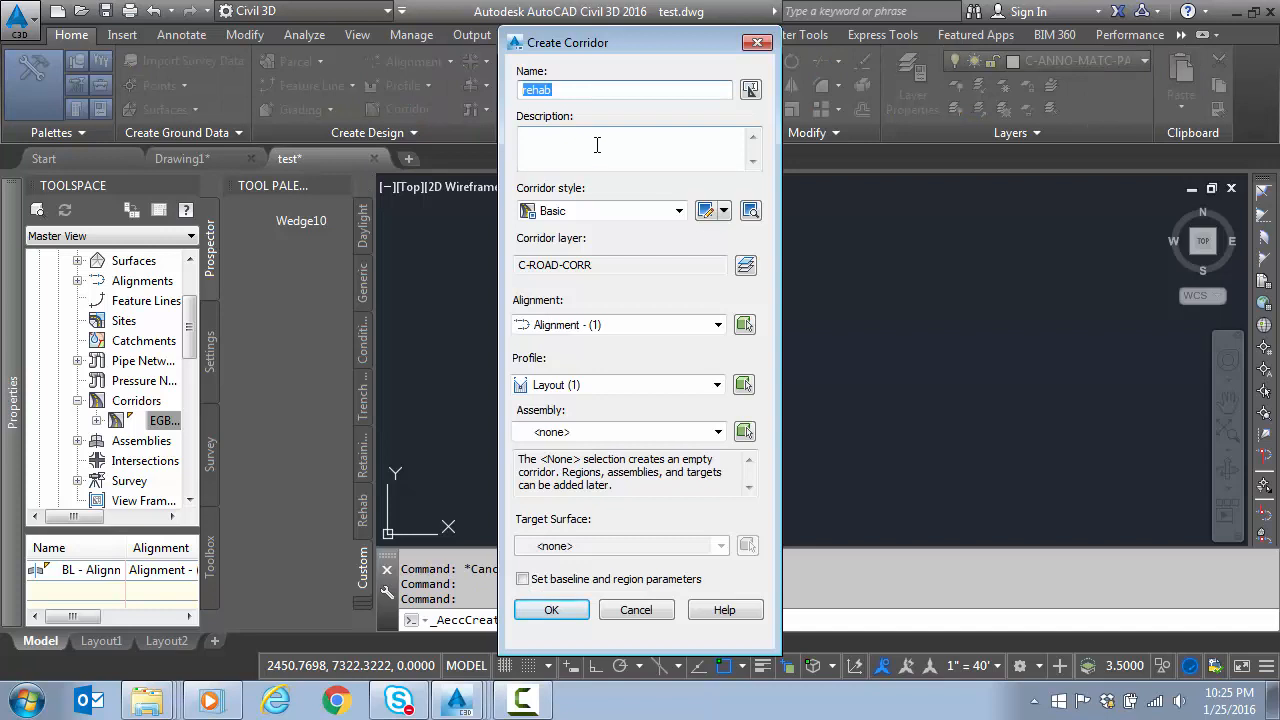
pyautogui.write('wedge')
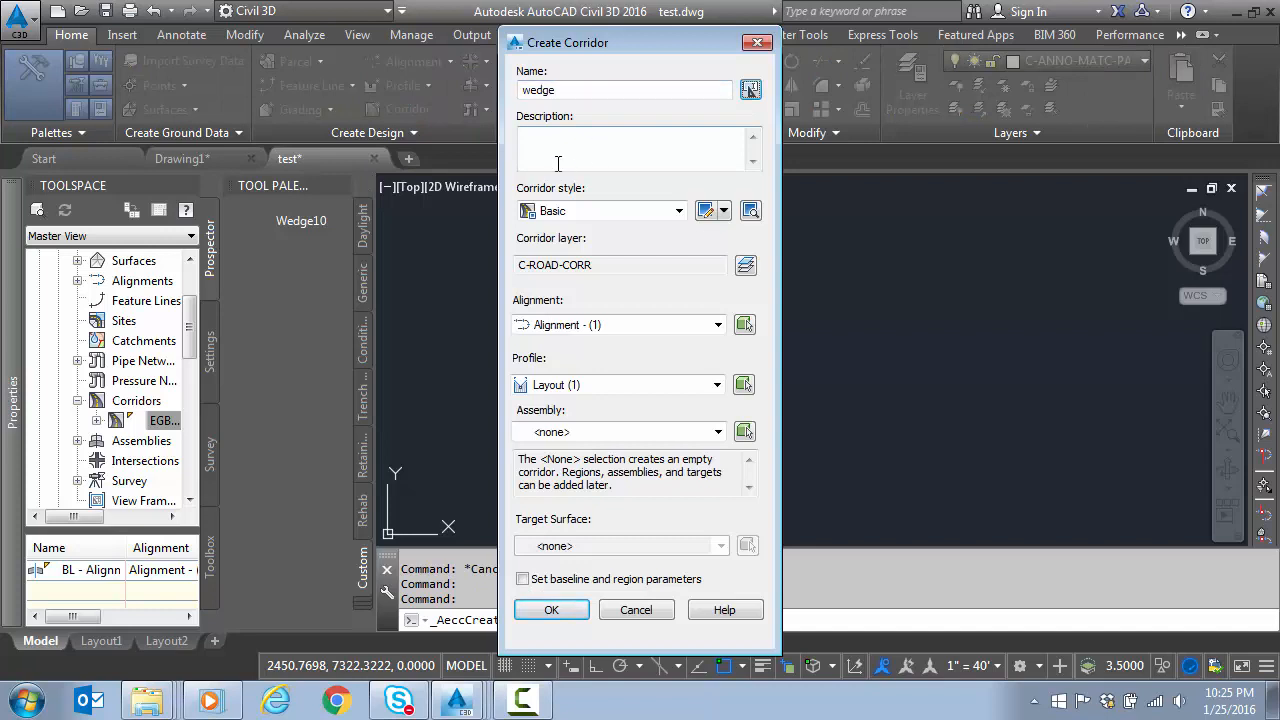
# - Set the profile, the Wedge assembly and the target surface, then confirm the corridor settings
pyautogui.click(716, 384)
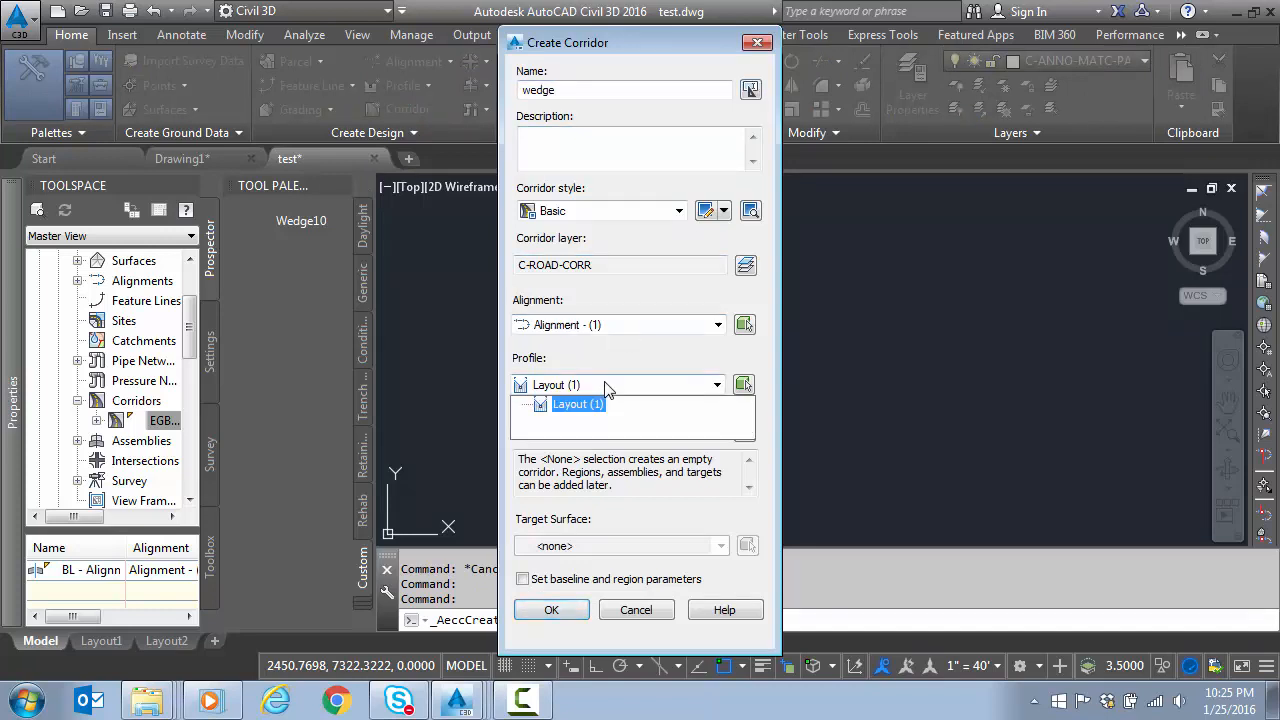
pyautogui.click(576, 404)
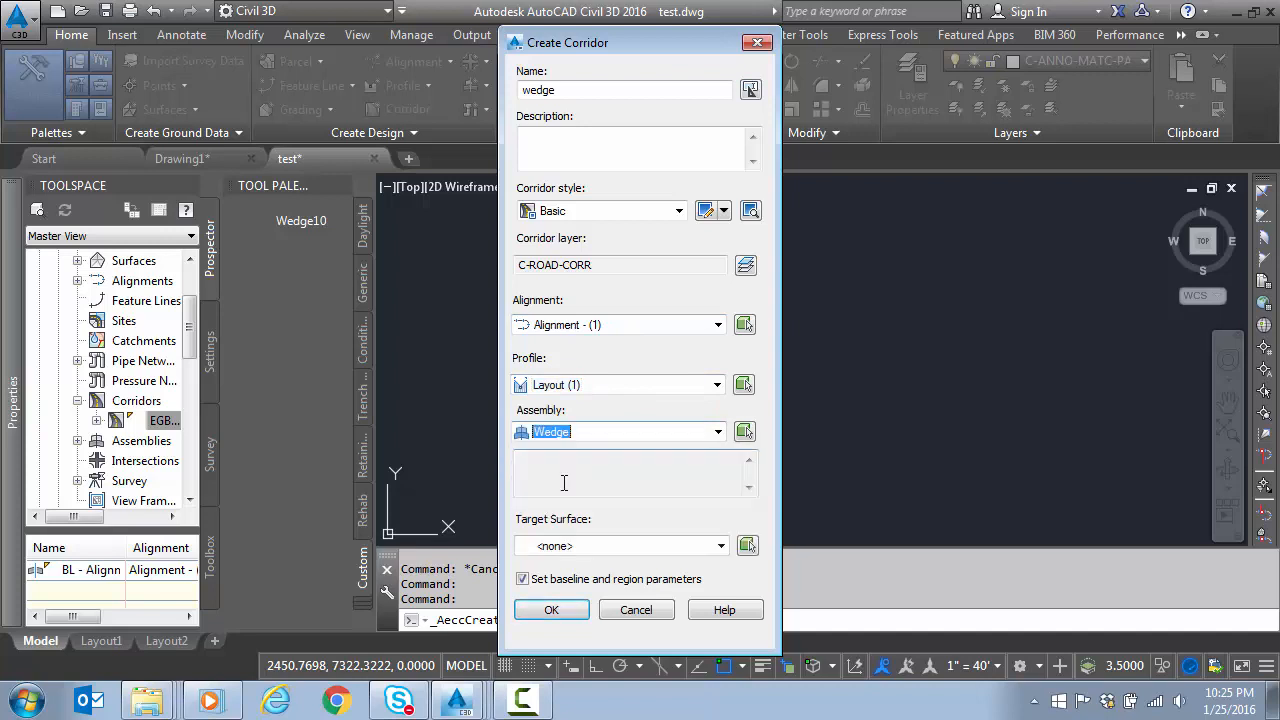
pyautogui.click(620, 544)
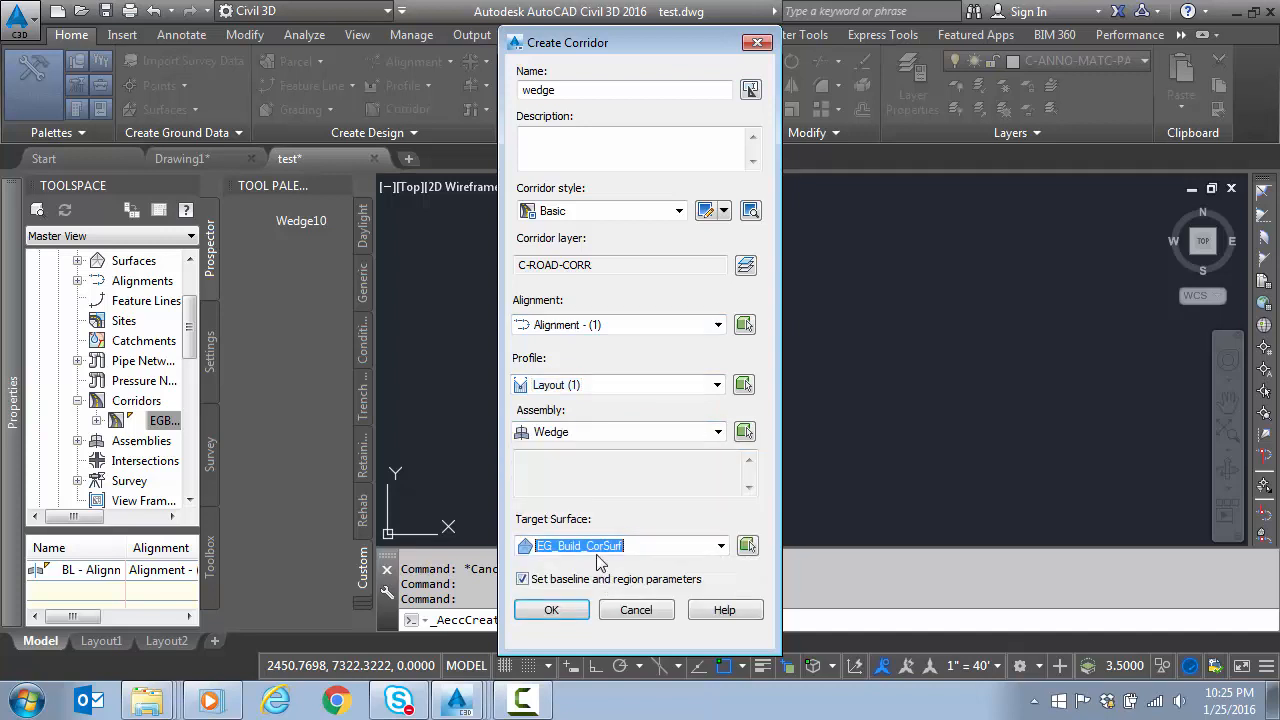
pyautogui.click(552, 610)
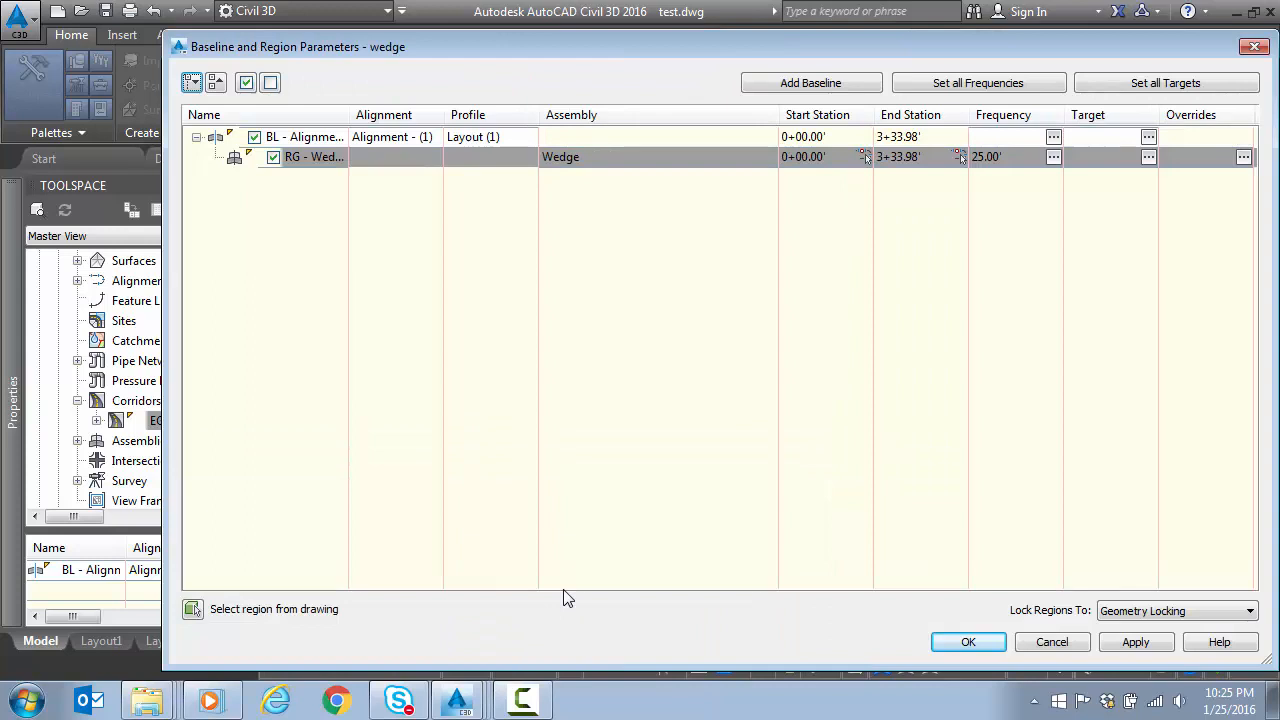
pyautogui.moveTo(1030, 296)
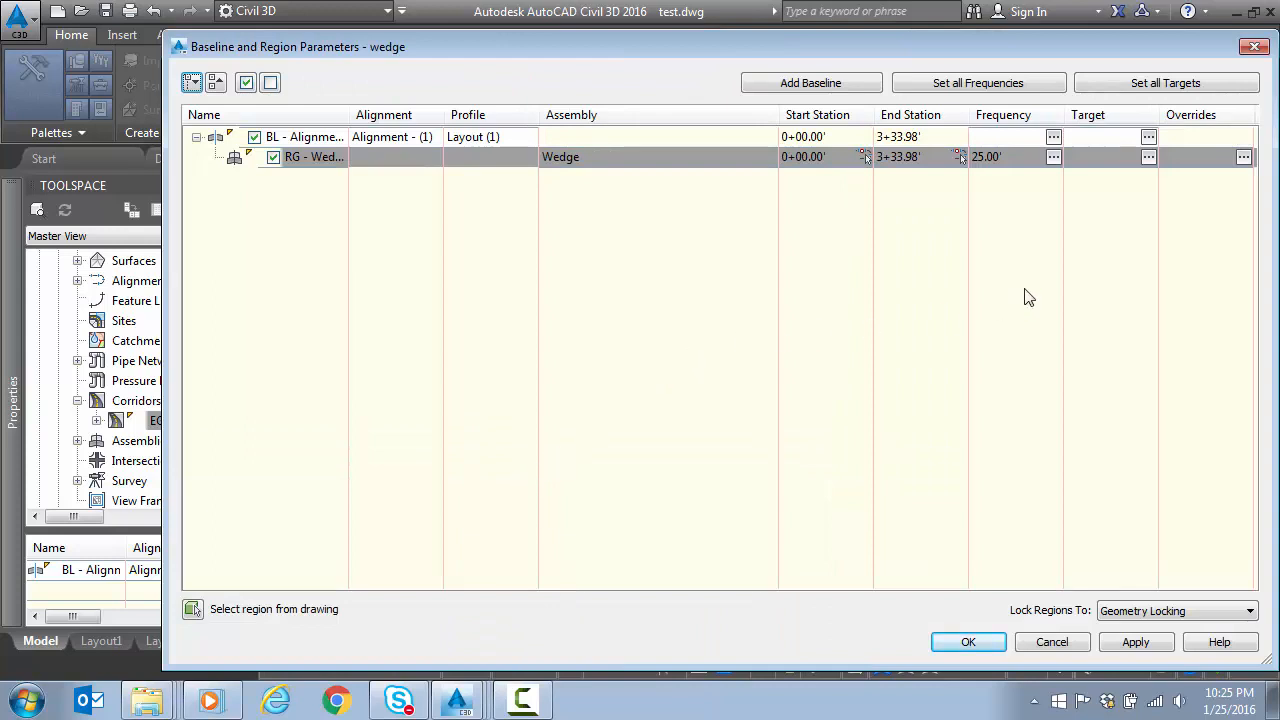
# - Keep the Overlay_EG surface target mapping and accept the baseline and region parameters
pyautogui.click(1148, 156)
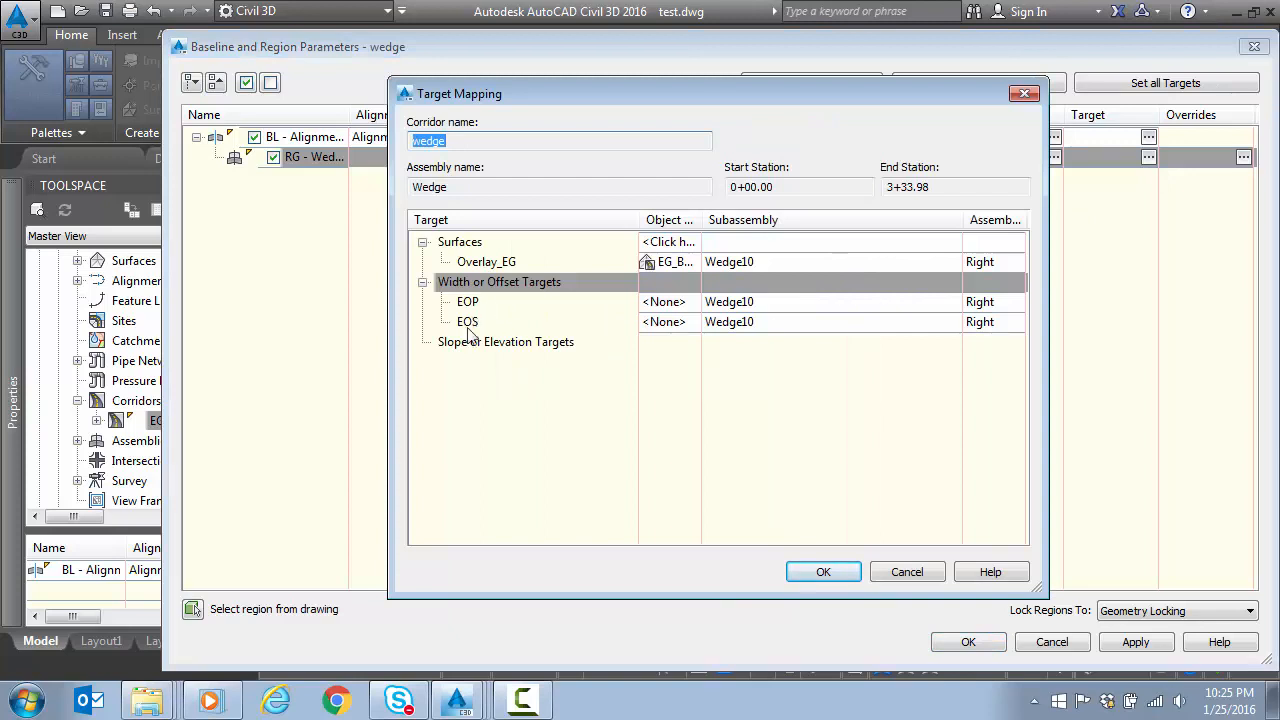
pyautogui.moveTo(472, 328)
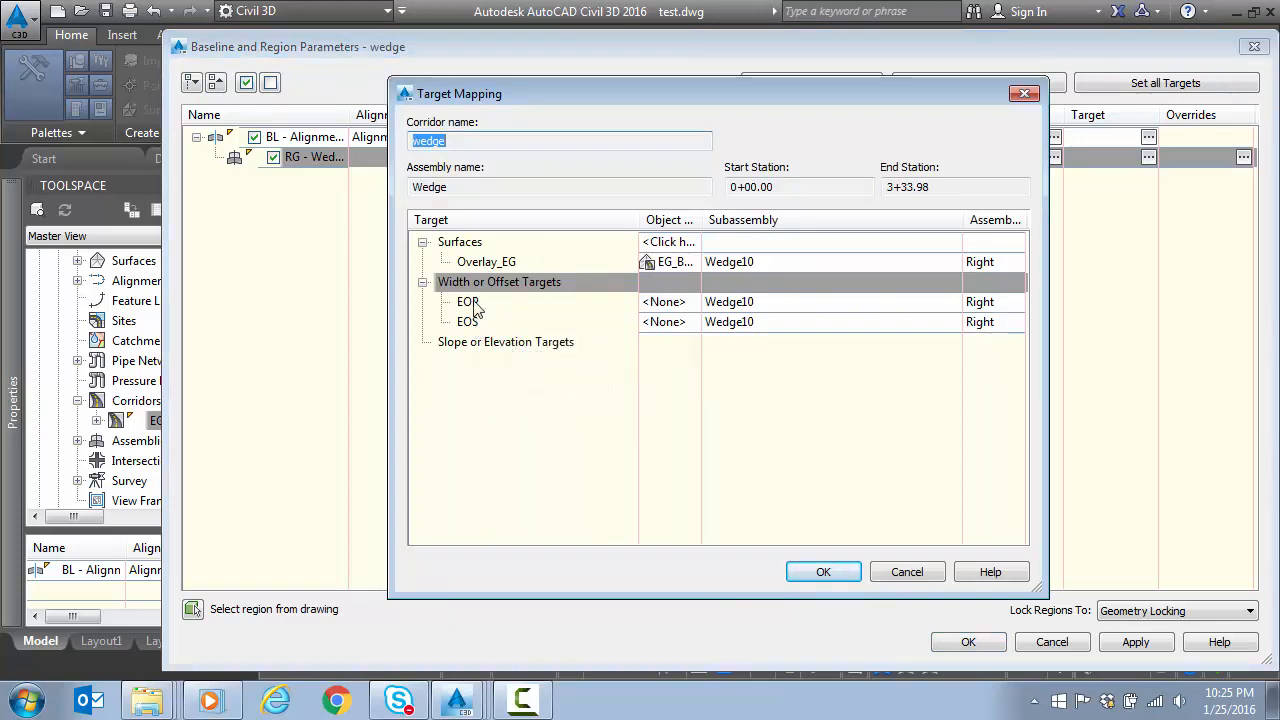
pyautogui.moveTo(616, 308)
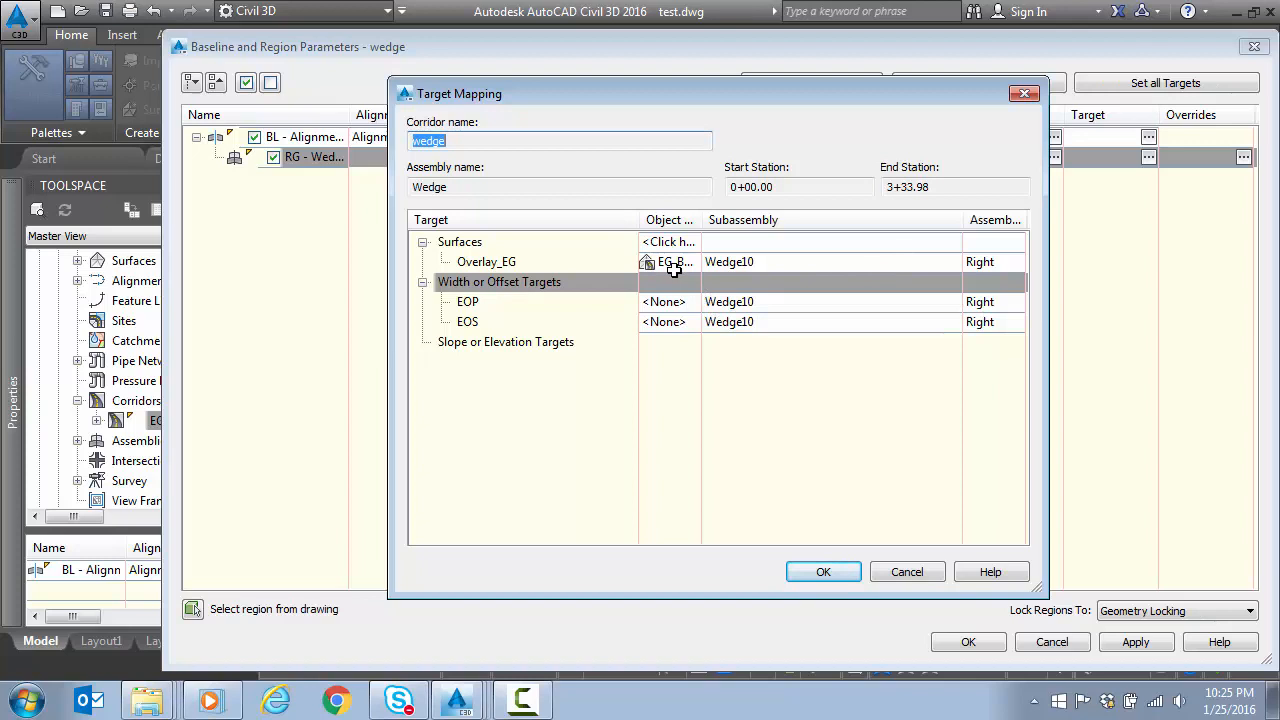
pyautogui.click(824, 572)
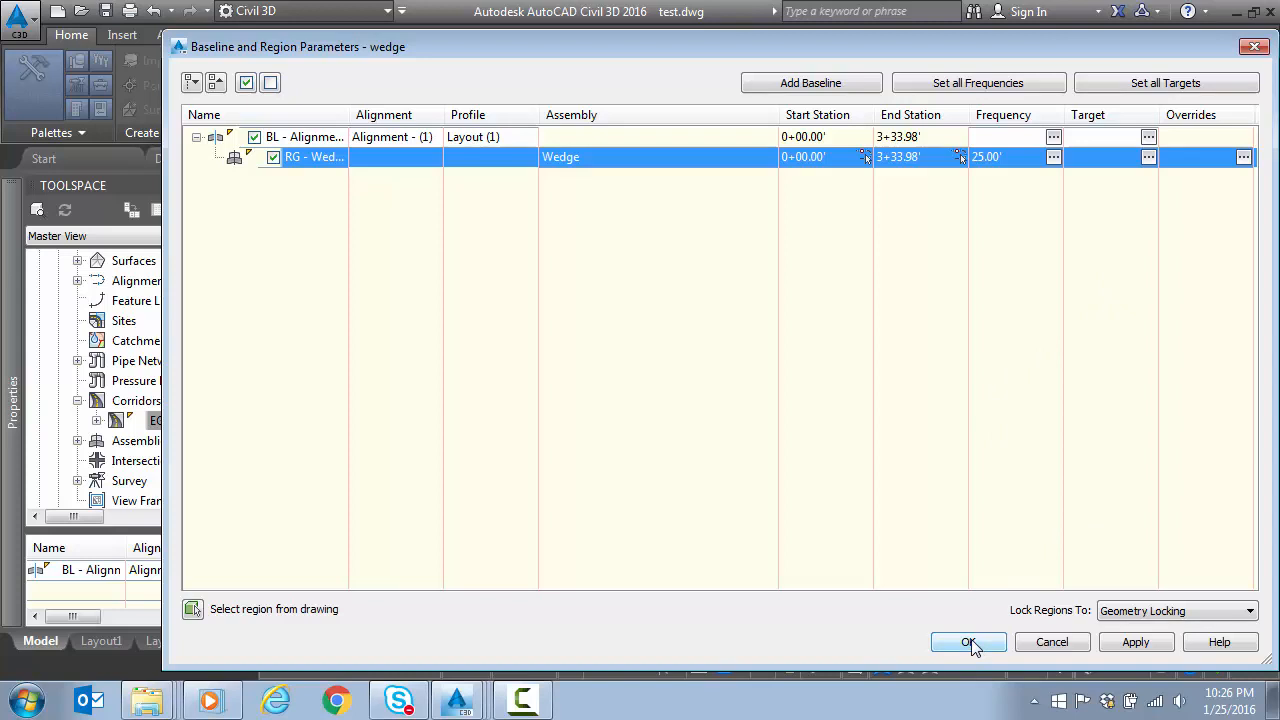
pyautogui.click(968, 642)
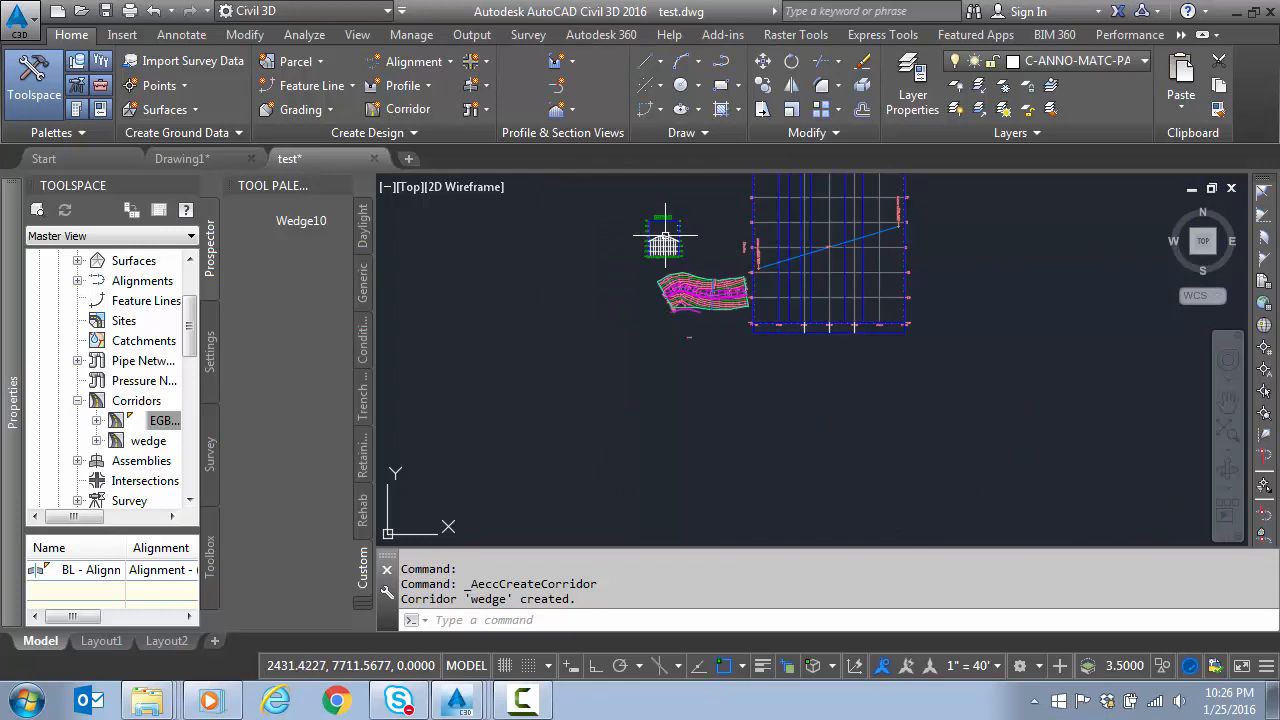
# - Open the wedge corridor in the Corridor Section Editor from Prospector
pyautogui.click(164, 420)
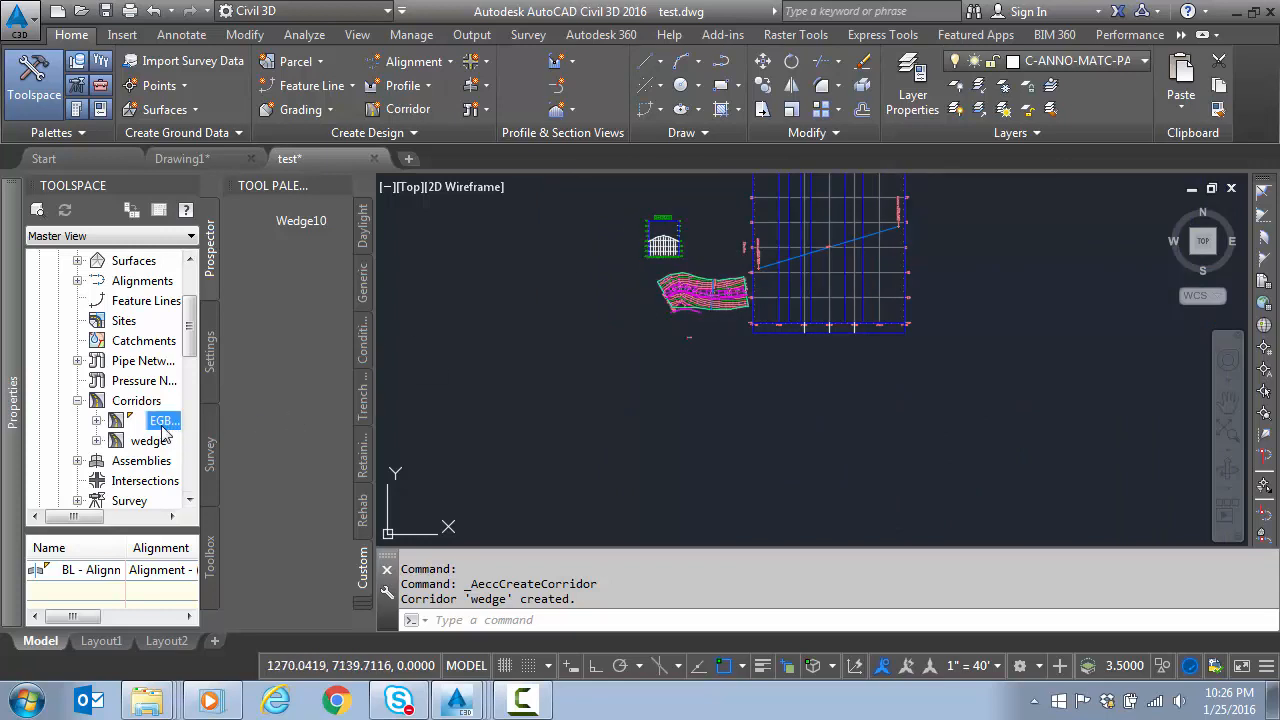
pyautogui.moveTo(164, 420)
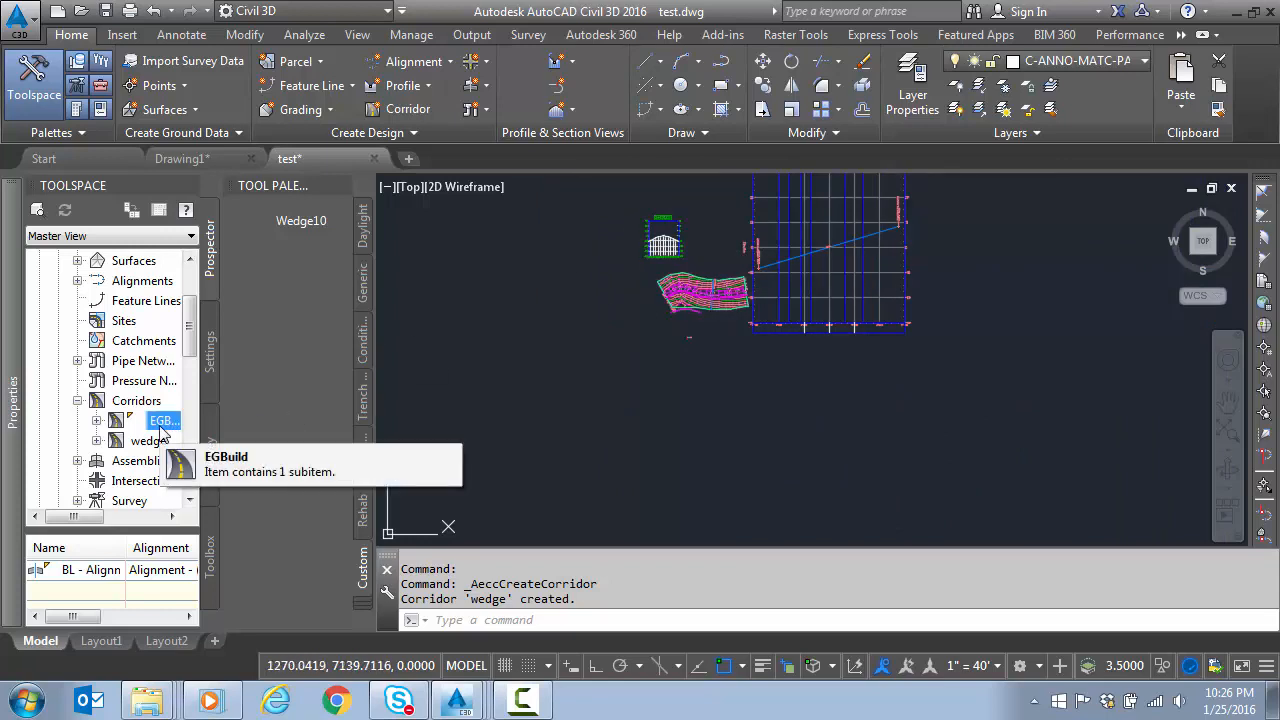
pyautogui.rightClick(148, 442)
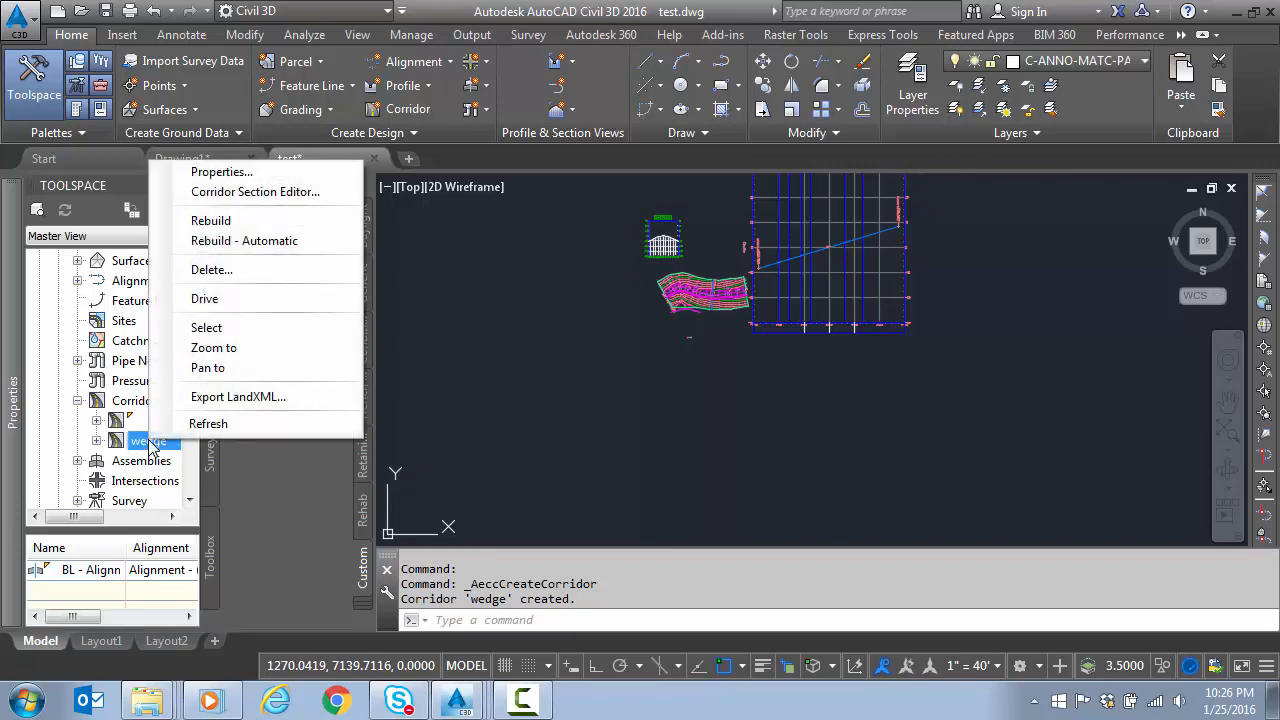
pyautogui.click(256, 192)
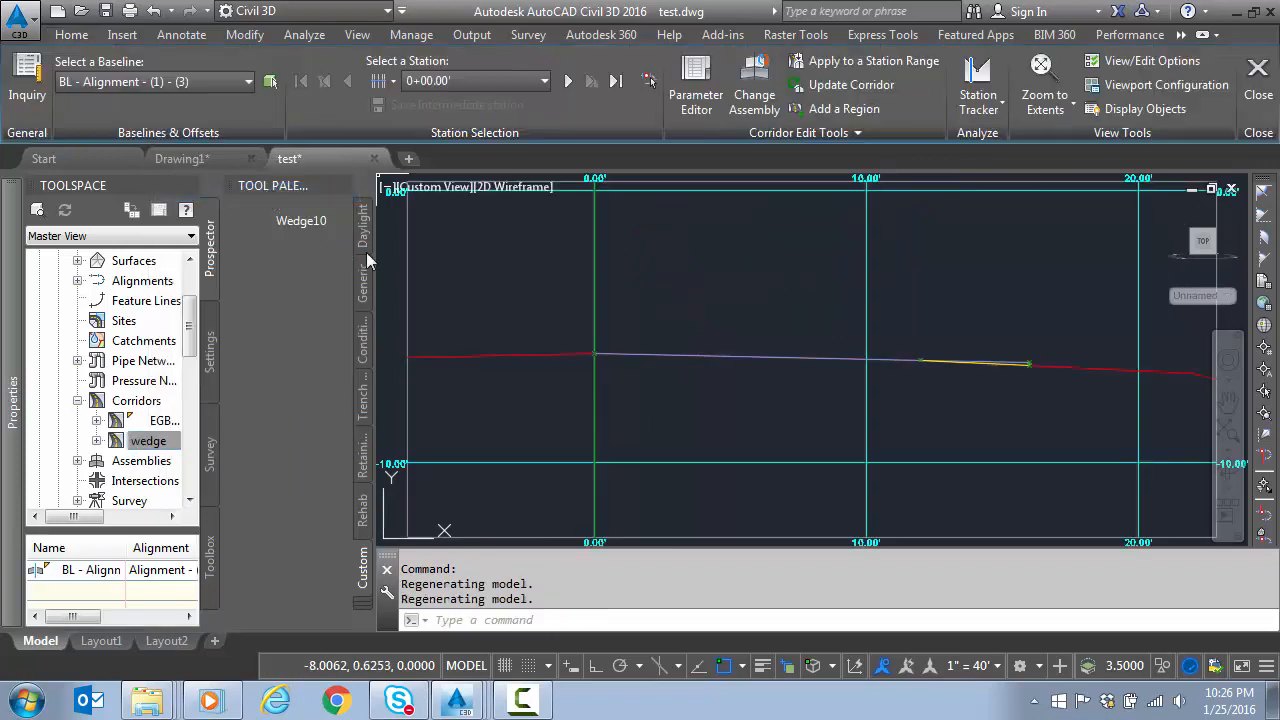
pyautogui.moveTo(756, 288)
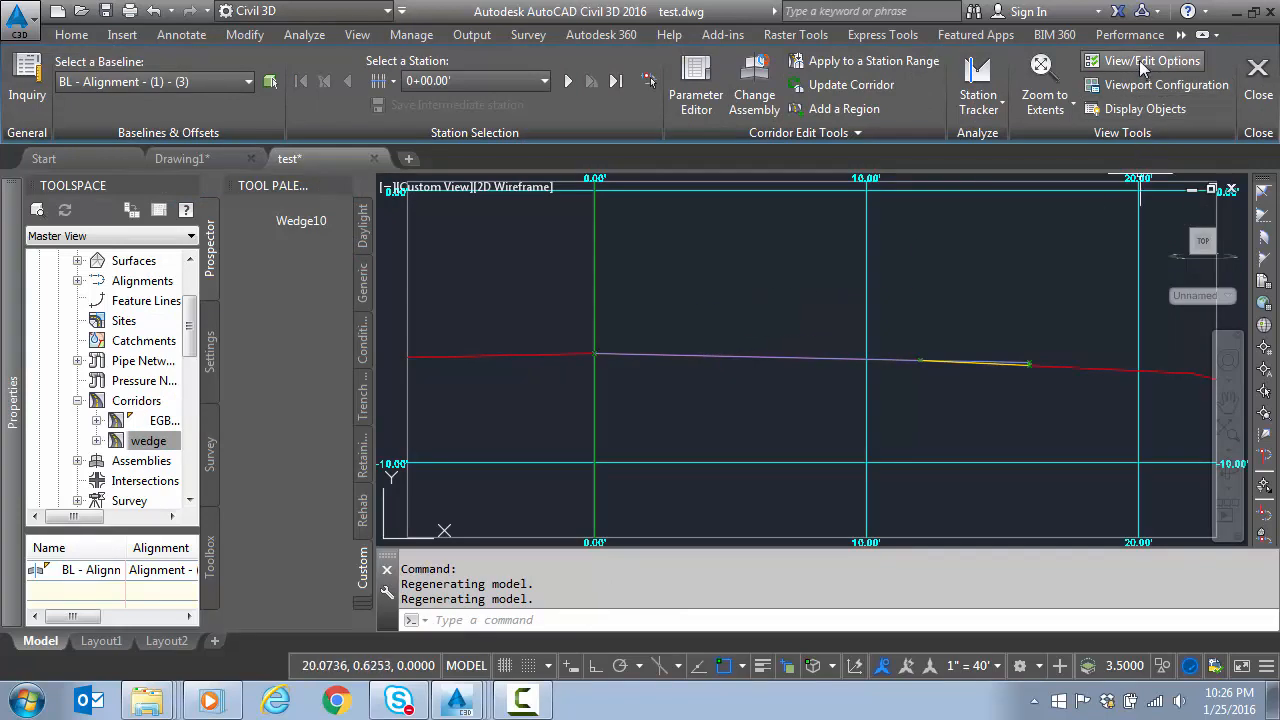
# - Review the View/Edit Options and close them unchanged
pyautogui.click(1152, 60)
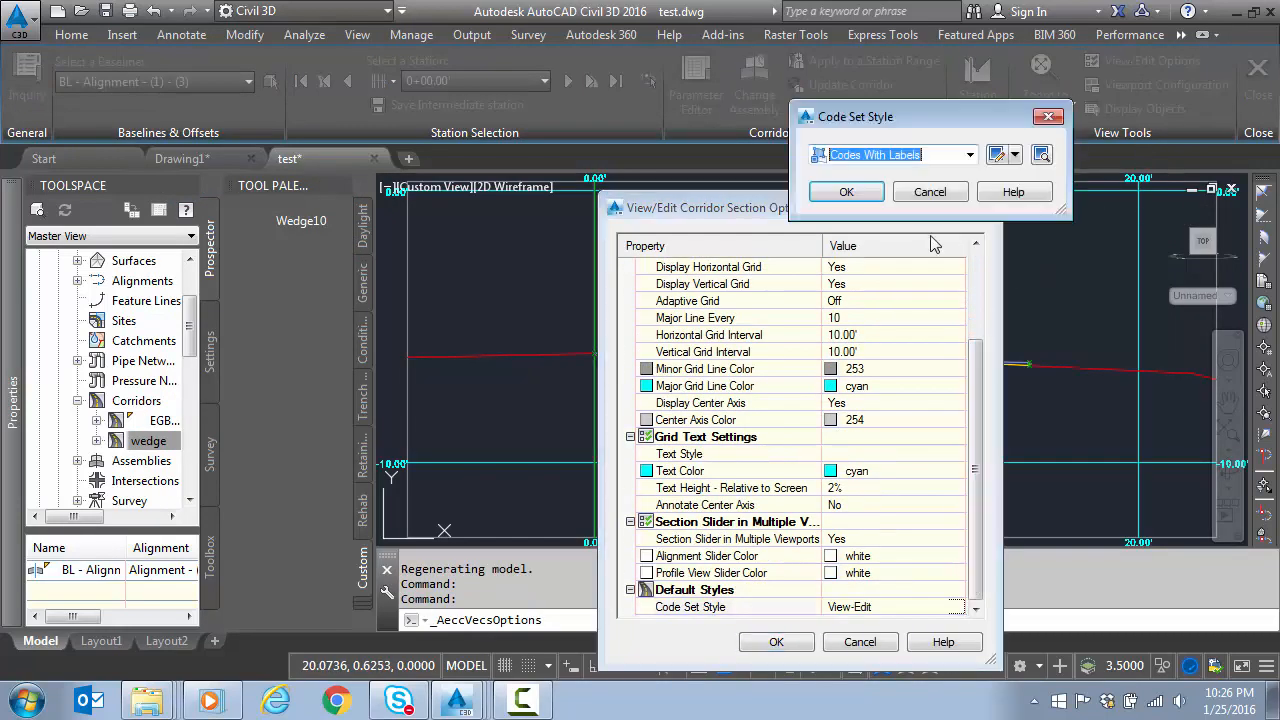
pyautogui.click(964, 154)
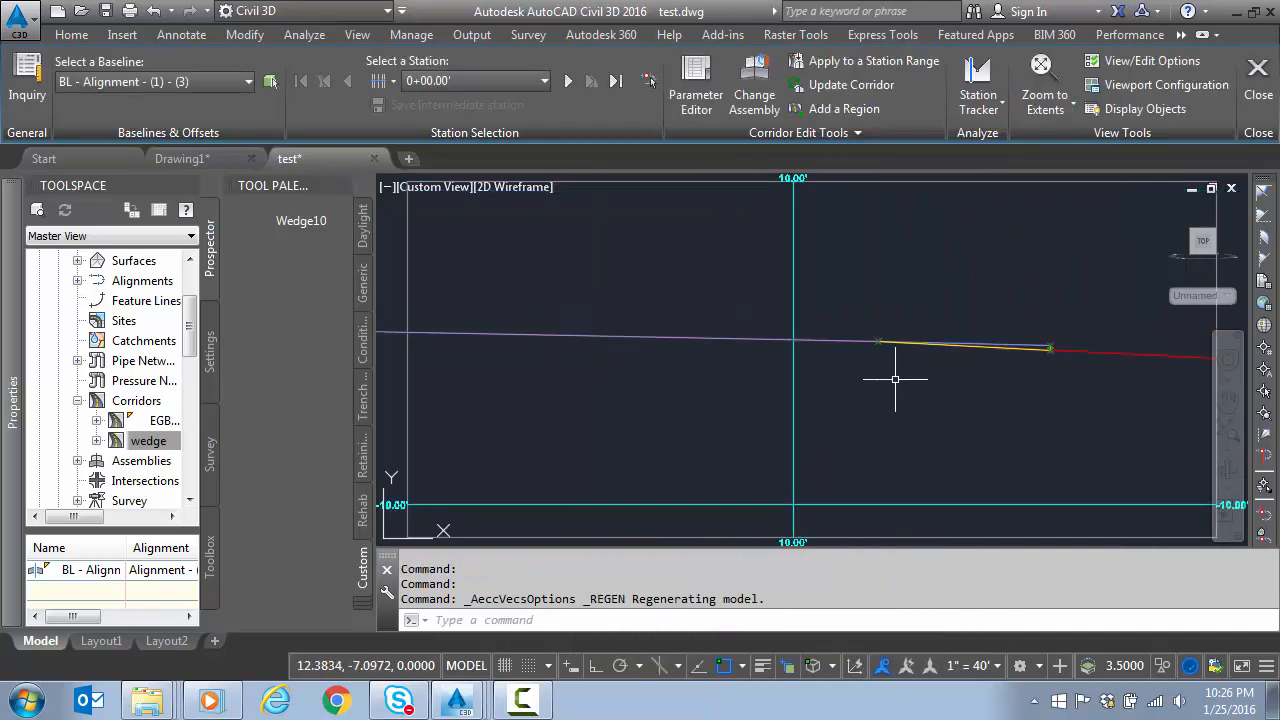
# - Step the section forward through the stations to 2+50
pyautogui.click(616, 80)
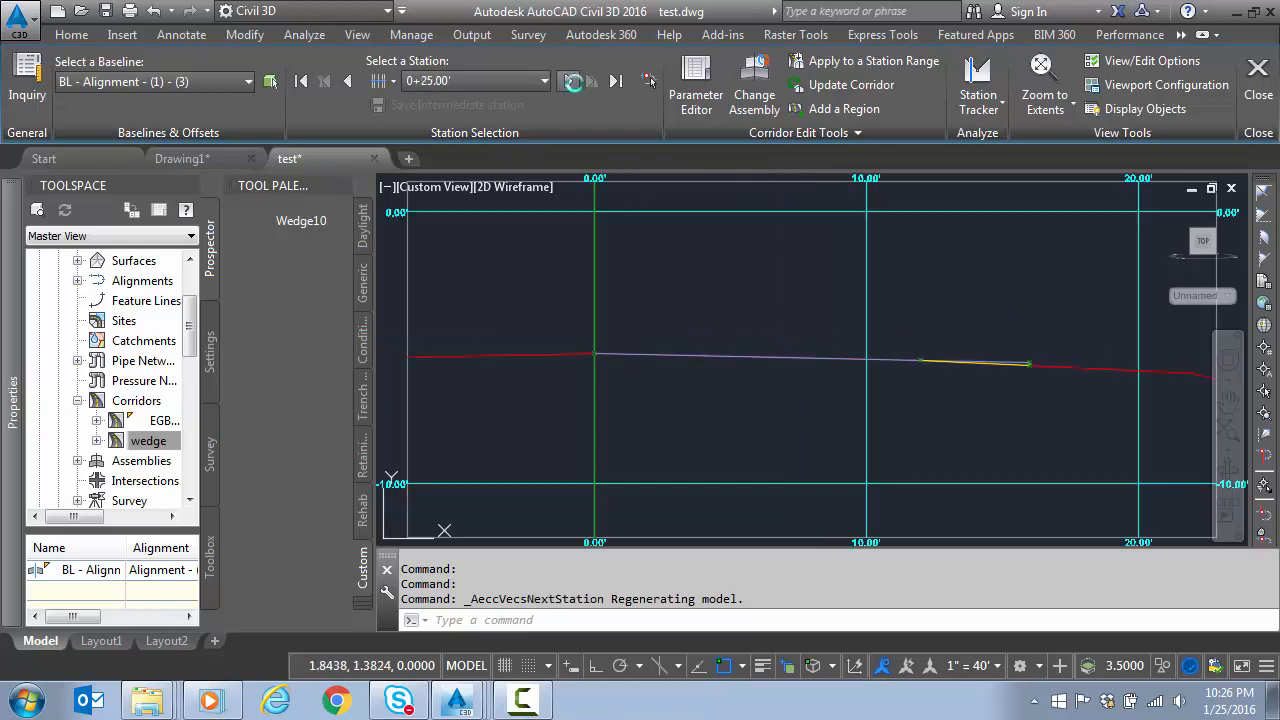
pyautogui.click(568, 80)
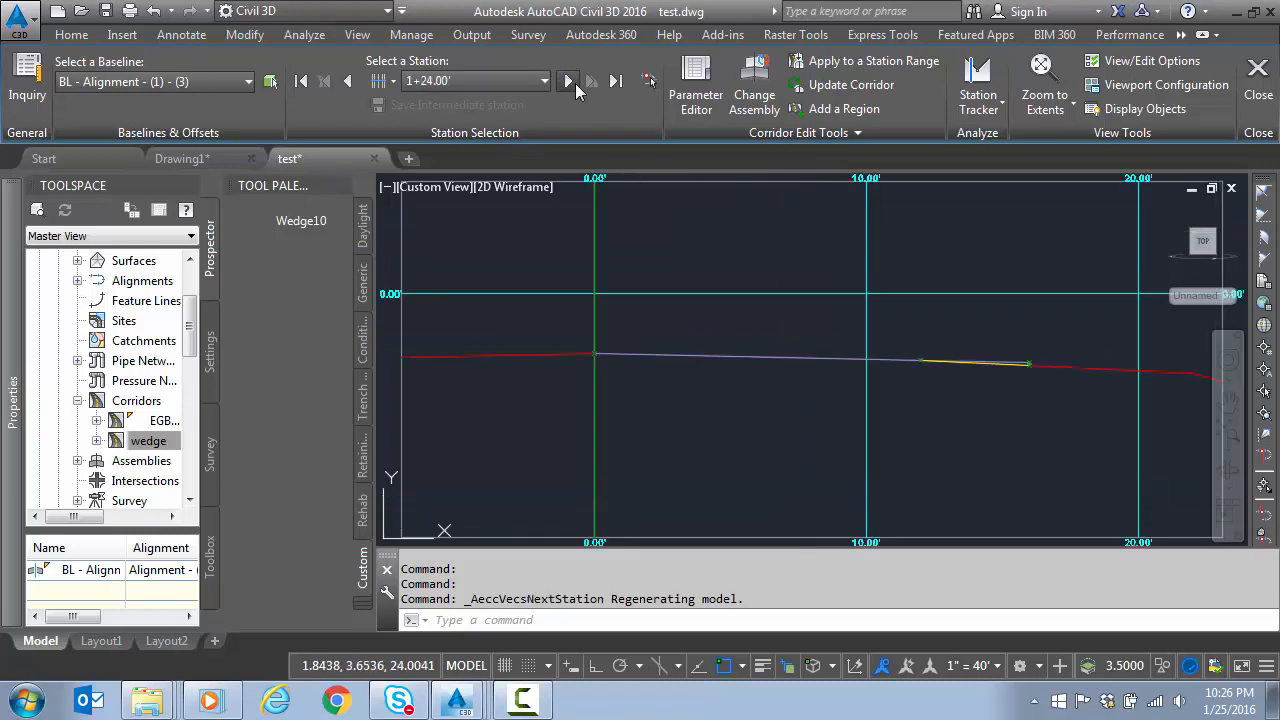
pyautogui.click(568, 80)
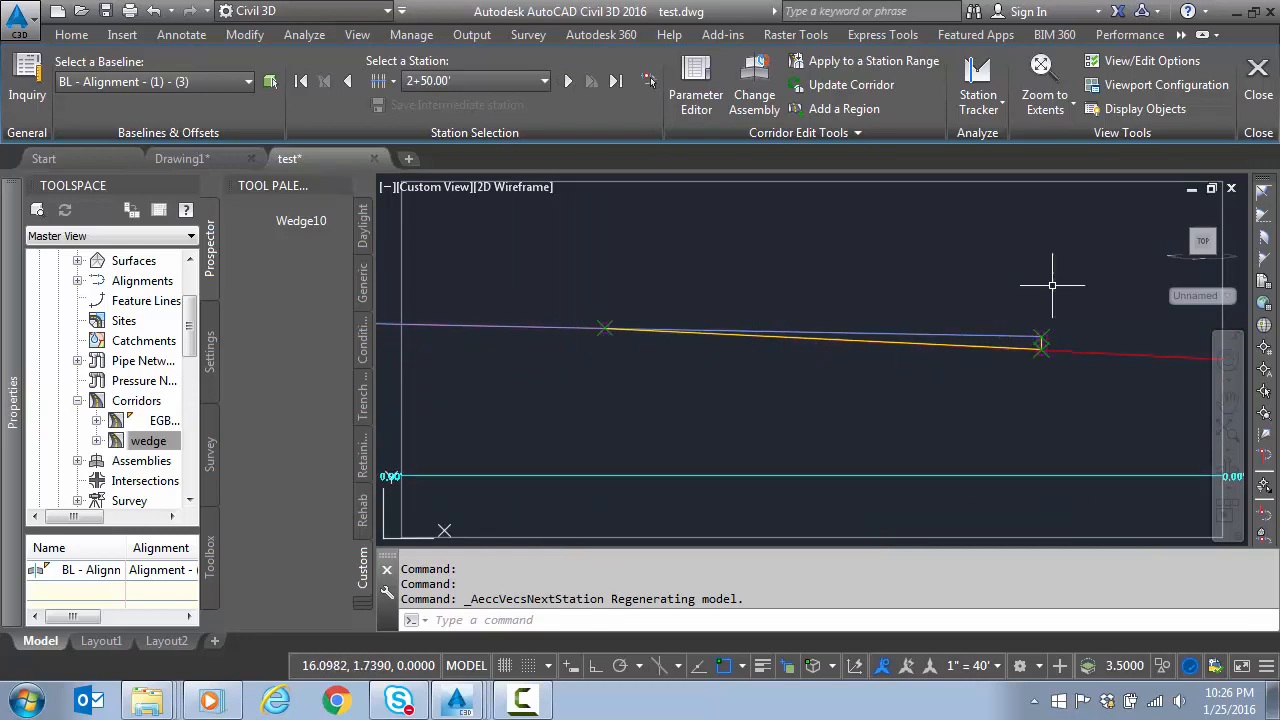
pyautogui.moveTo(1148, 100)
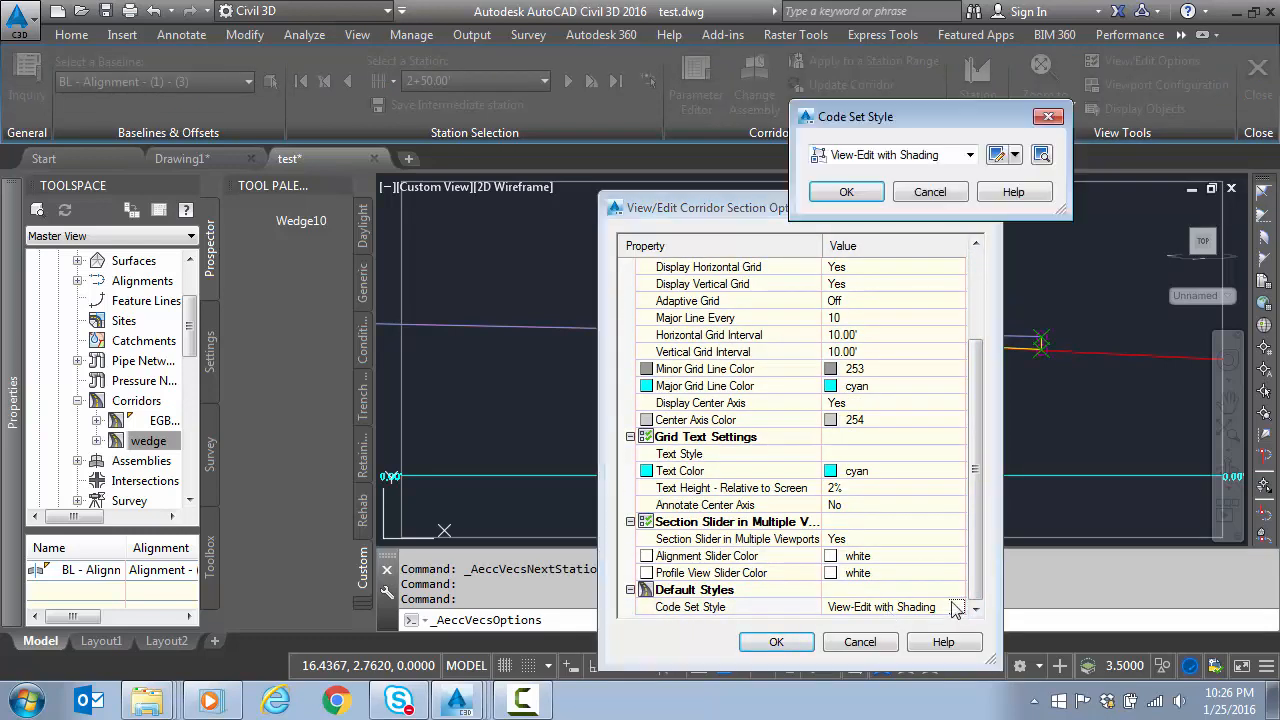
# - Set the section's code set style to Codes With Labels
pyautogui.click(968, 154)
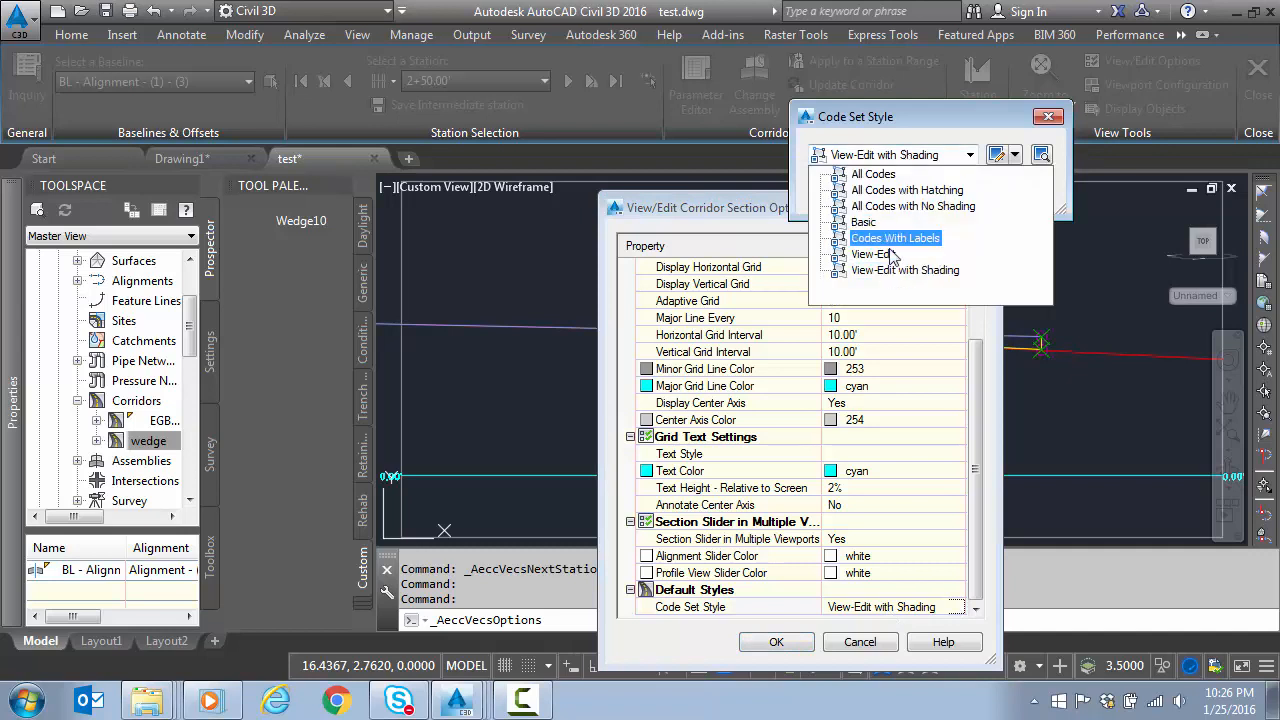
pyautogui.click(896, 236)
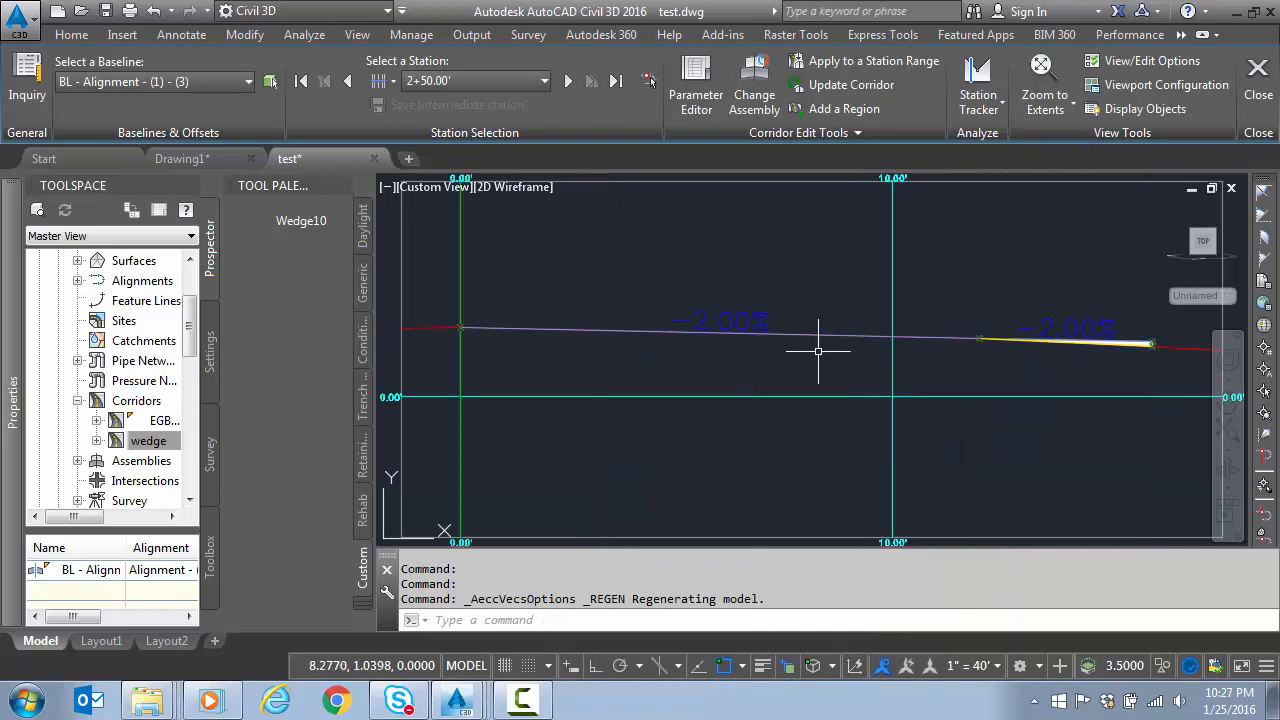
pyautogui.moveTo(716, 352)
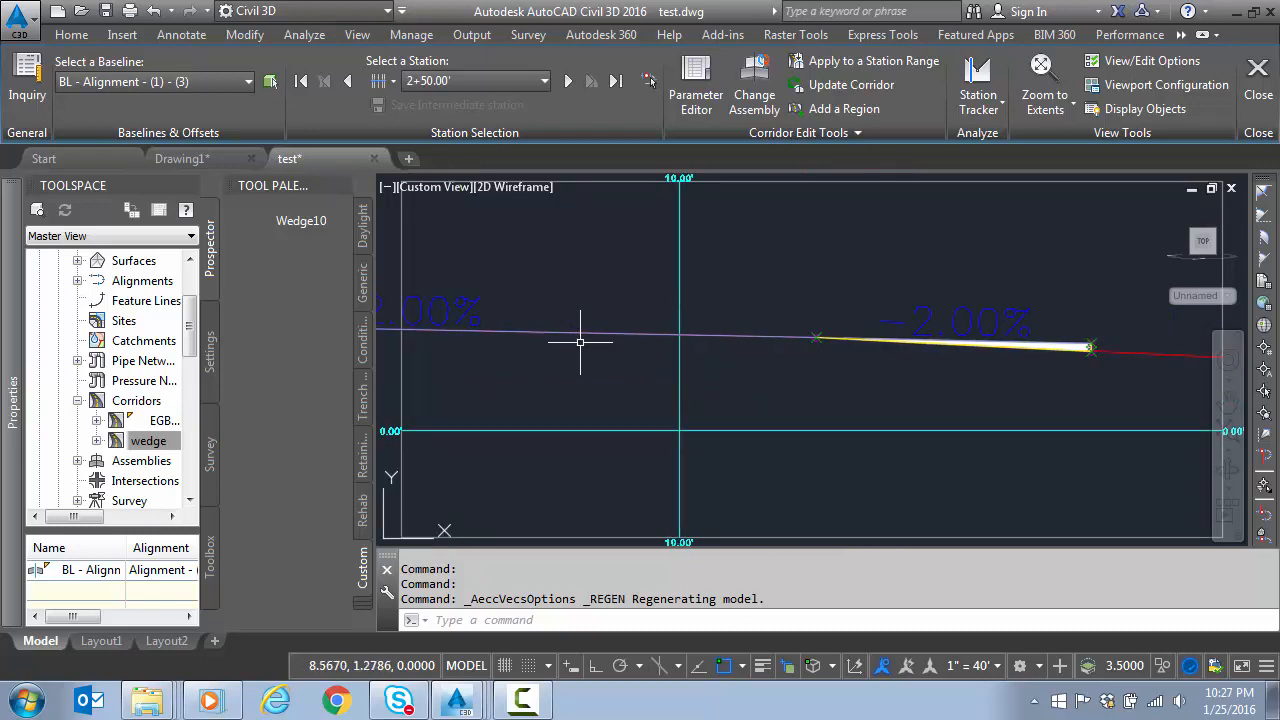
pyautogui.moveTo(878, 414)
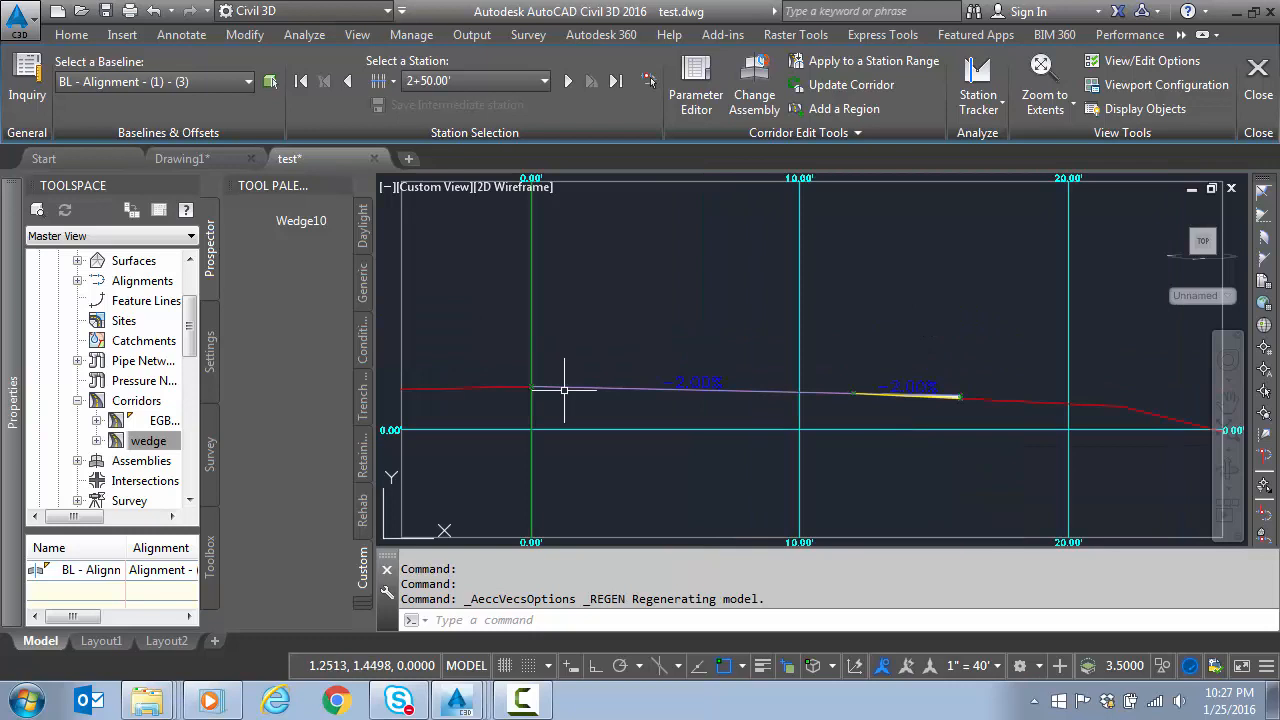
pyautogui.moveTo(262, 414)
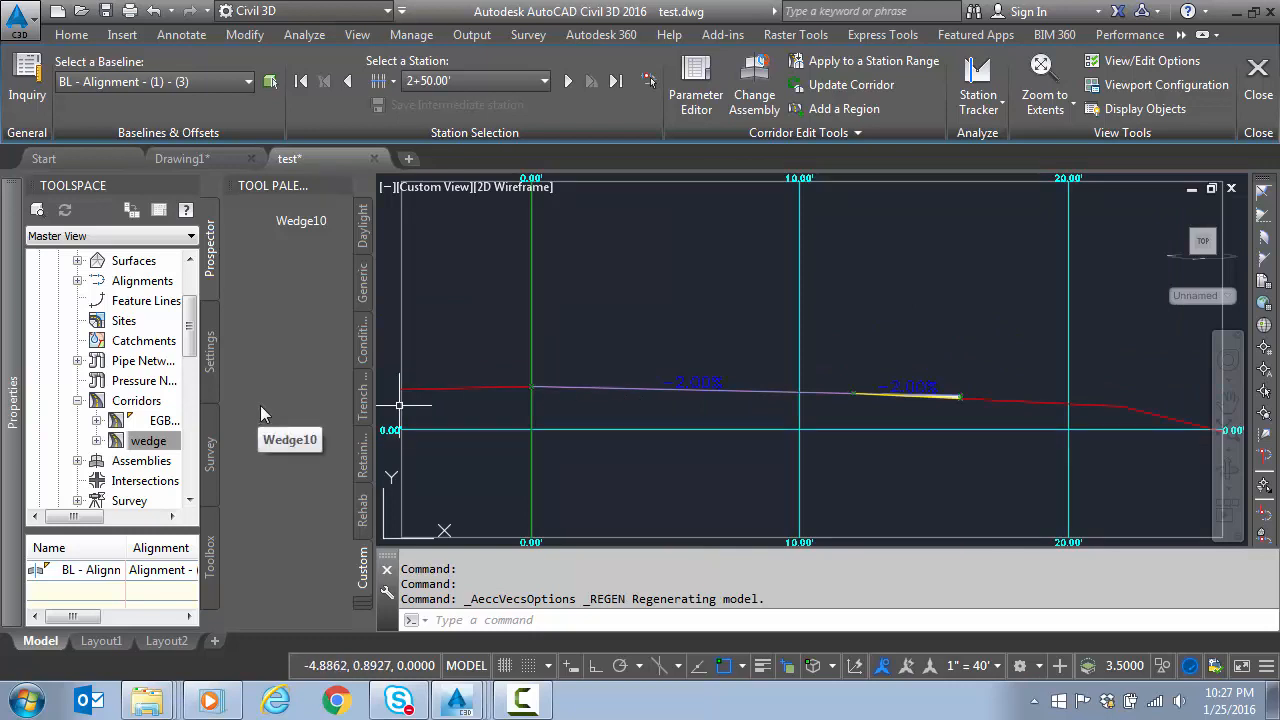
pyautogui.moveTo(436, 376)
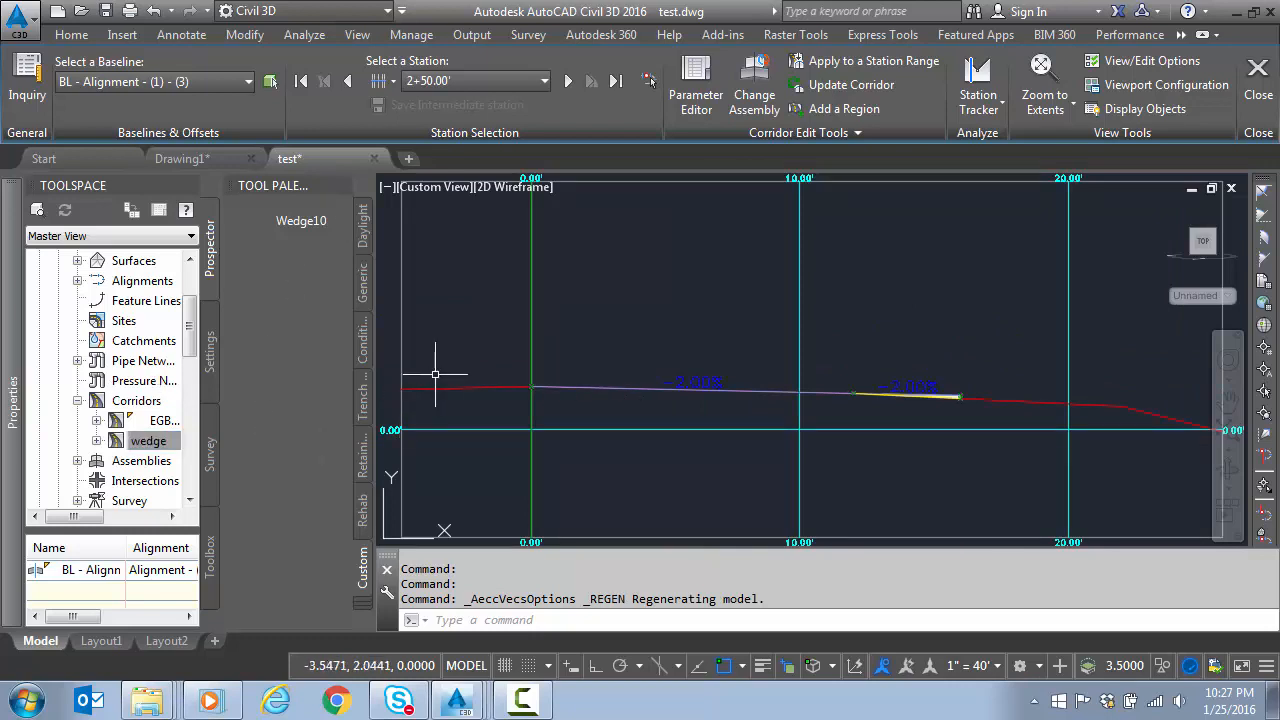
pyautogui.moveTo(576, 364)
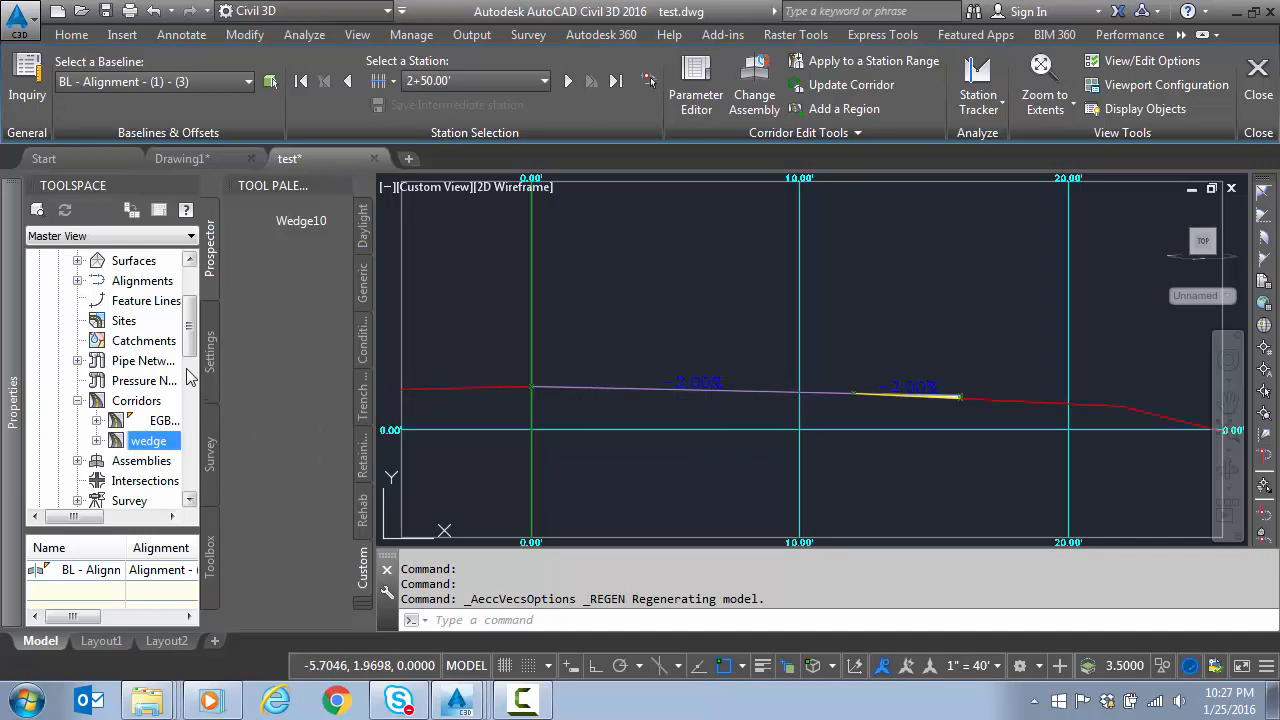
# - Change the EG assembly's lane subassembly default slope to -3.2% and apply it
pyautogui.scroll(-3)
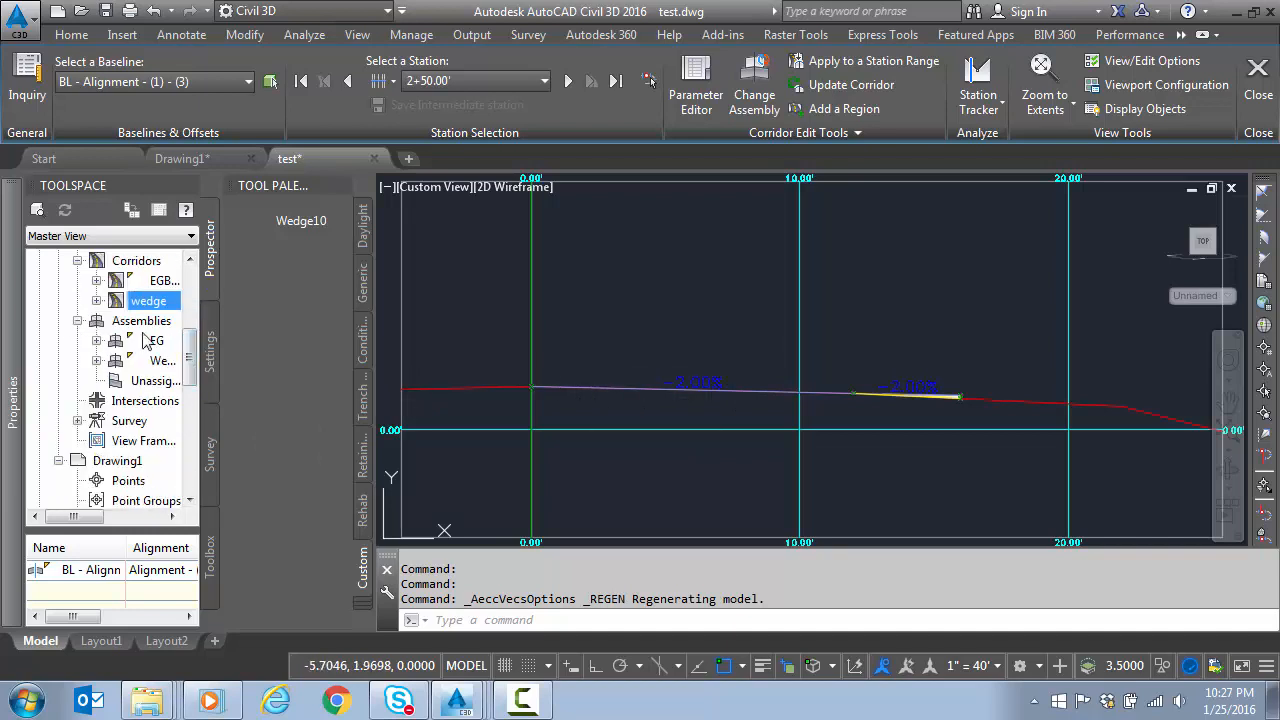
pyautogui.doubleClick(156, 340)
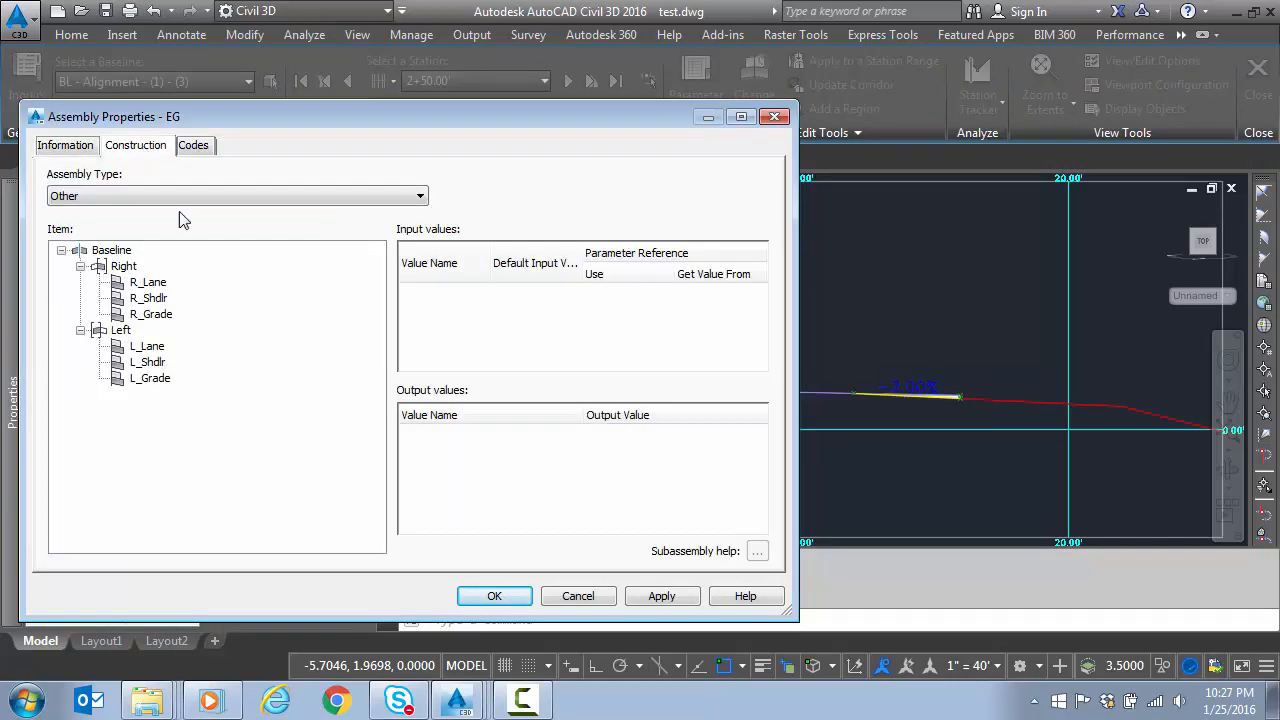
pyautogui.click(148, 280)
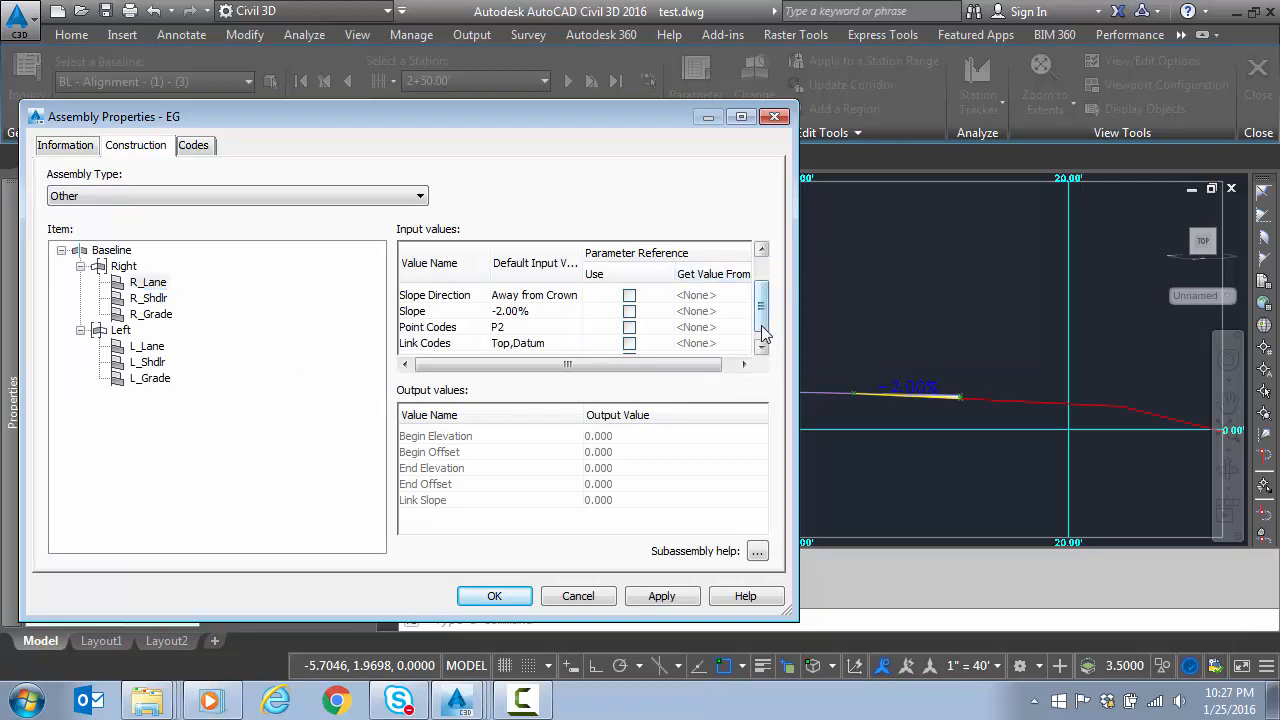
pyautogui.doubleClick(512, 312)
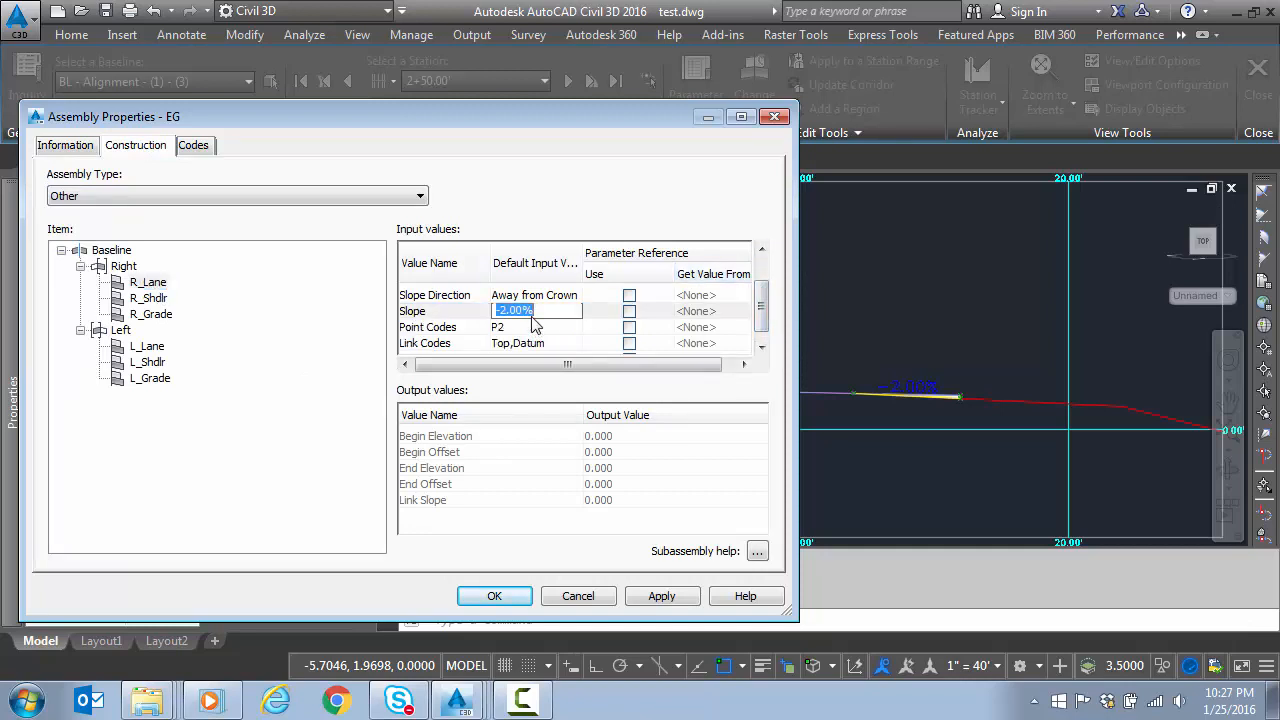
pyautogui.write('-3.2')
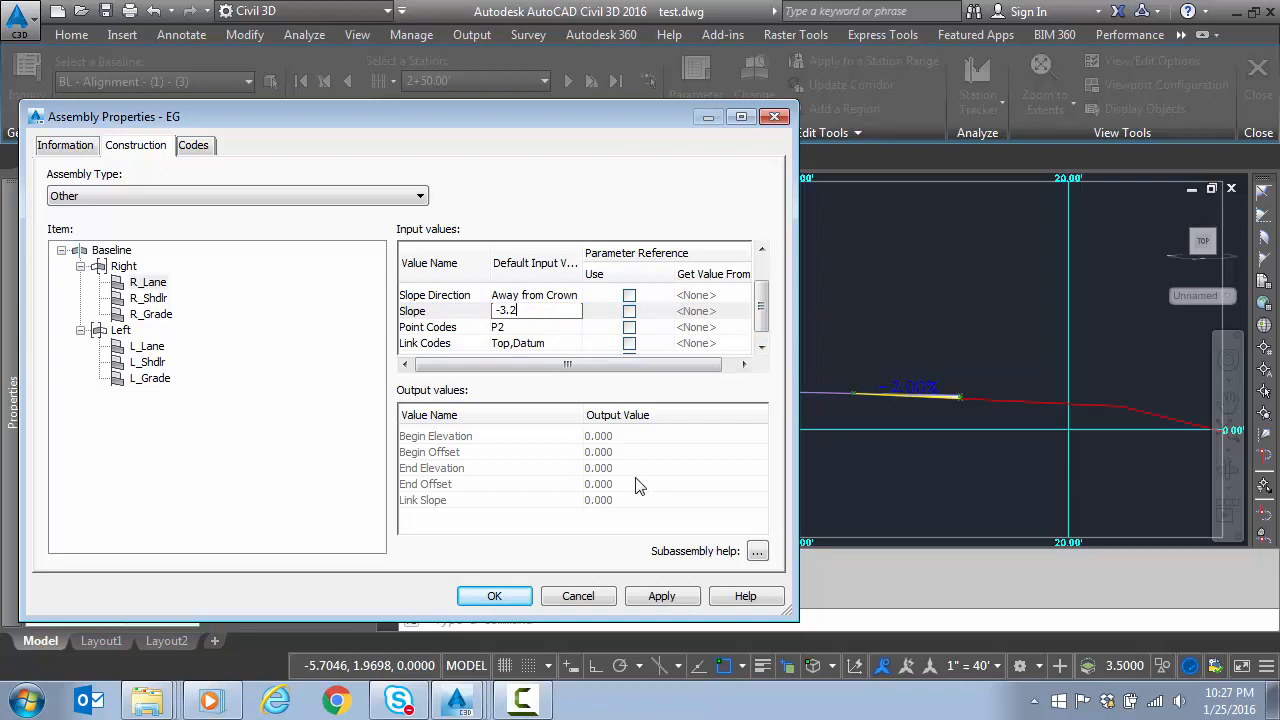
pyautogui.click(494, 596)
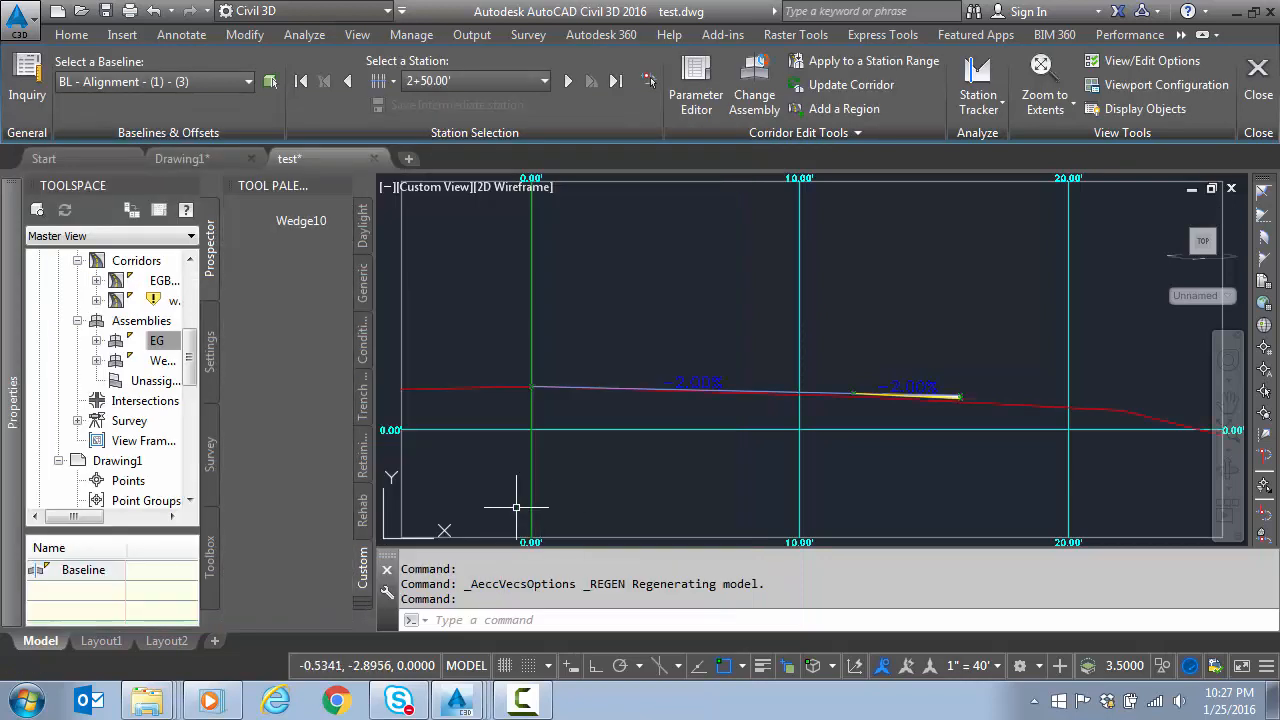
# - Inspect the wedge section now labelled -3.20% and bring up the EGBuild corridor's actions
pyautogui.rightClick(172, 300)
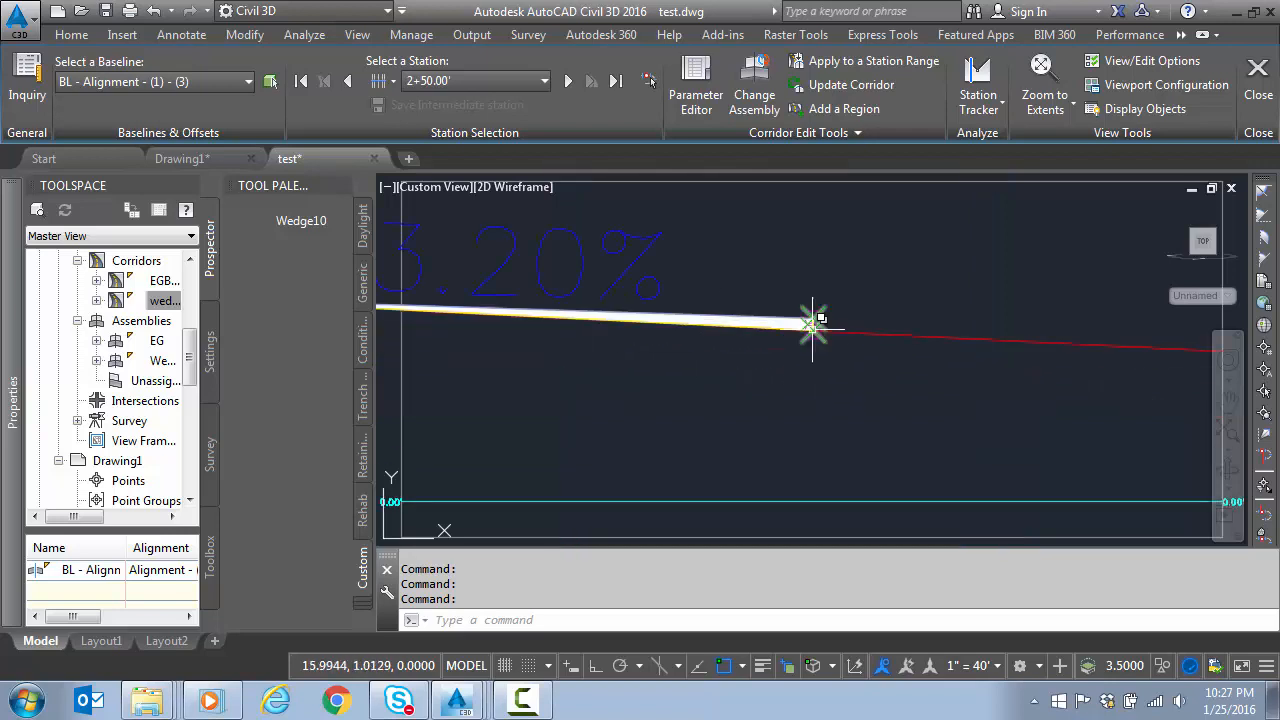
pyautogui.moveTo(804, 368)
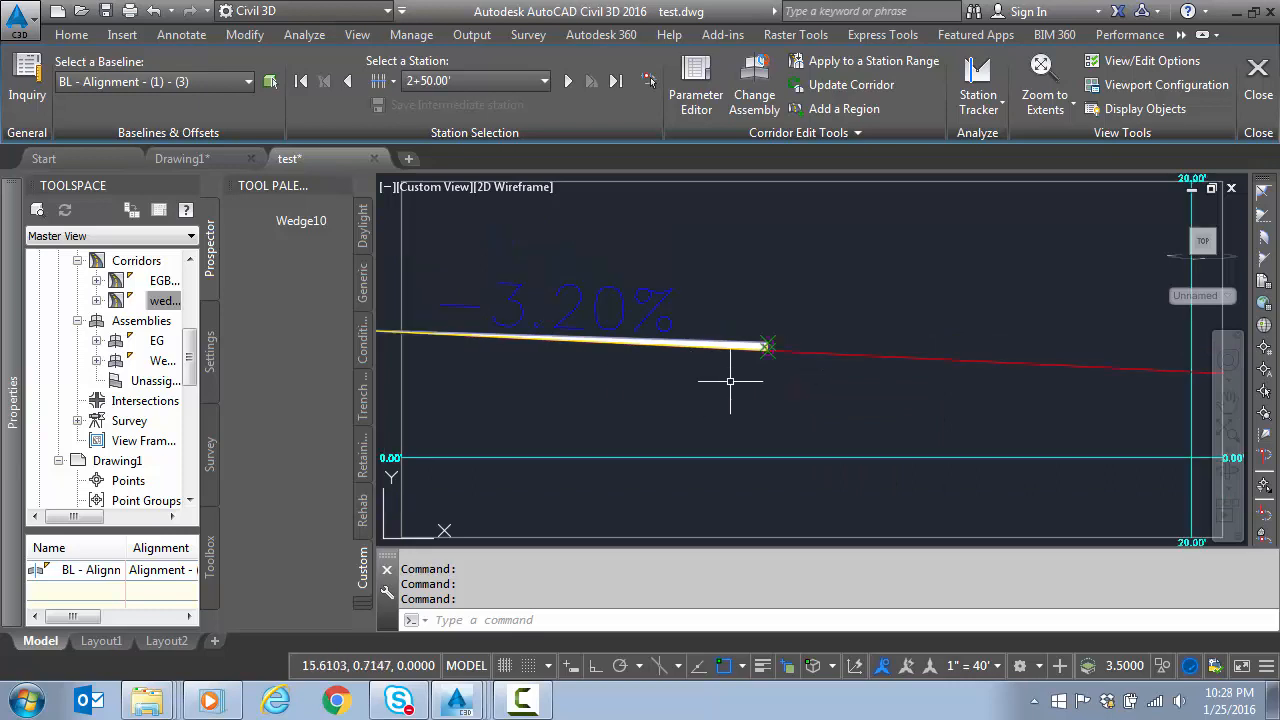
pyautogui.moveTo(556, 344)
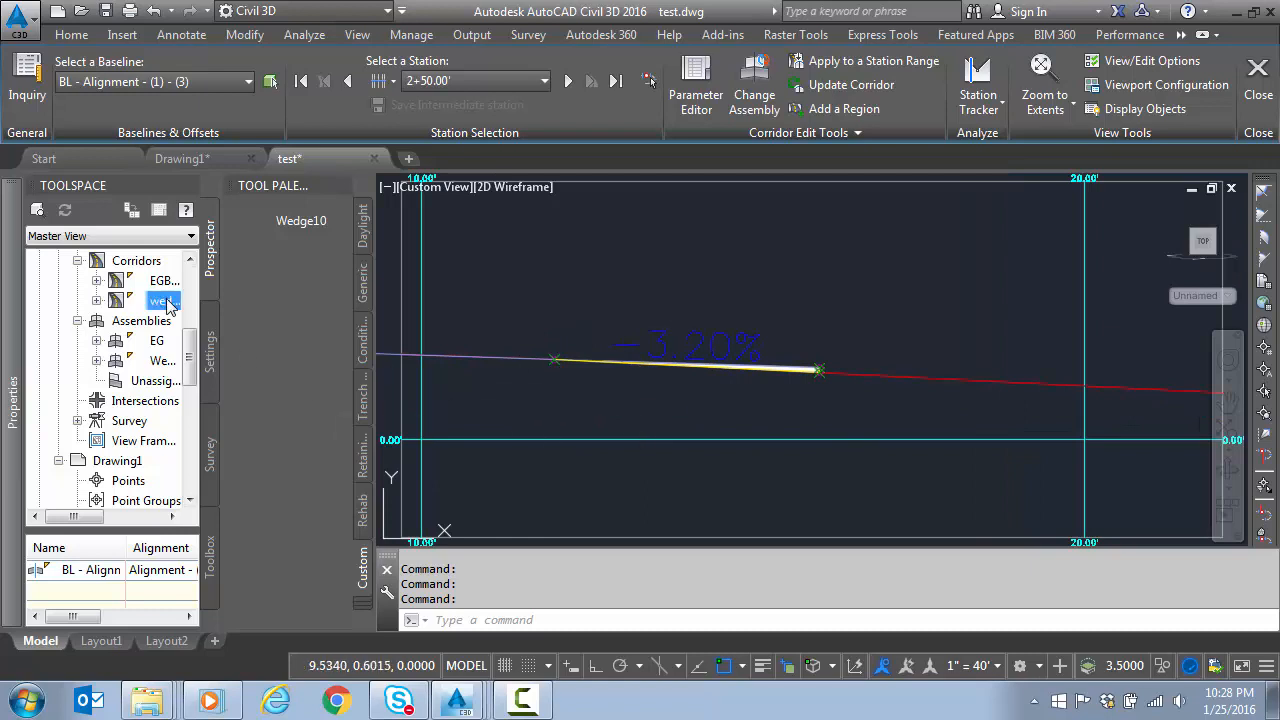
pyautogui.rightClick(162, 280)
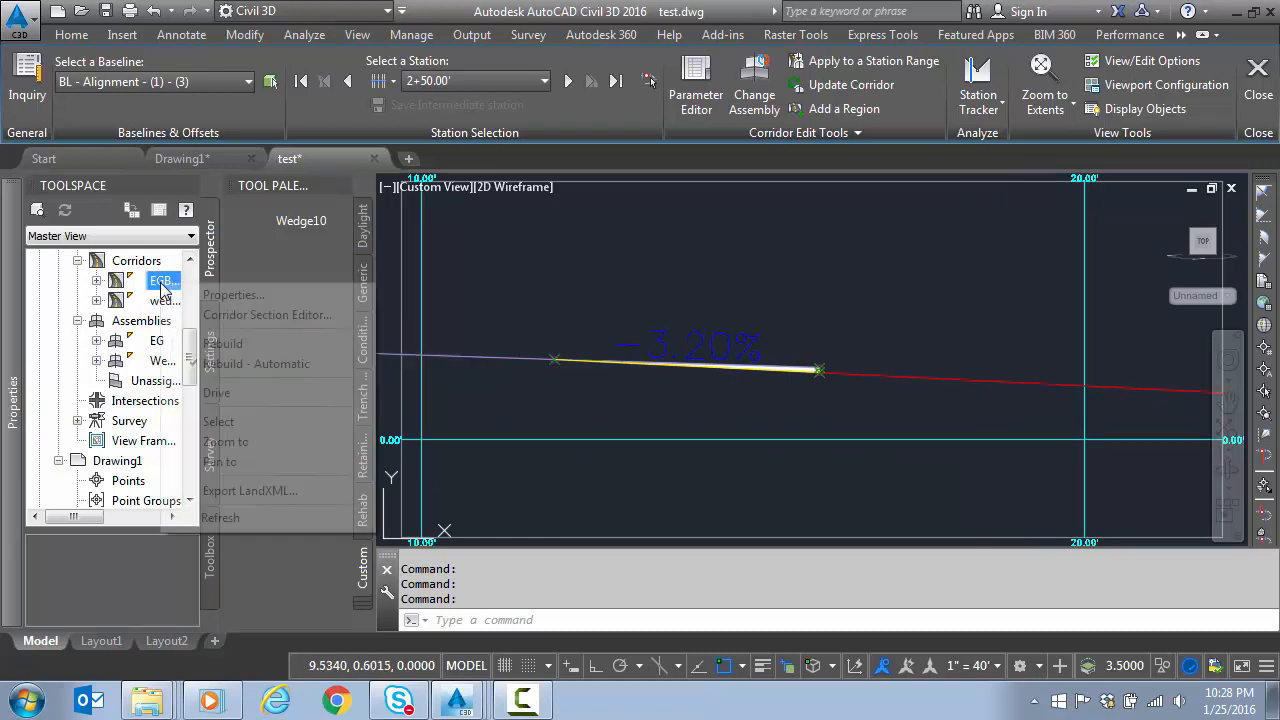
# - Set the EG assembly's R_Shldr right shoulder default slope to -15% and confirm
pyautogui.rightClick(156, 340)
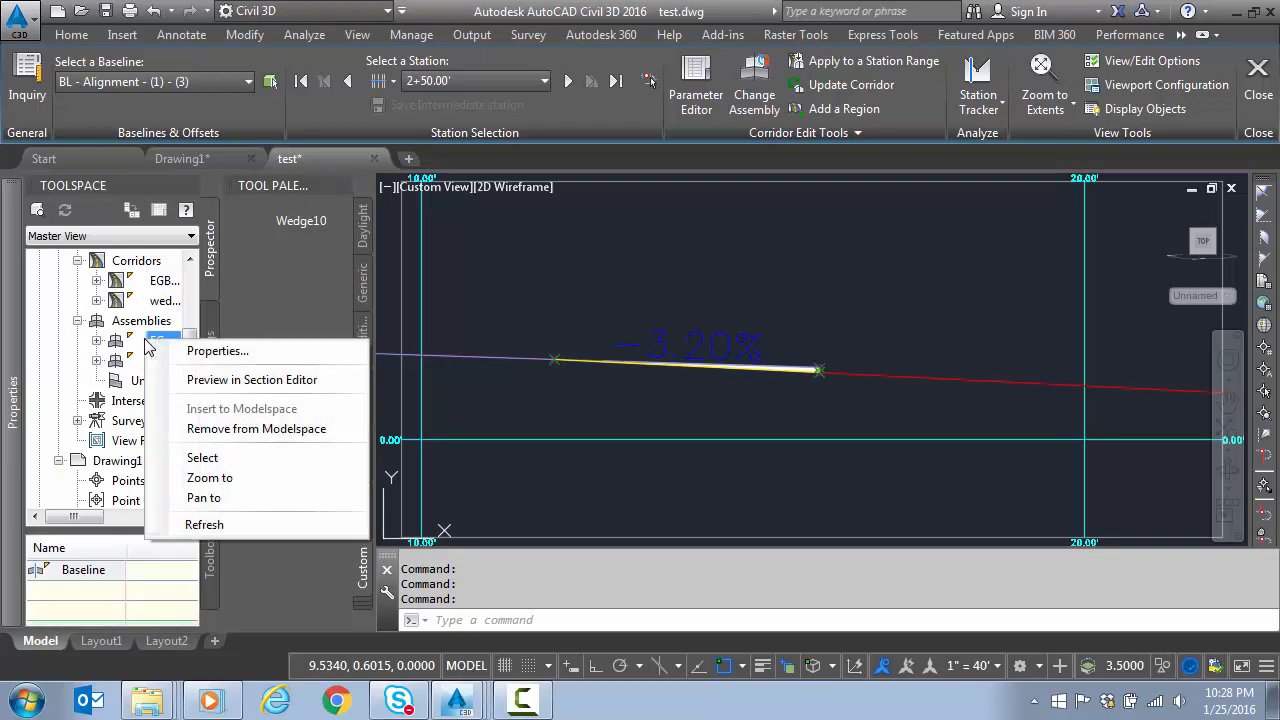
pyautogui.click(216, 350)
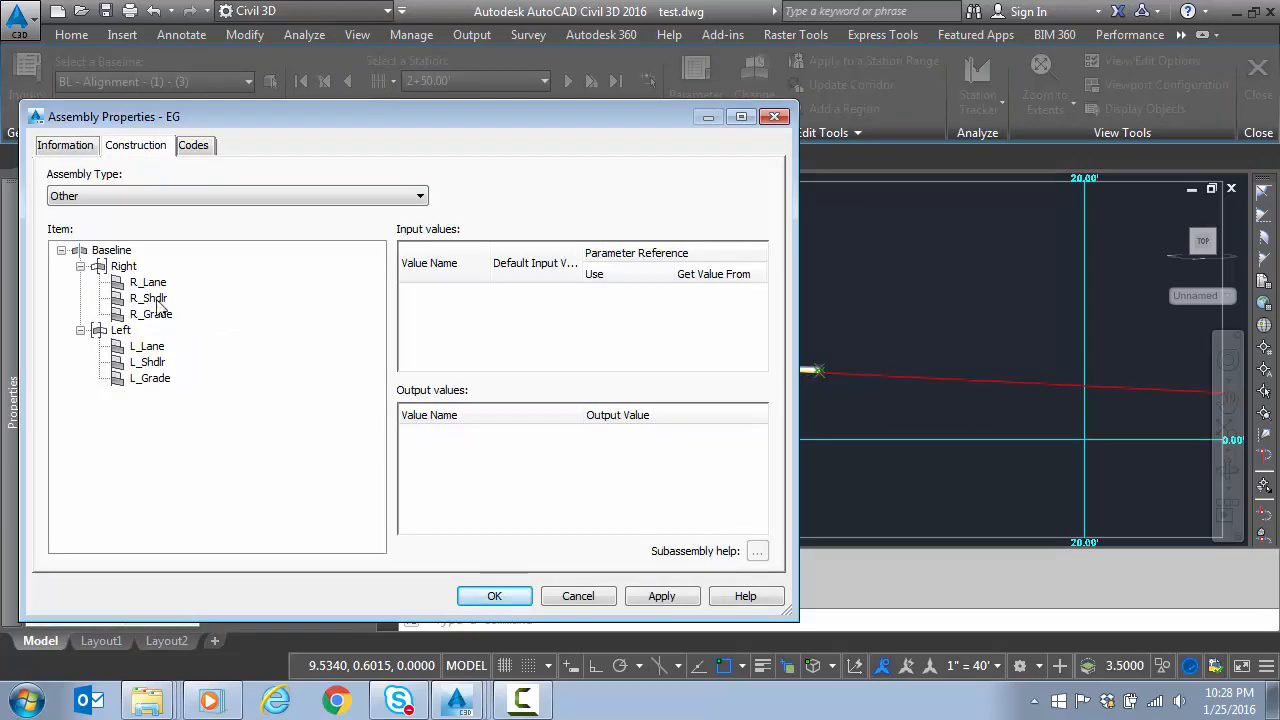
pyautogui.click(148, 298)
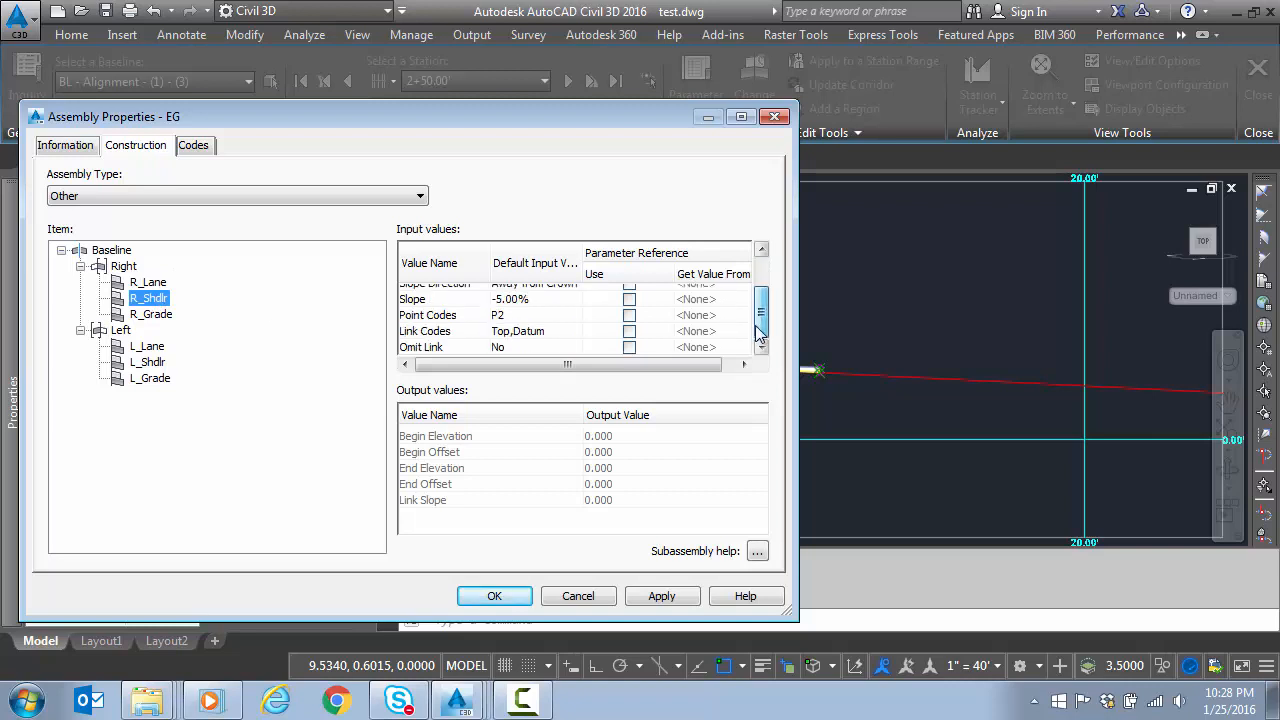
pyautogui.doubleClick(536, 298)
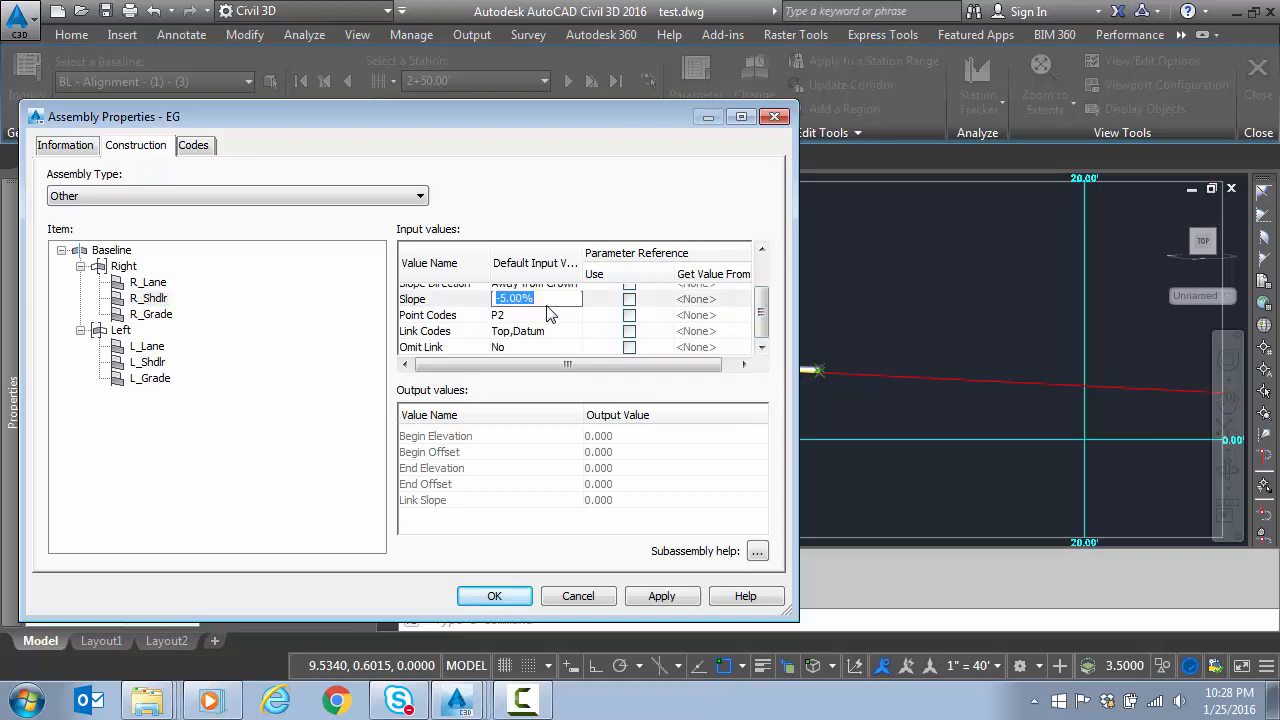
pyautogui.write('-15')
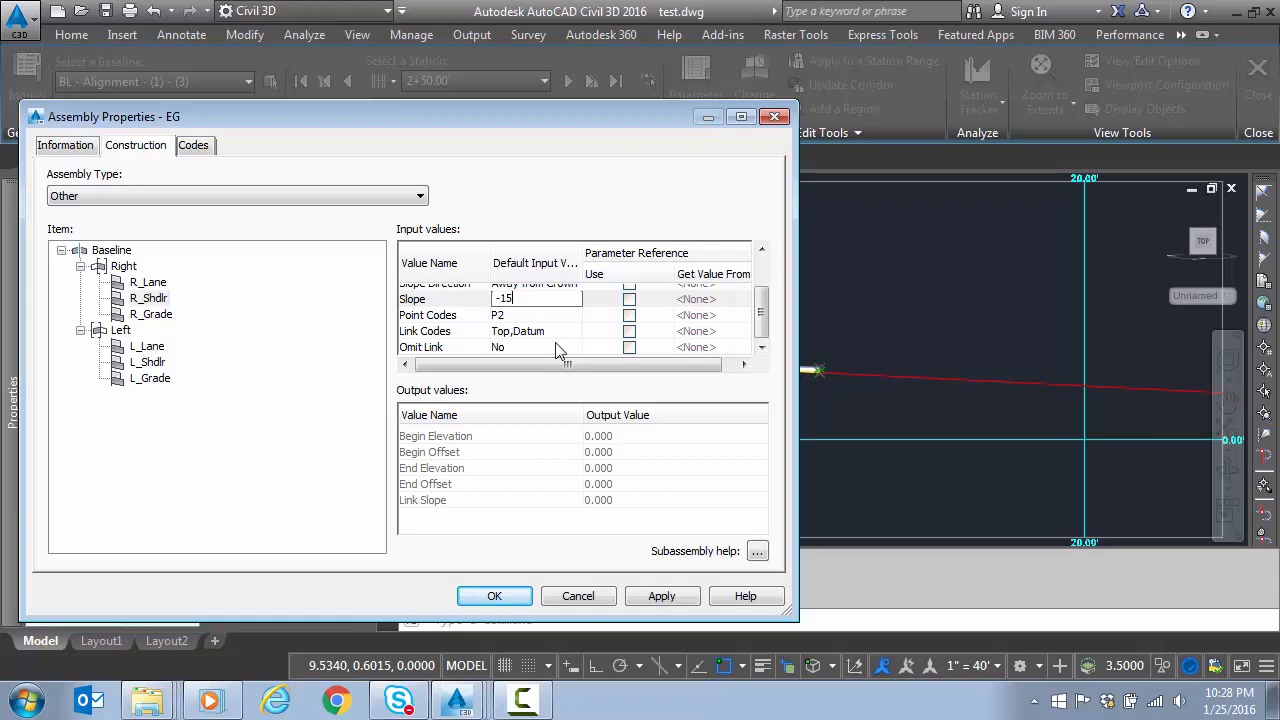
pyautogui.click(494, 596)
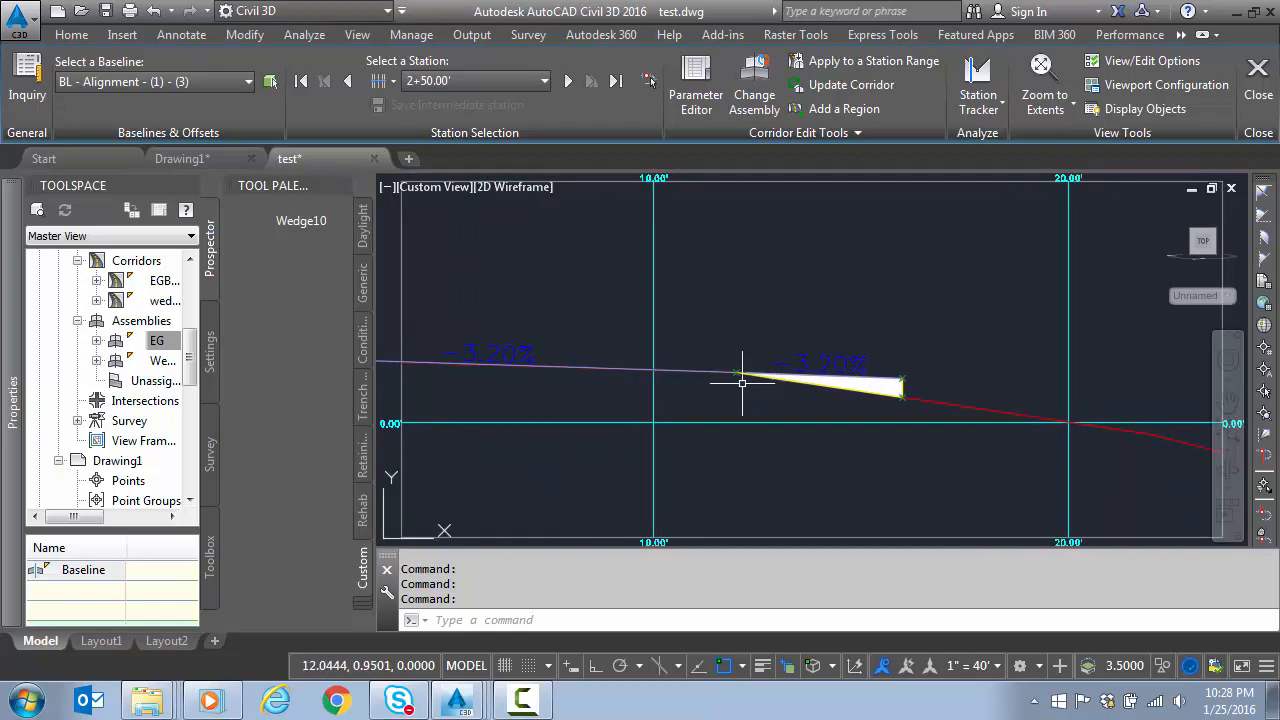
pyautogui.moveTo(784, 378)
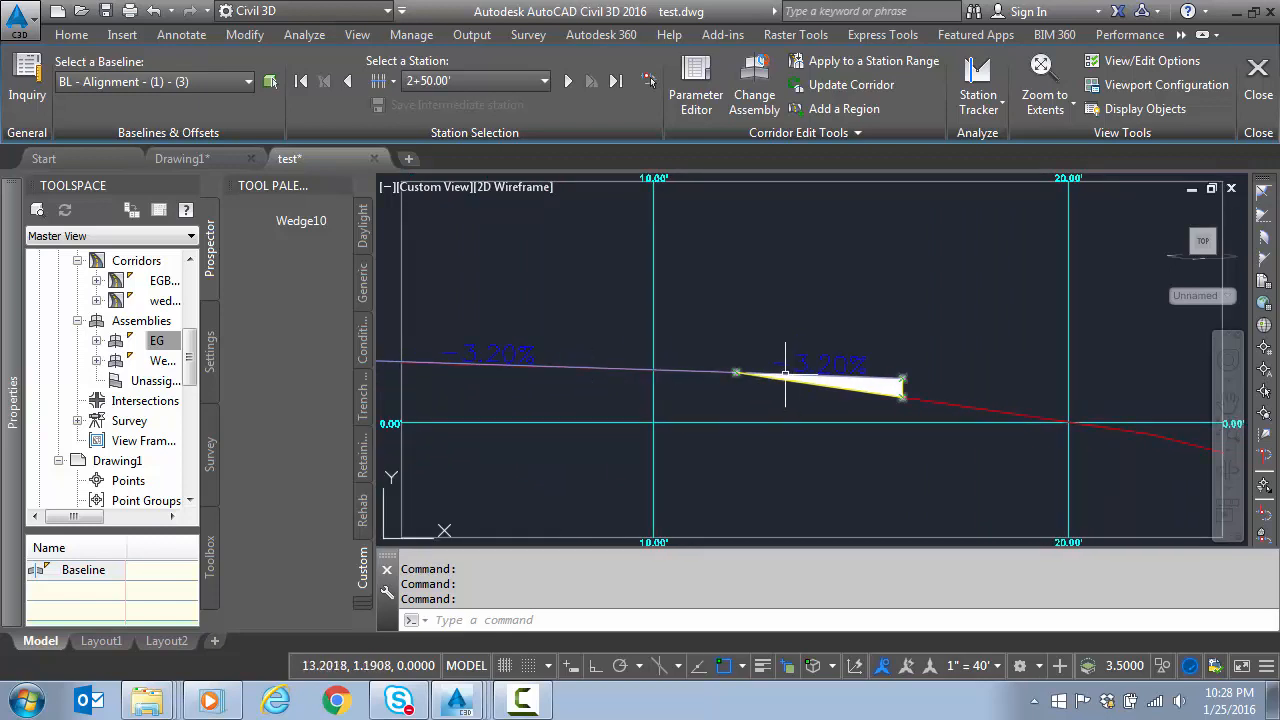
pyautogui.moveTo(444, 364)
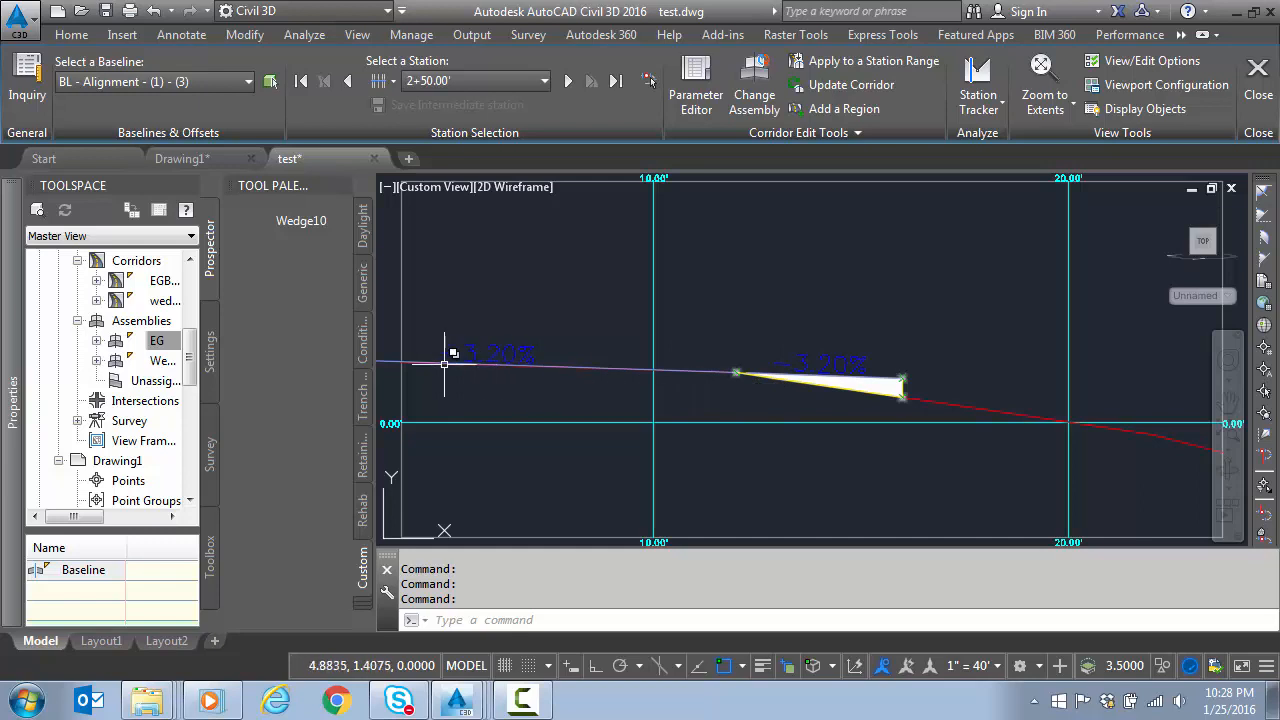
pyautogui.moveTo(764, 370)
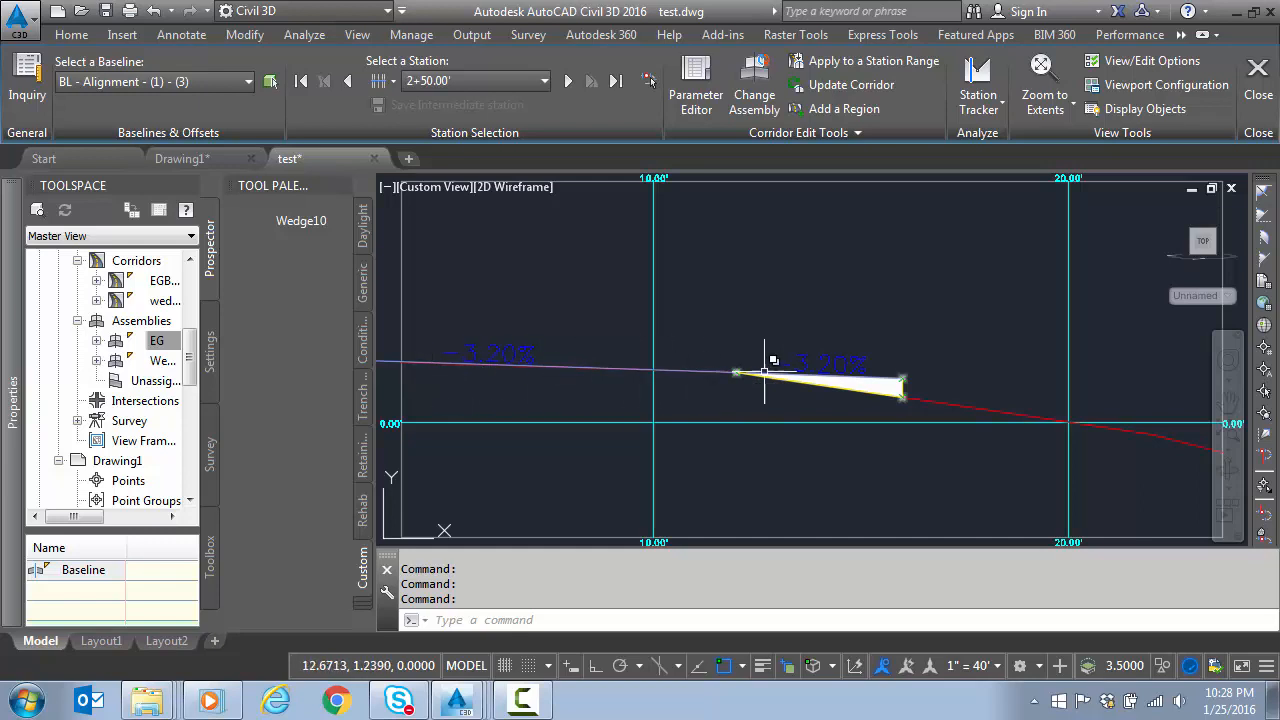
pyautogui.moveTo(724, 436)
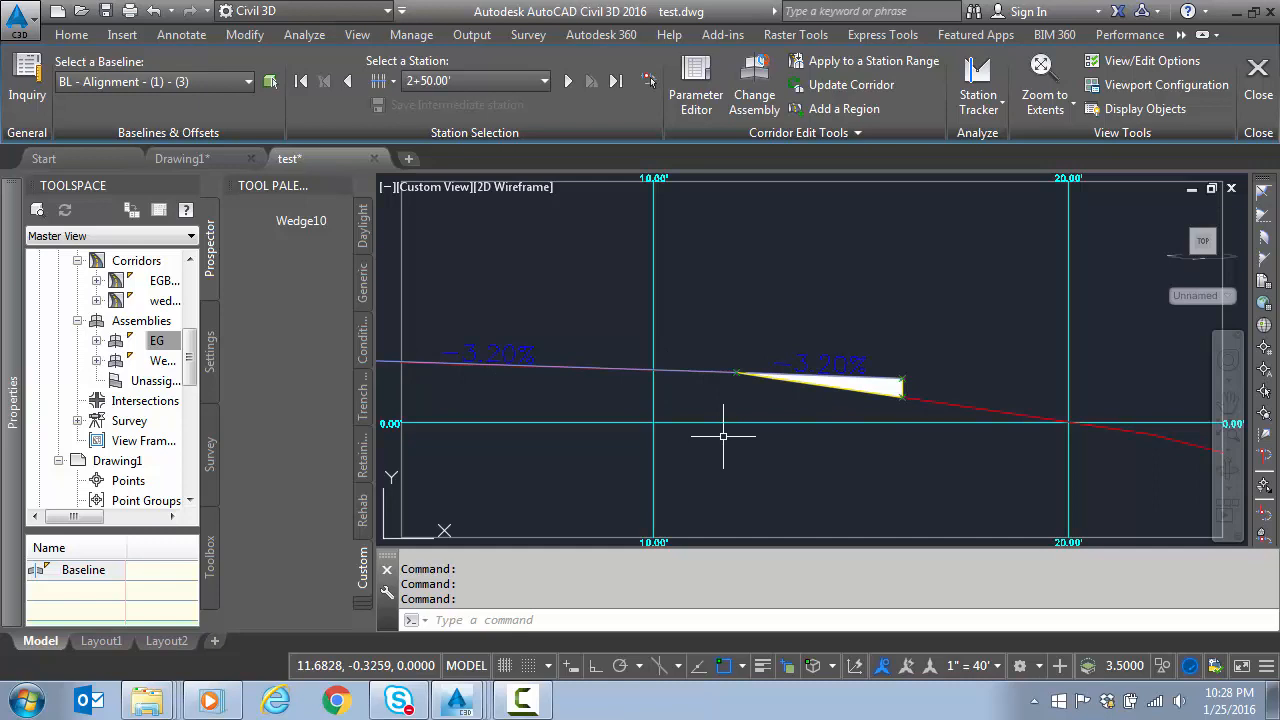
pyautogui.moveTo(450, 388)
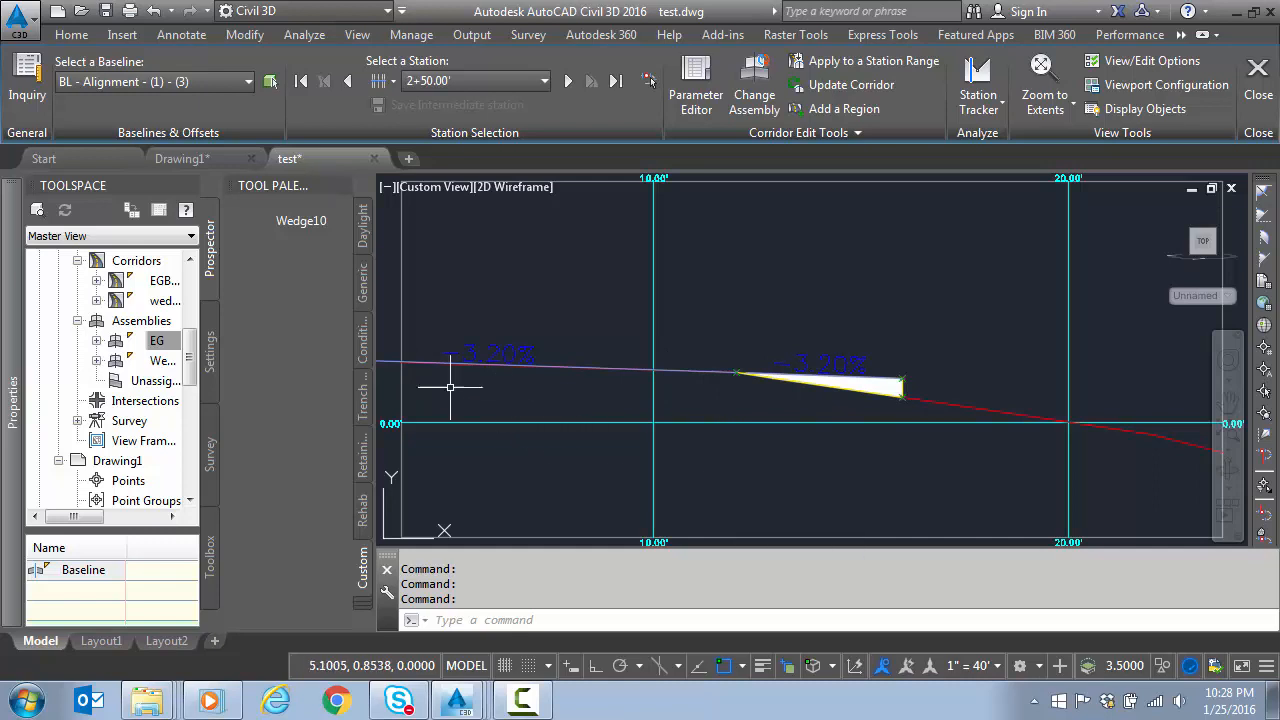
pyautogui.moveTo(736, 390)
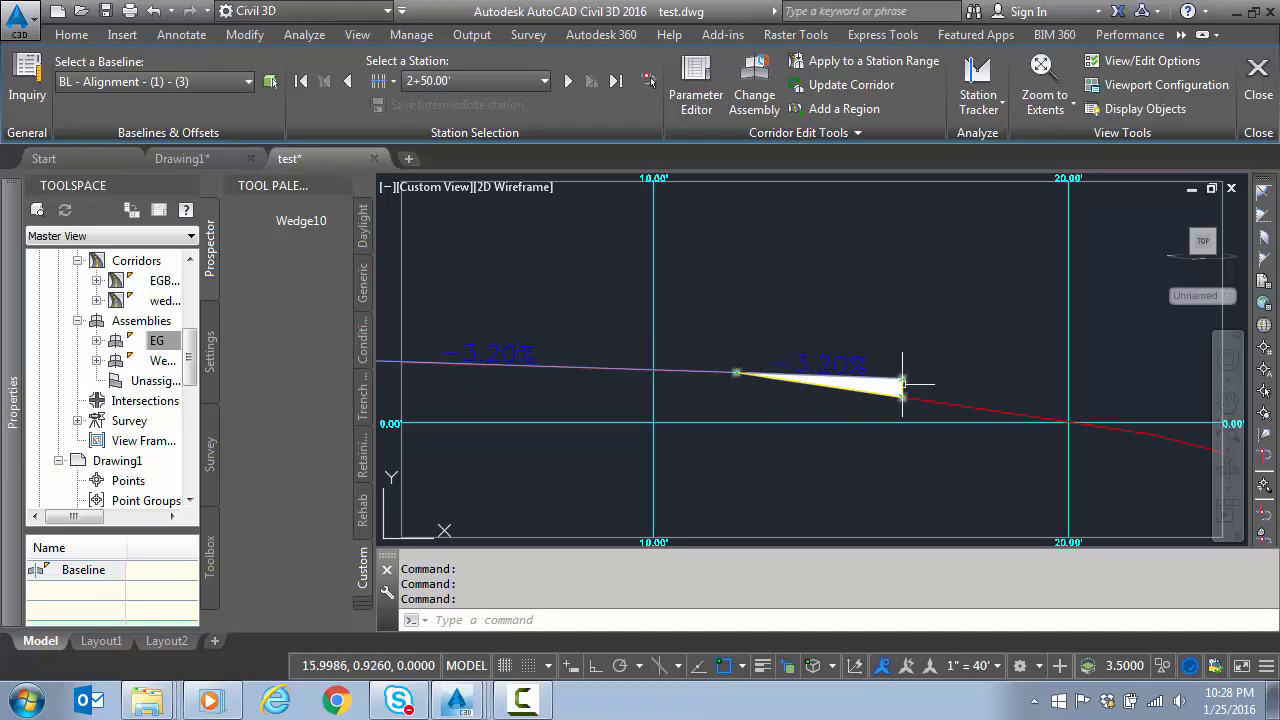
pyautogui.moveTo(730, 382)
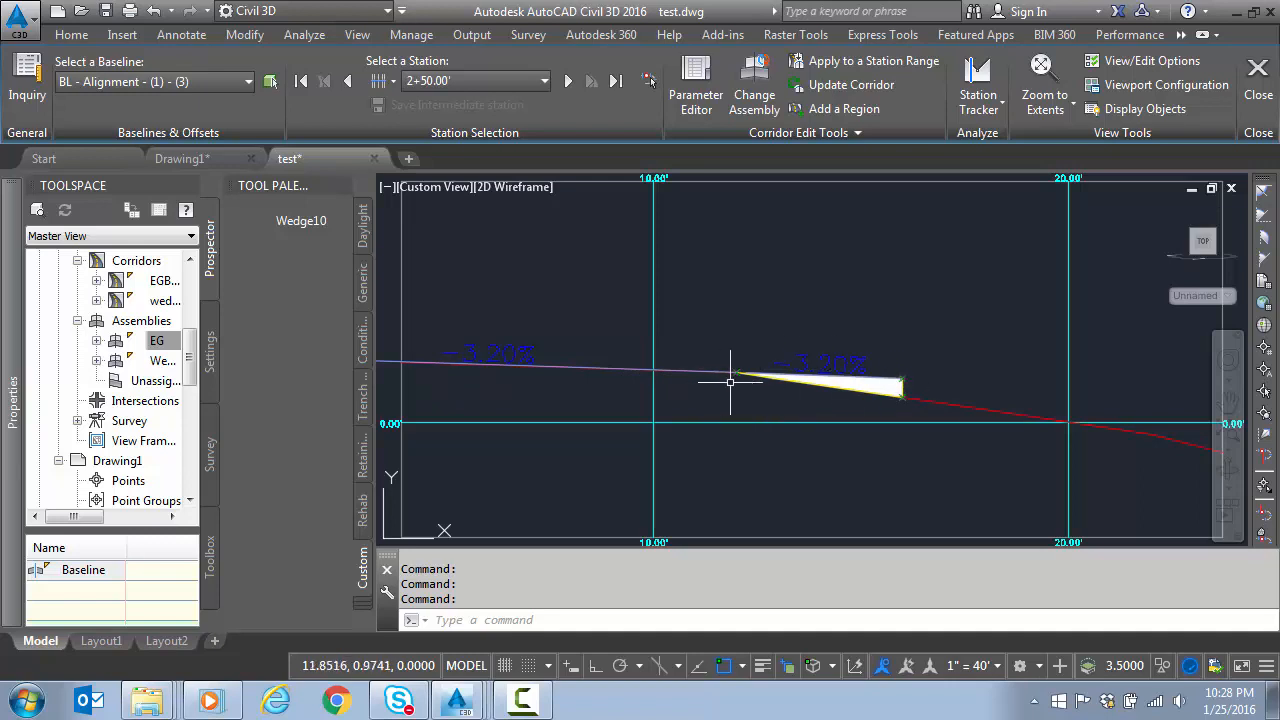
pyautogui.moveTo(782, 414)
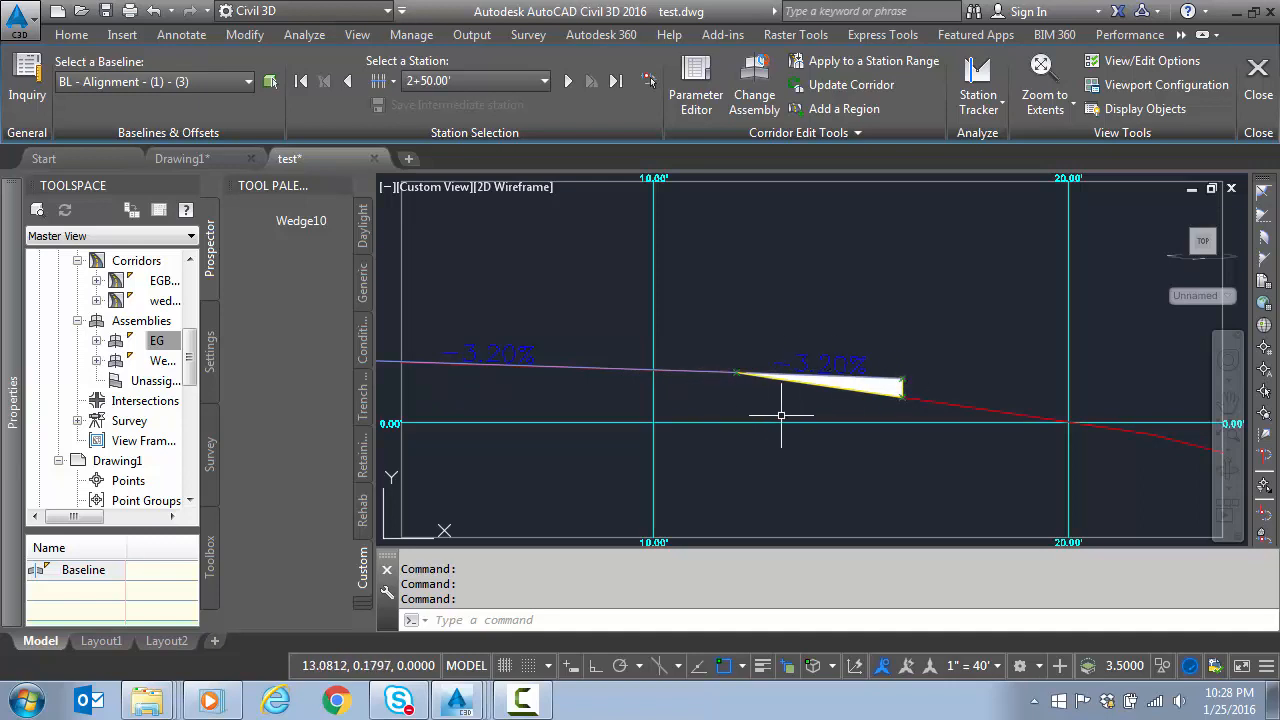
pyautogui.moveTo(556, 432)
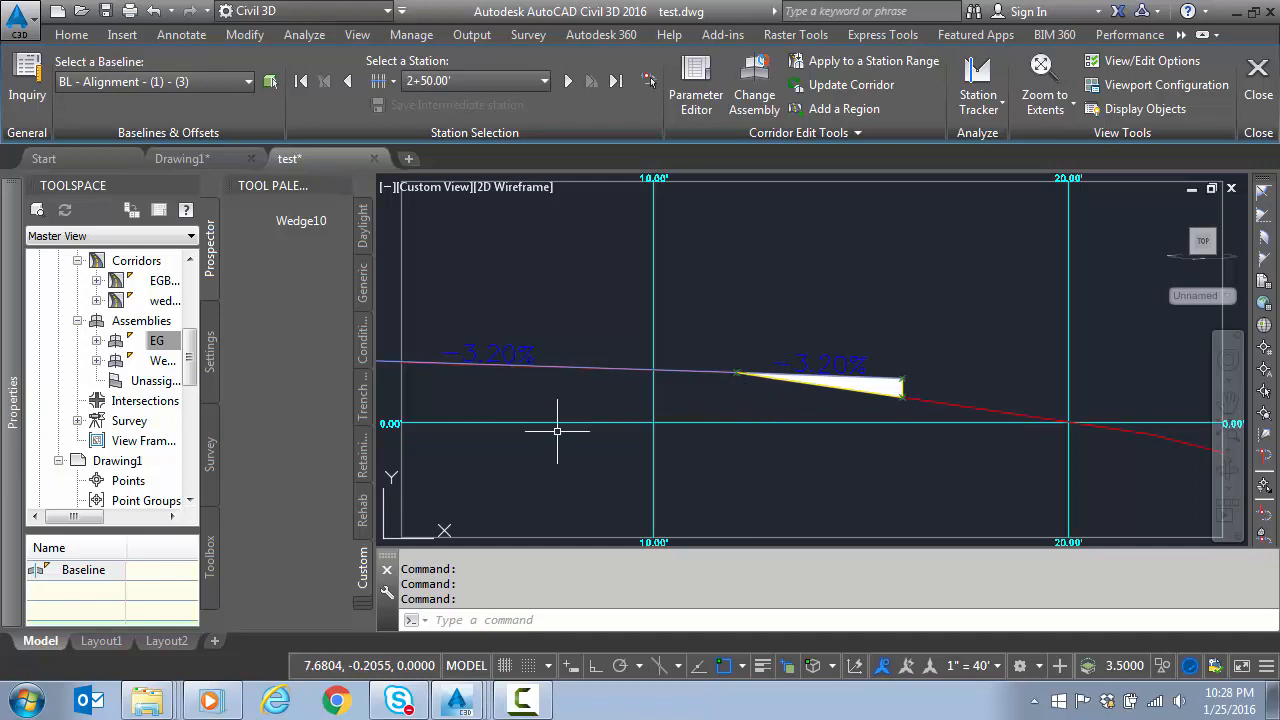
pyautogui.moveTo(548, 436)
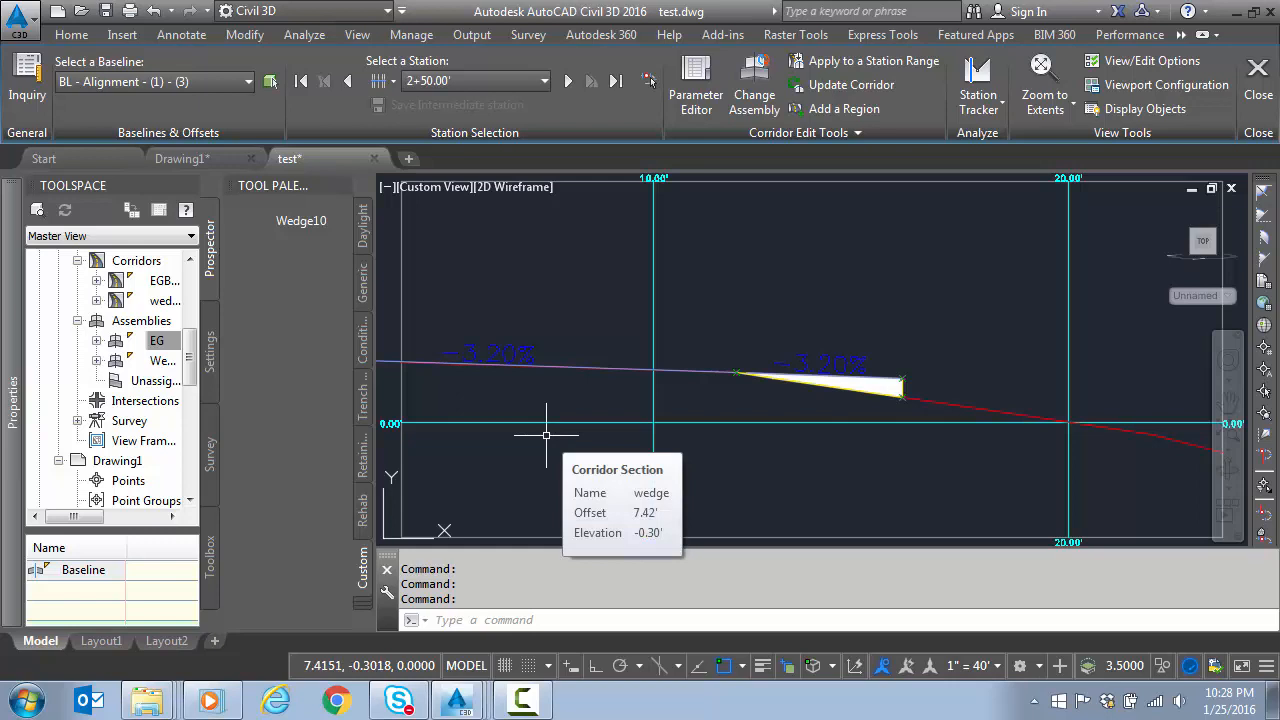
pyautogui.moveTo(596, 392)
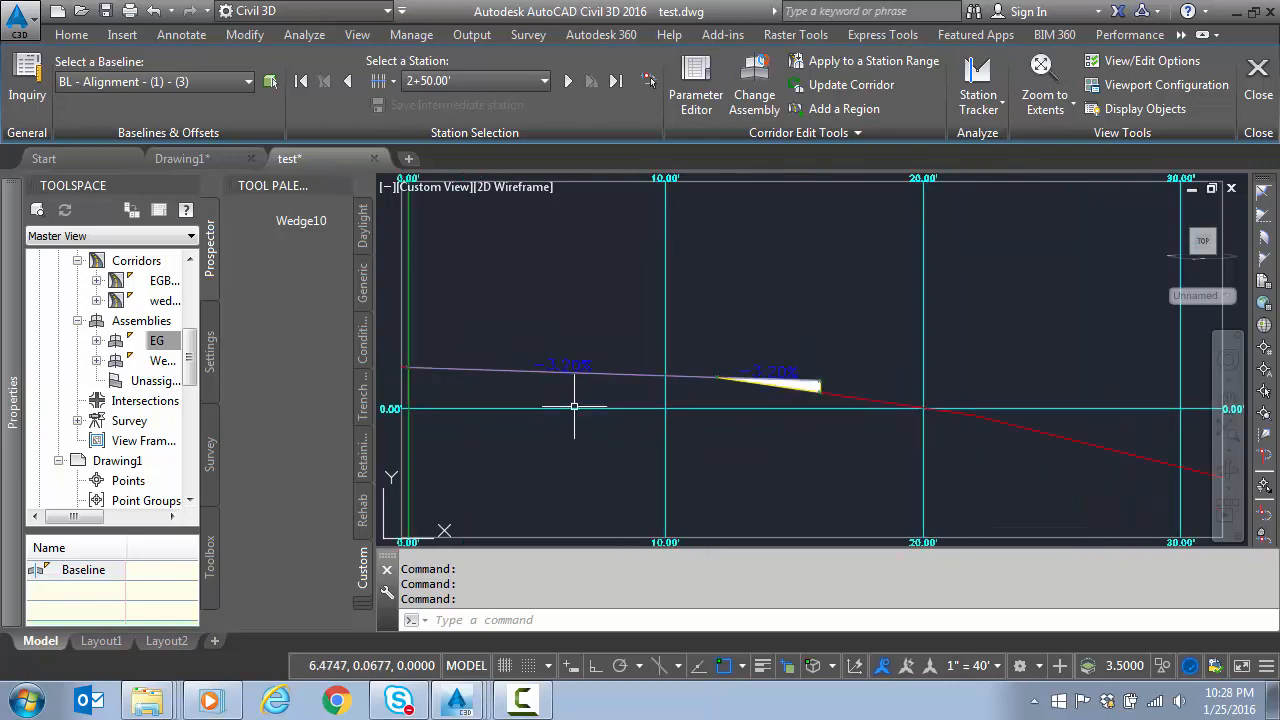
pyautogui.moveTo(576, 408)
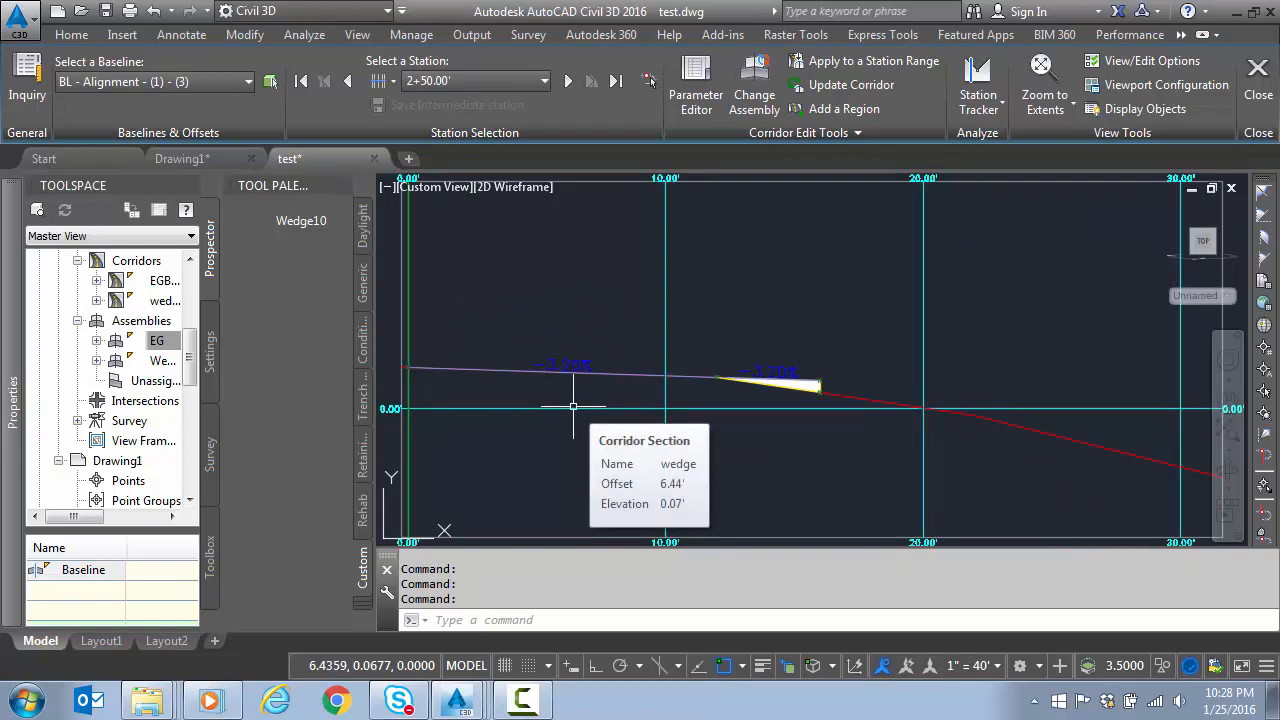
pyautogui.moveTo(604, 388)
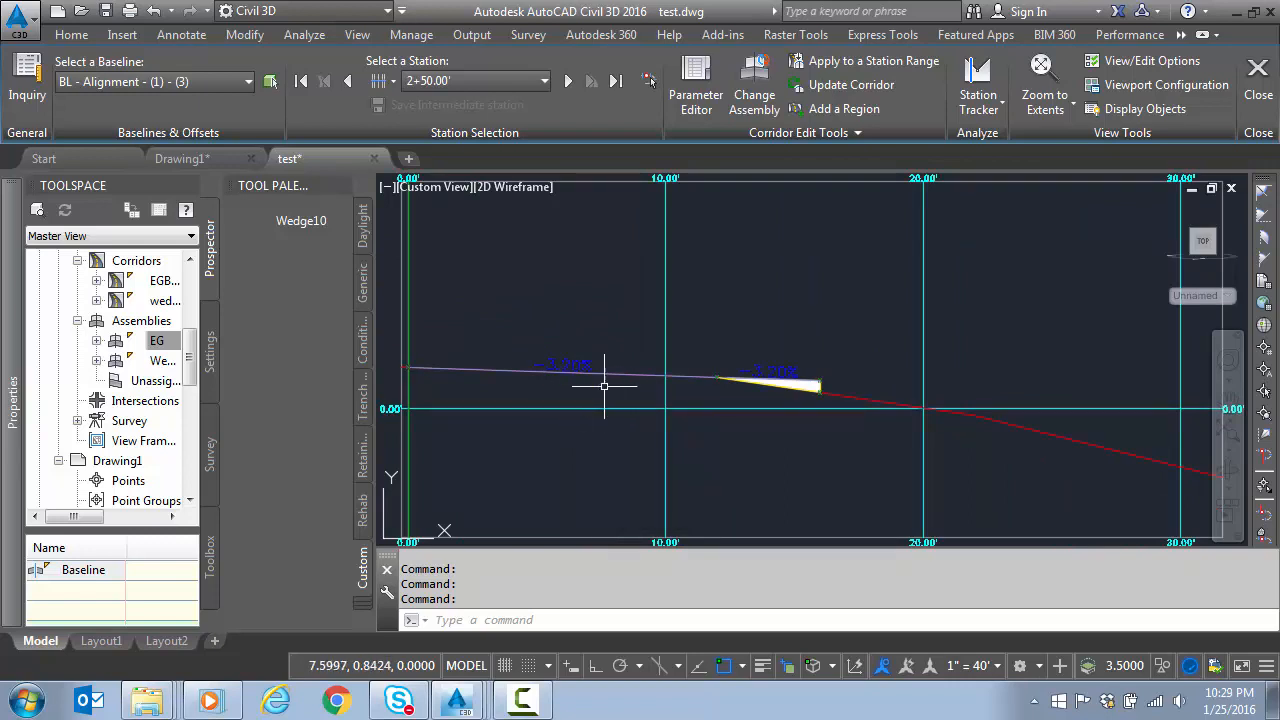
pyautogui.moveTo(796, 444)
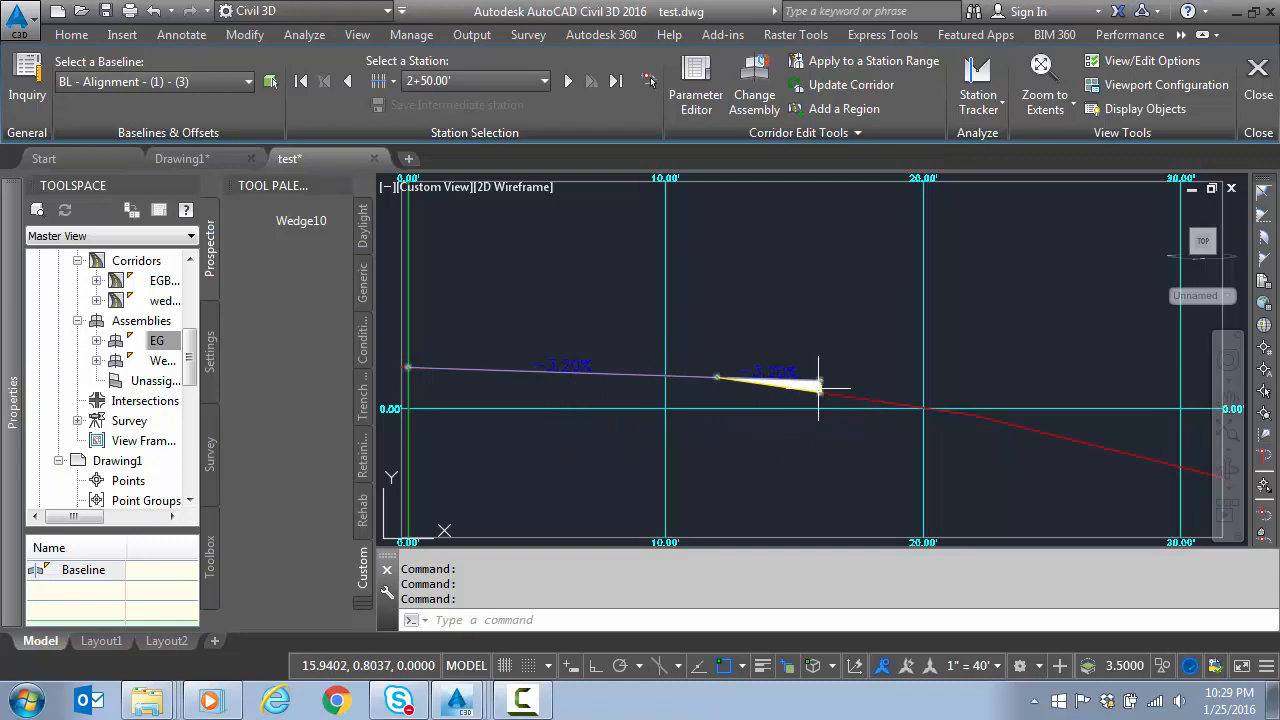
pyautogui.moveTo(830, 372)
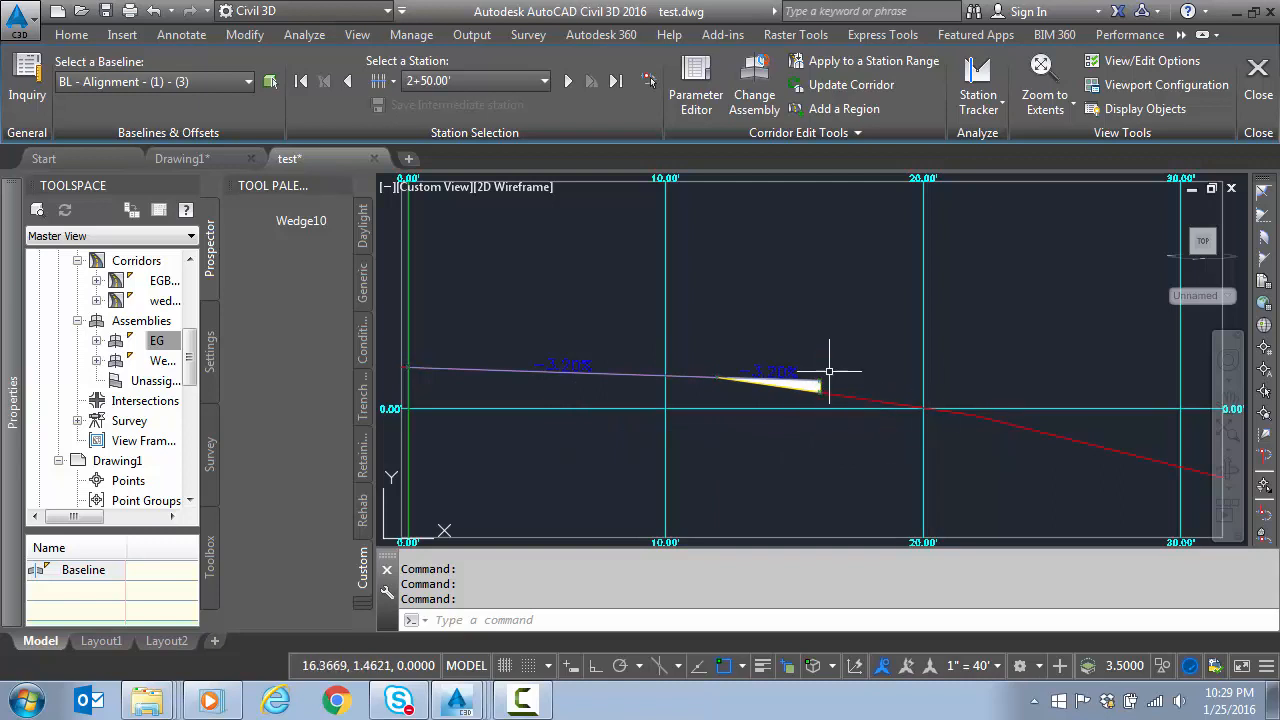
pyautogui.moveTo(826, 442)
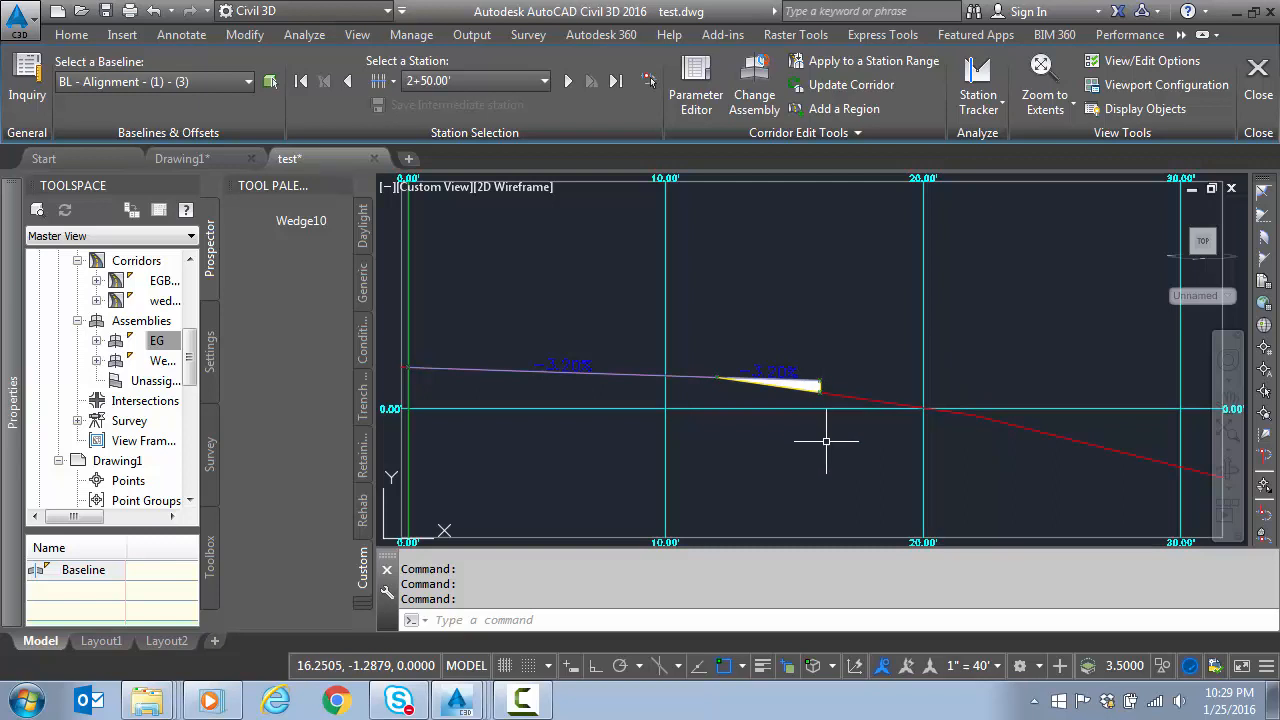
pyautogui.moveTo(528, 432)
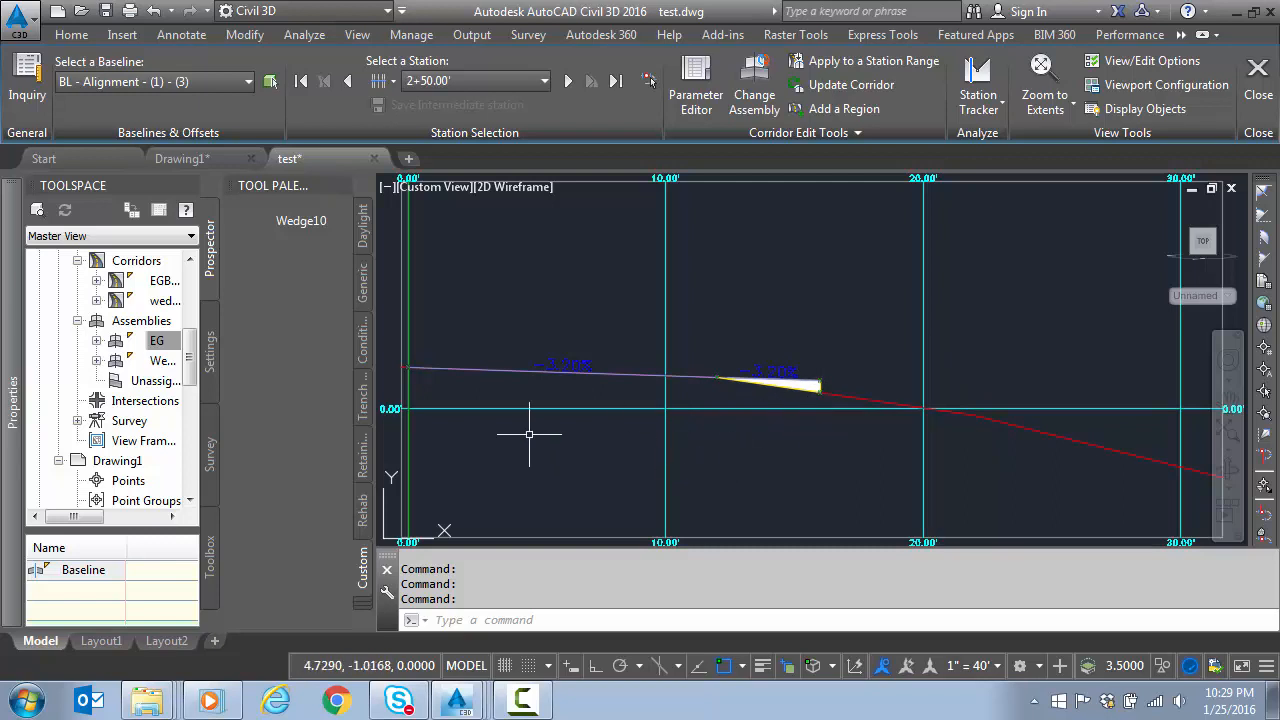